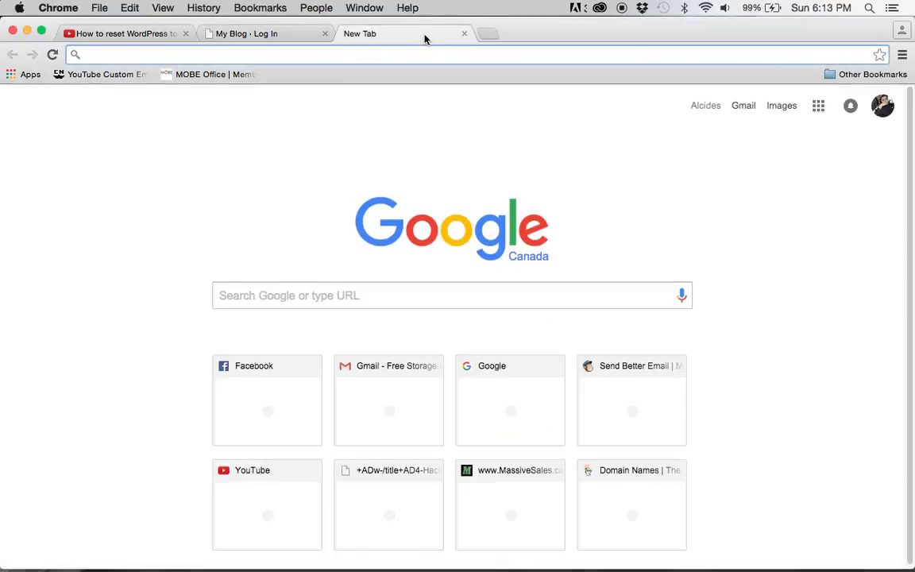
Go to arvixe.com, enter the customer billing panel and expand the hosting account's details
text(arvixe.com)
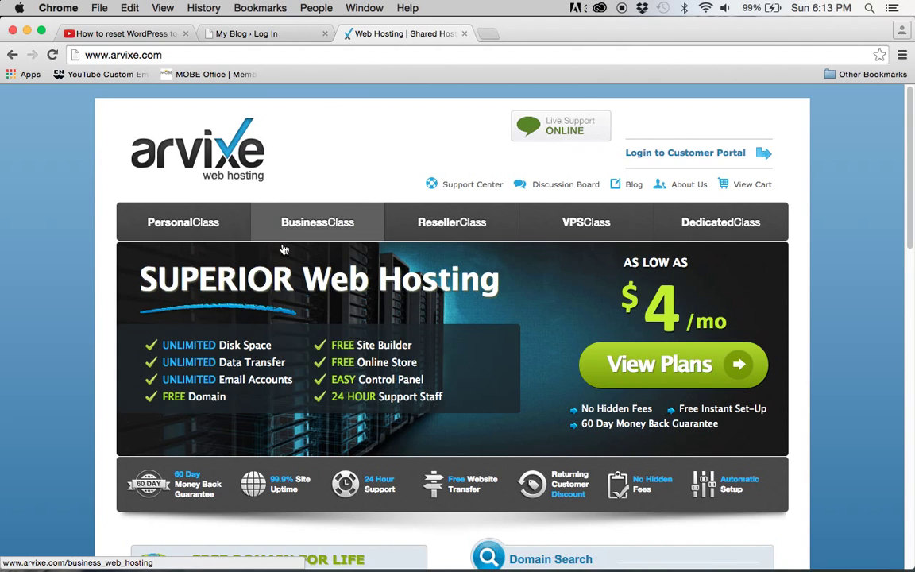
mouse_move(706, 157)
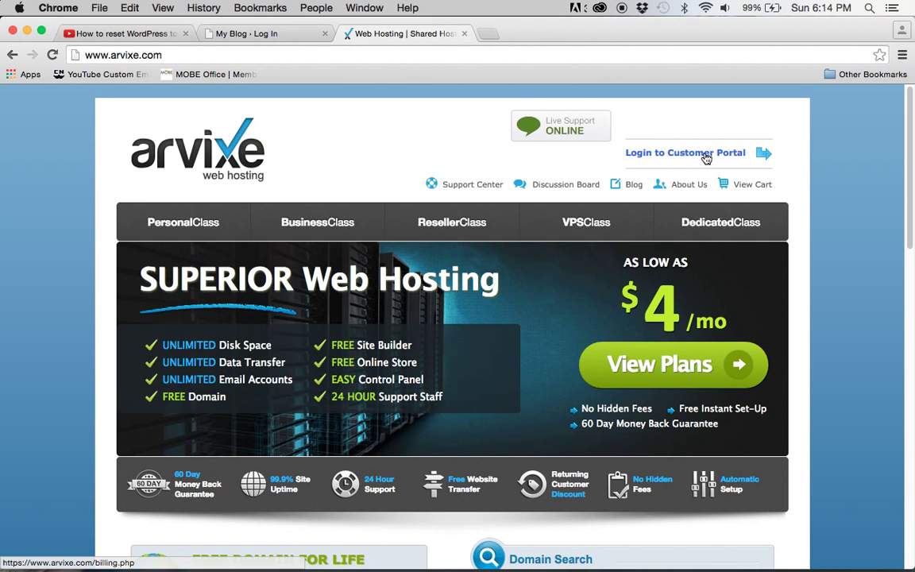
click(686, 153)
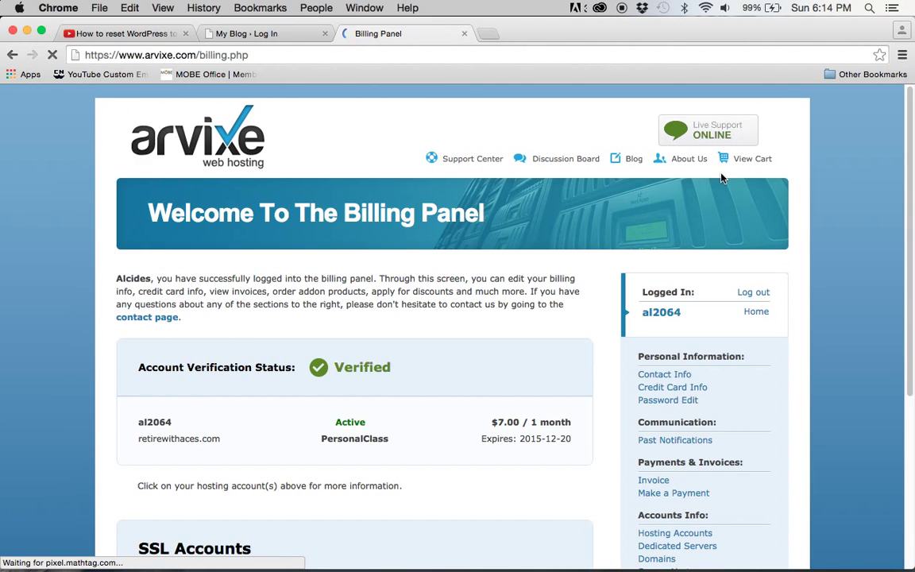
click(156, 422)
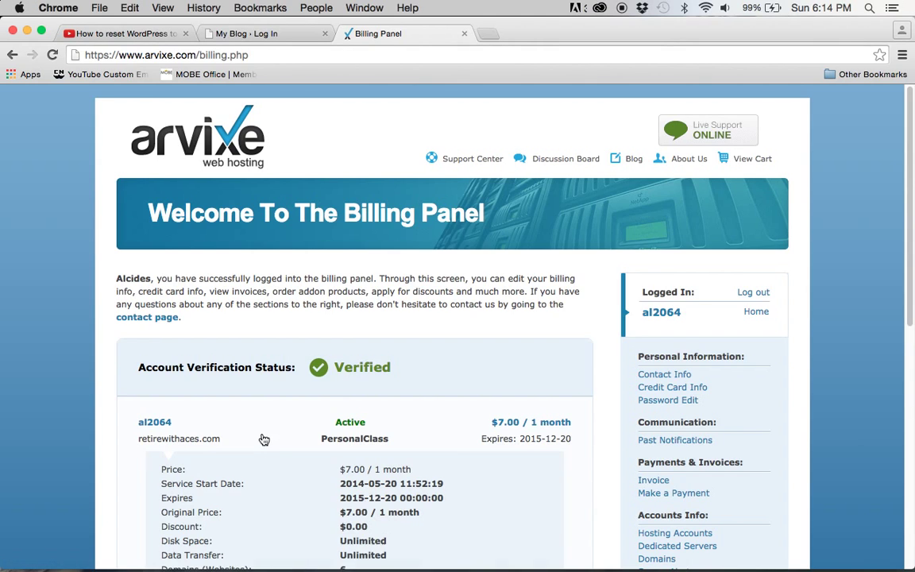
scroll(down, 3)
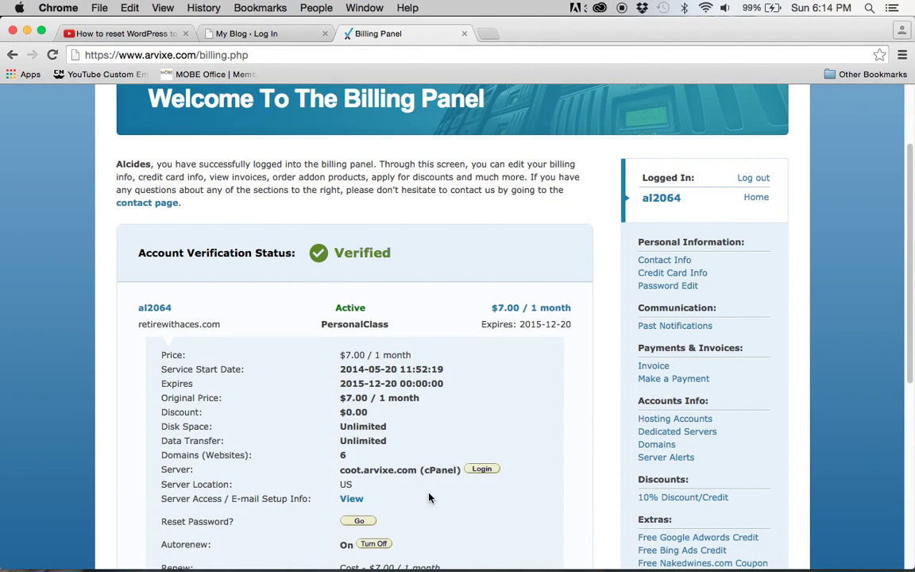
mouse_move(438, 488)
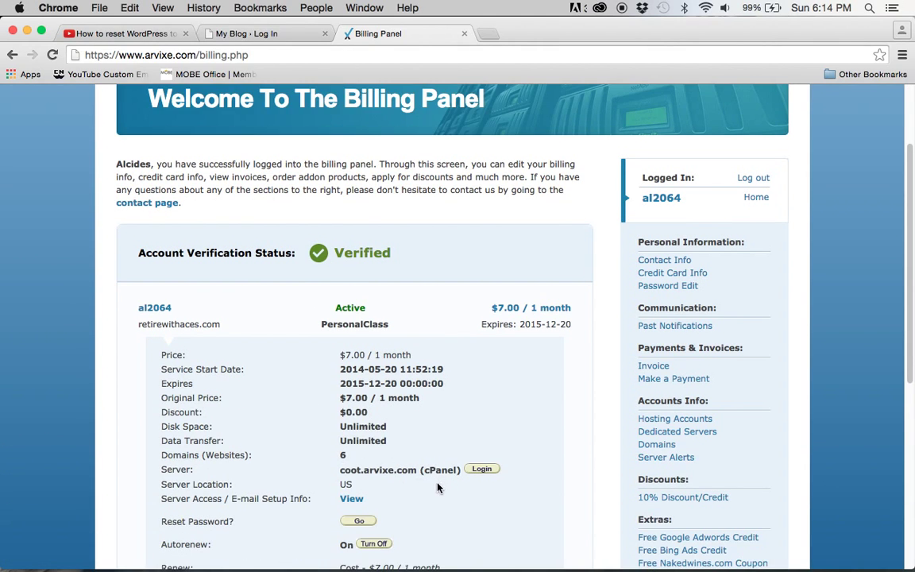
mouse_move(453, 485)
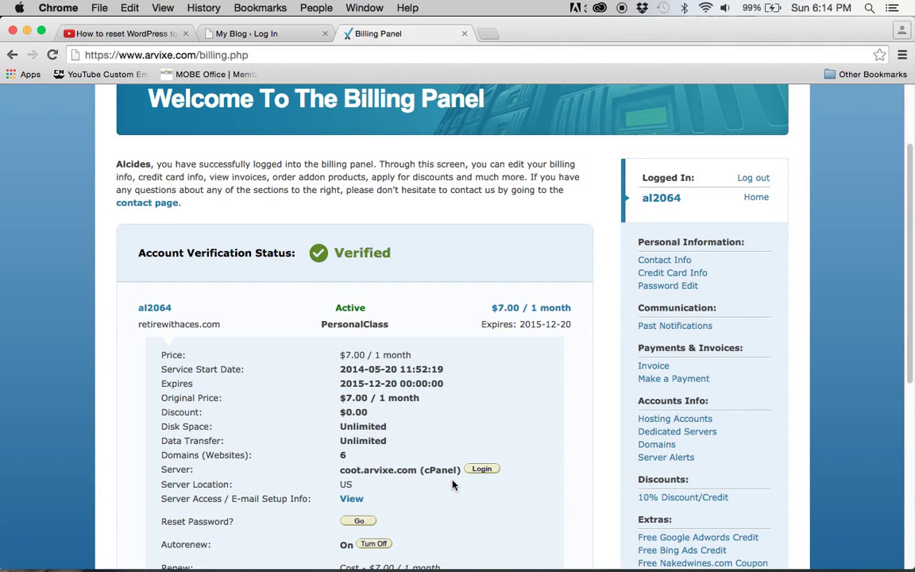
mouse_move(482, 469)
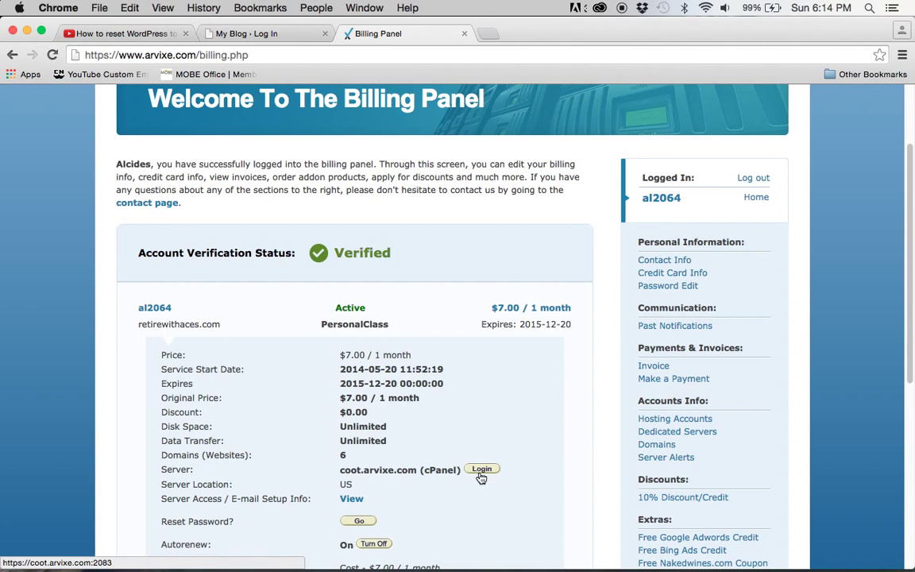
Log in to cPanel from the billing panel using the account password
click(482, 469)
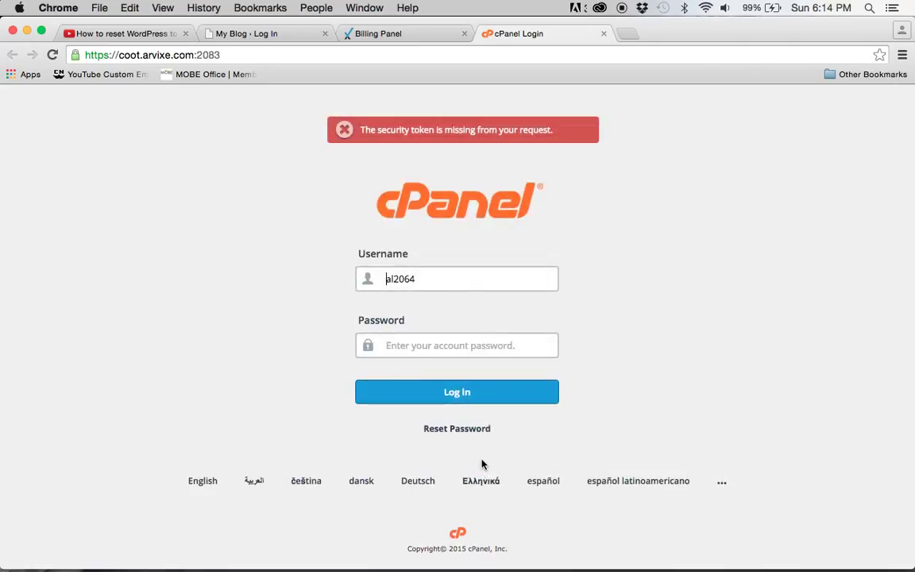
text(••••)
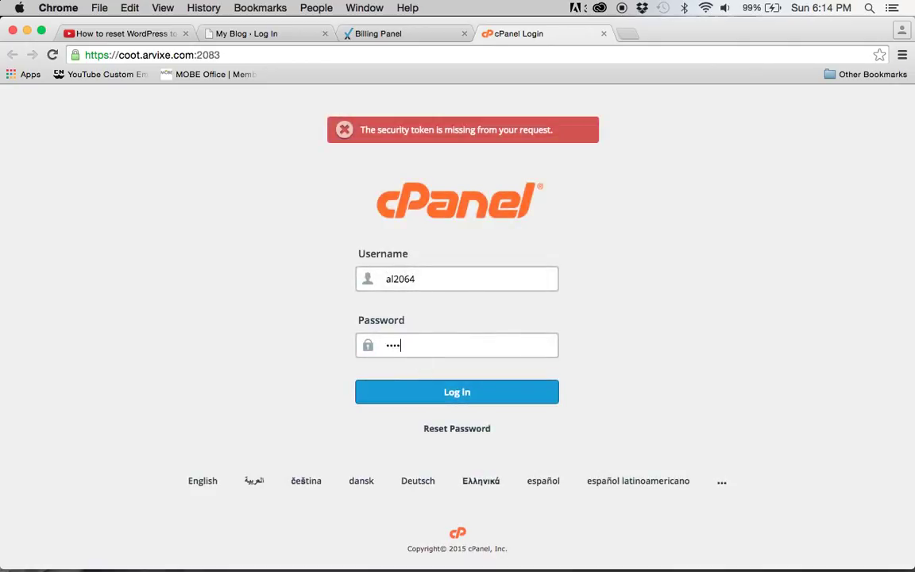
click(458, 391)
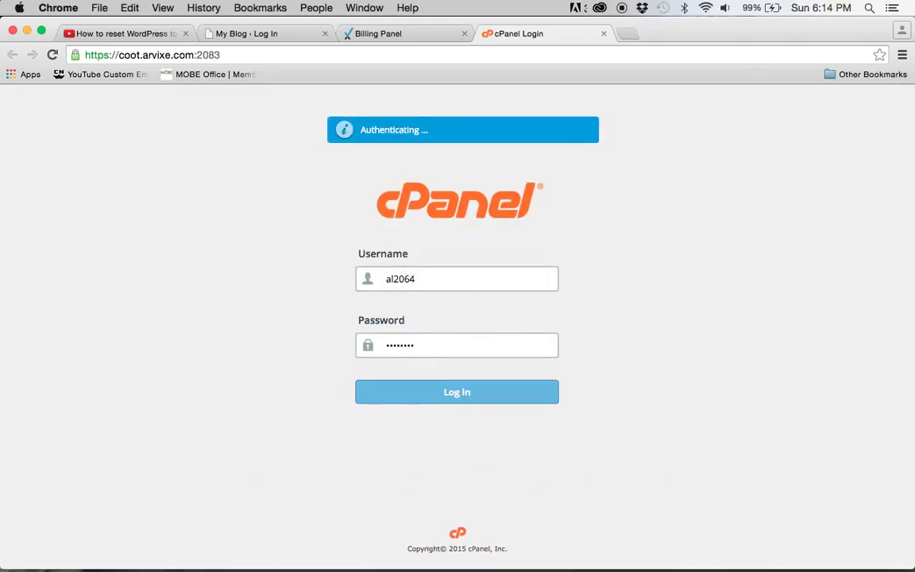
click(457, 391)
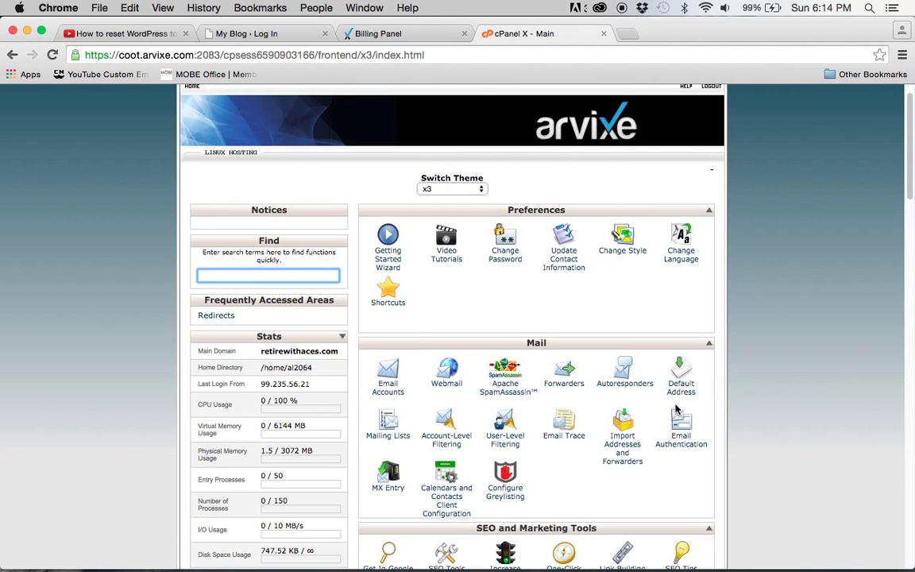
Reach the Softaculous App Installer section and choose the WordPress script
scroll(down, 3)
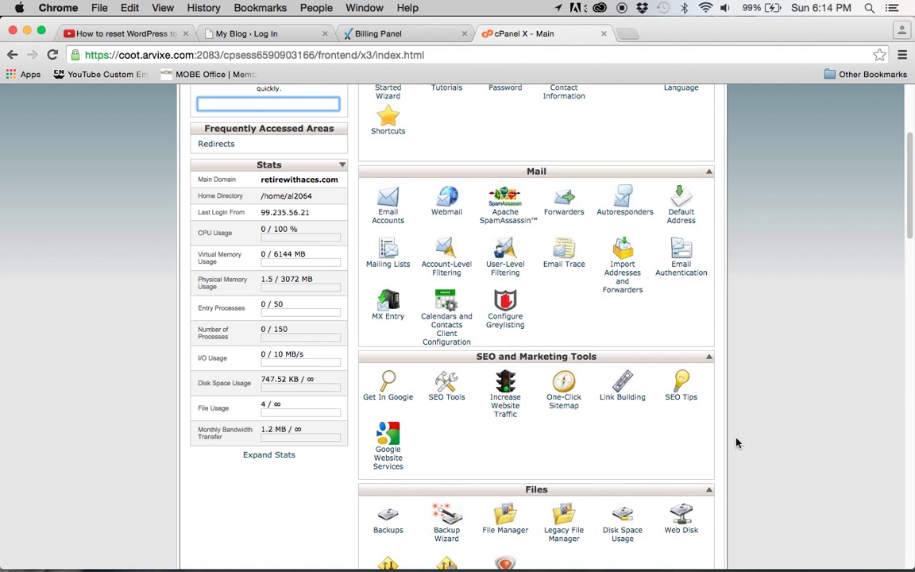
scroll(down, 3)
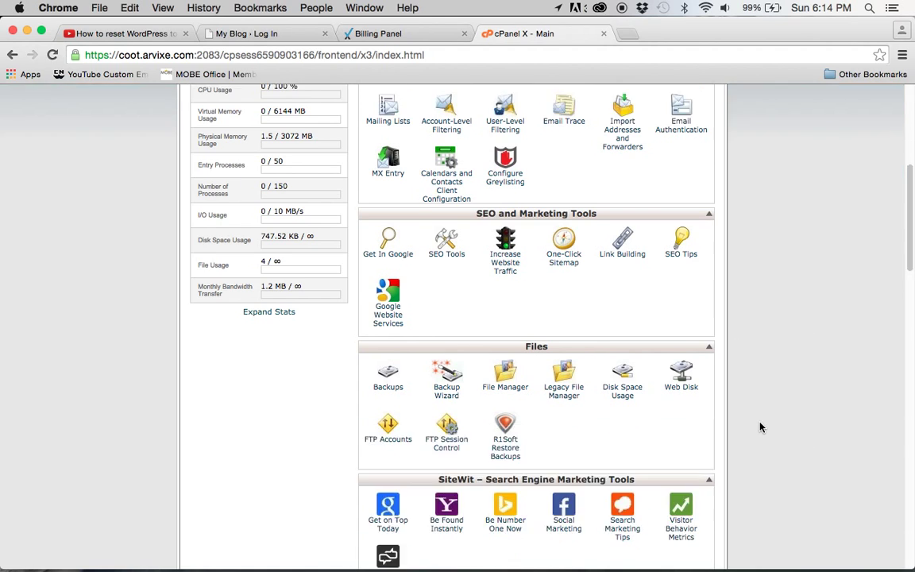
scroll(down, 3)
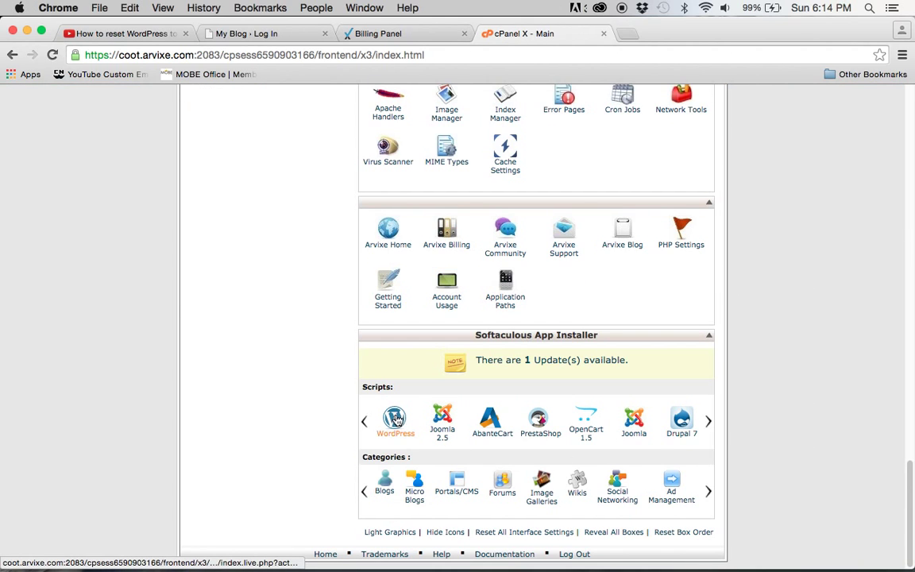
click(396, 420)
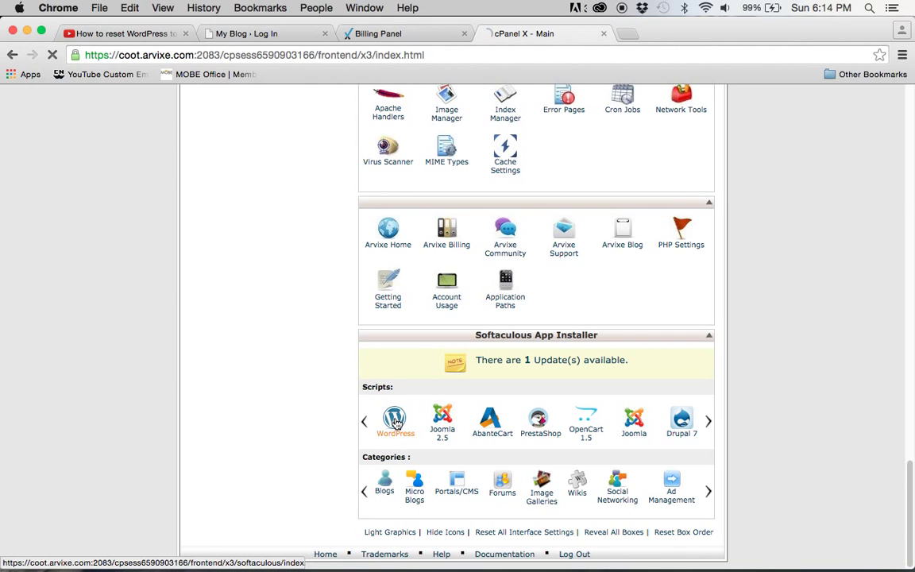
Show the Current Installations table on the Softaculous WordPress page
click(394, 419)
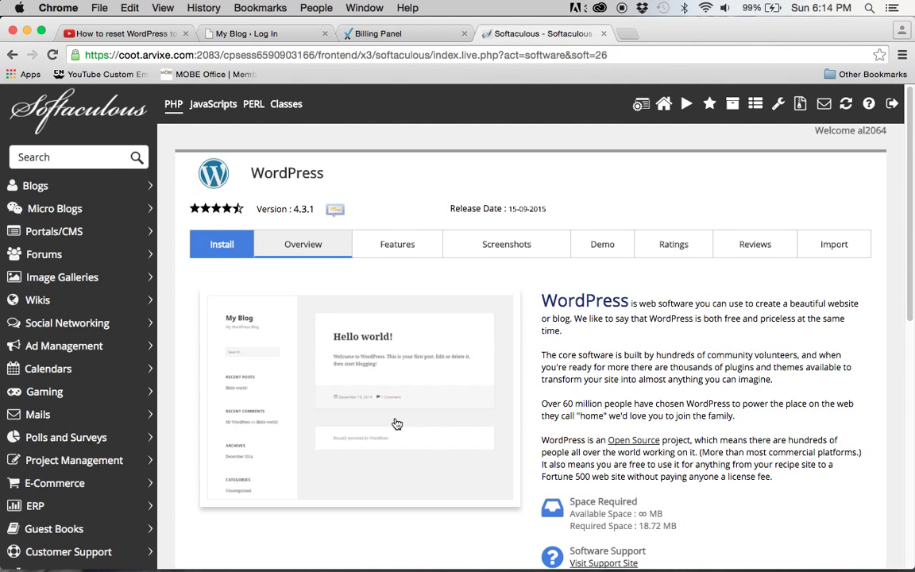
scroll(down, 3)
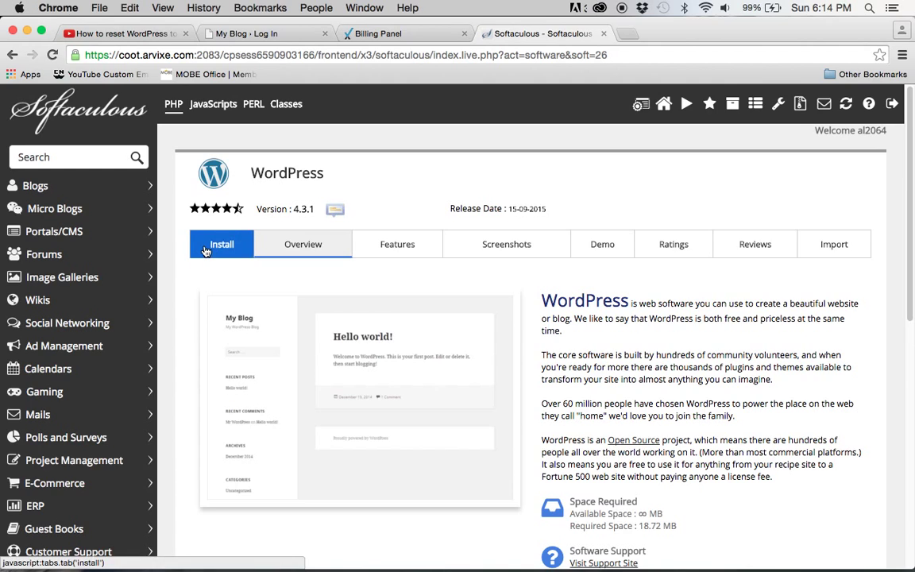
scroll(down, 3)
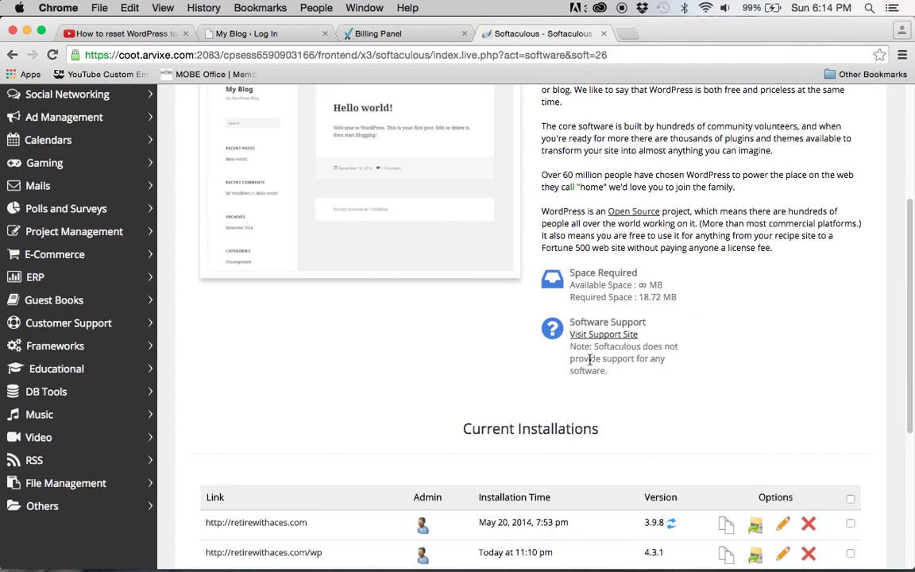
scroll(down, 3)
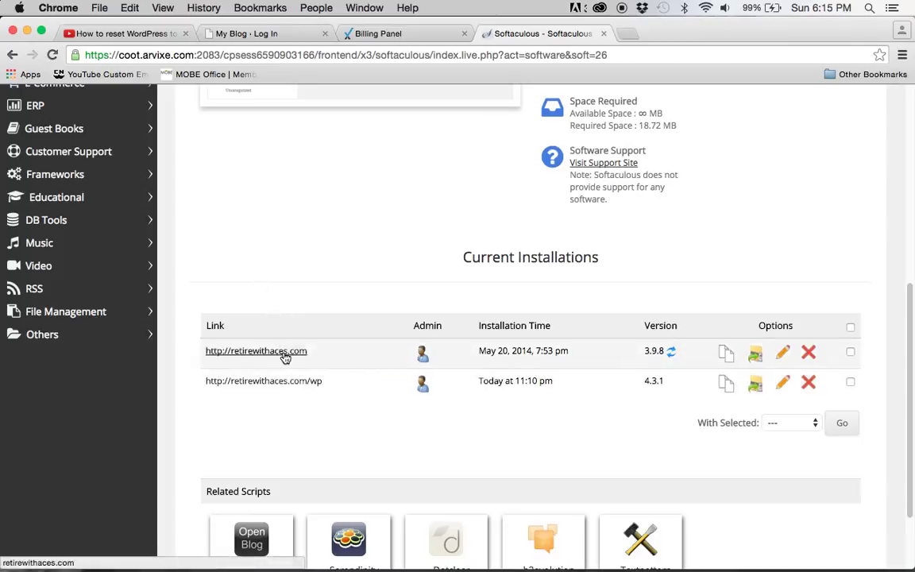
mouse_move(476, 351)
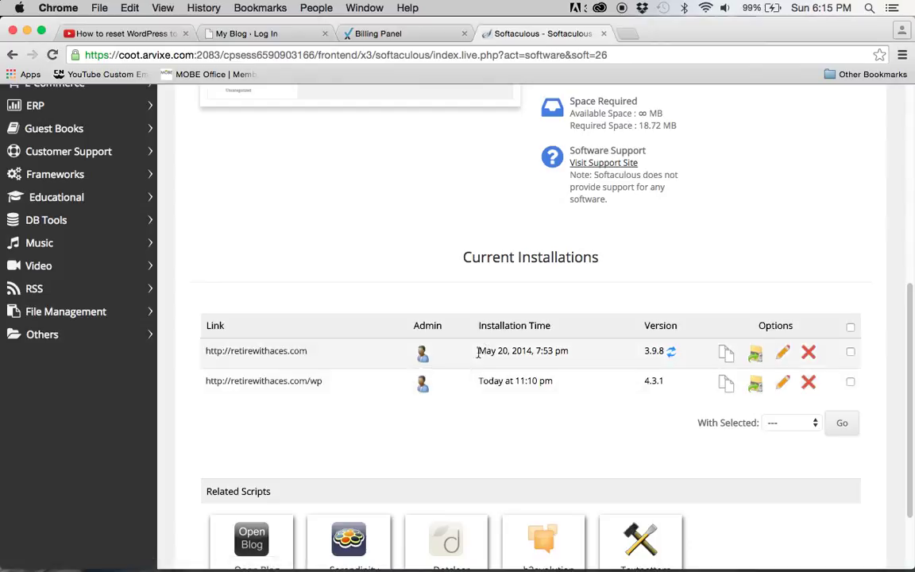
mouse_move(466, 359)
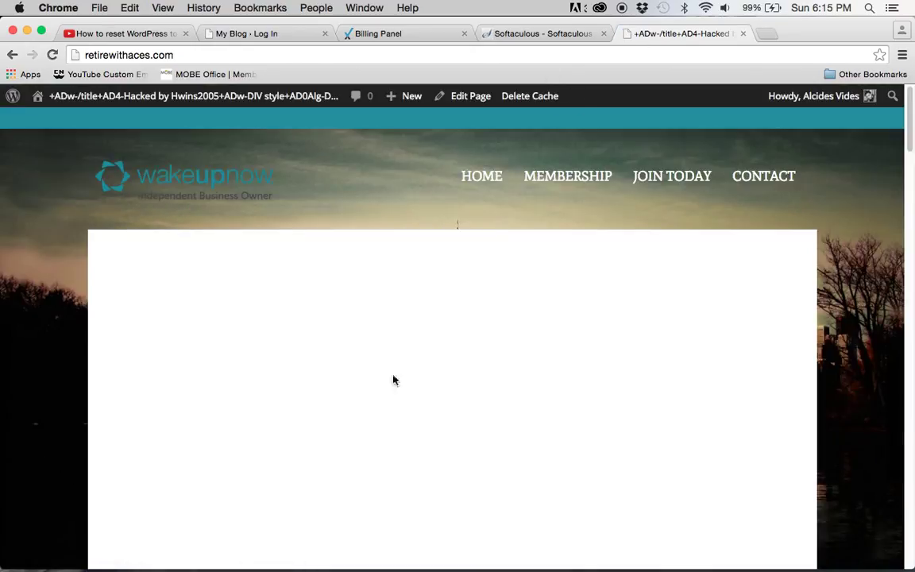
Scroll through the live retirewithaces.com home page, then close its tab
scroll(down, 3)
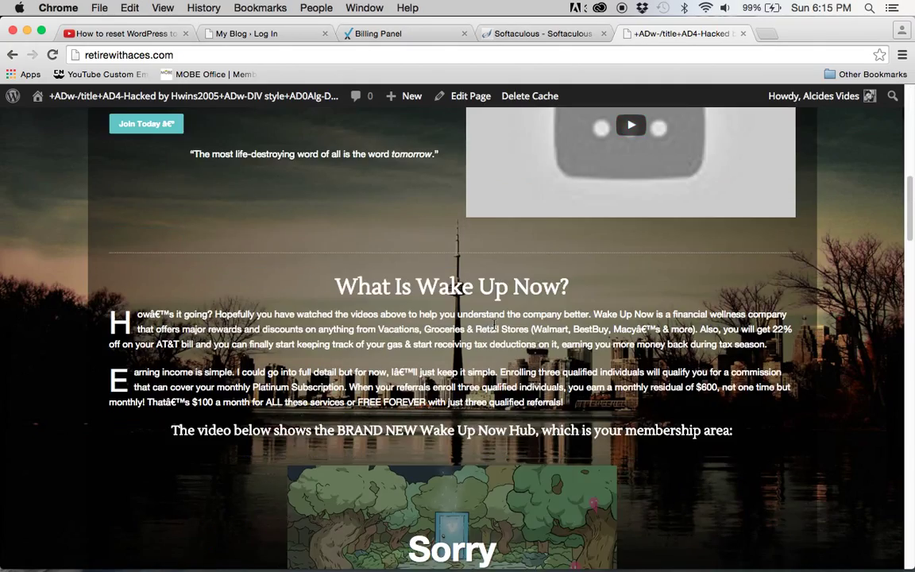
scroll(down, 3)
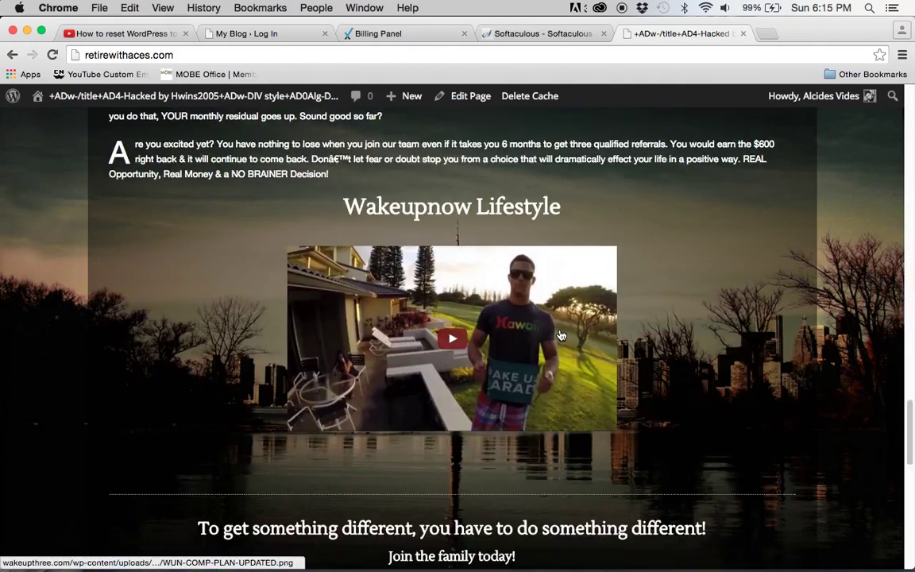
scroll(up, 3)
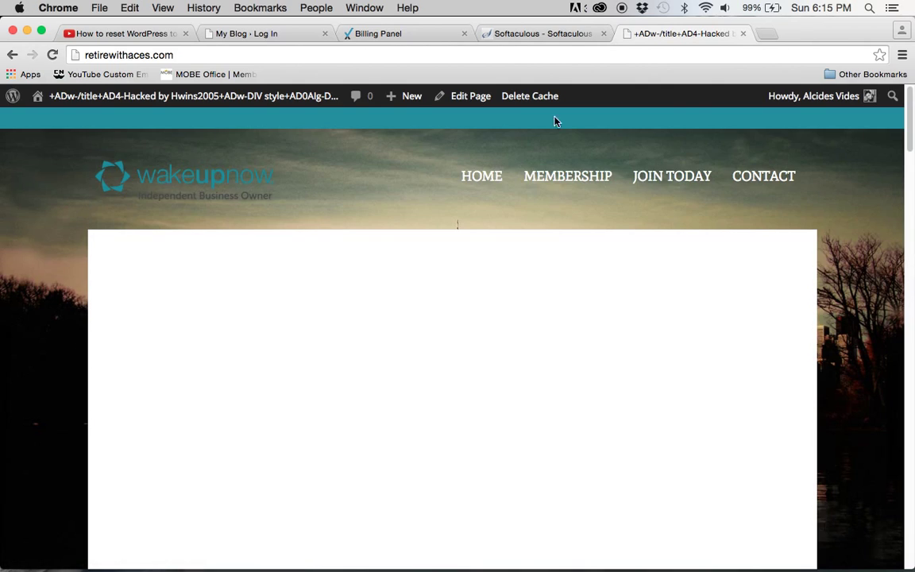
click(544, 34)
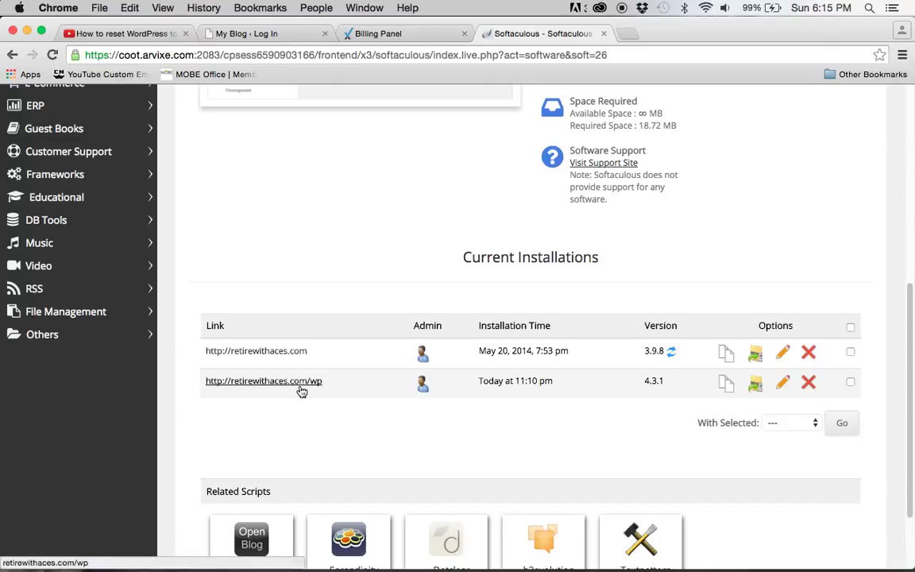
mouse_move(219, 387)
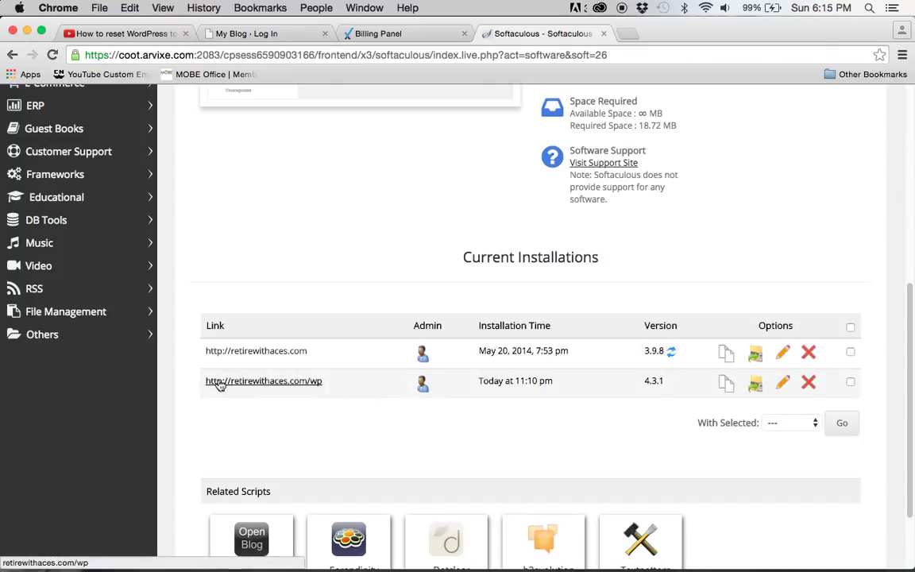
mouse_move(246, 389)
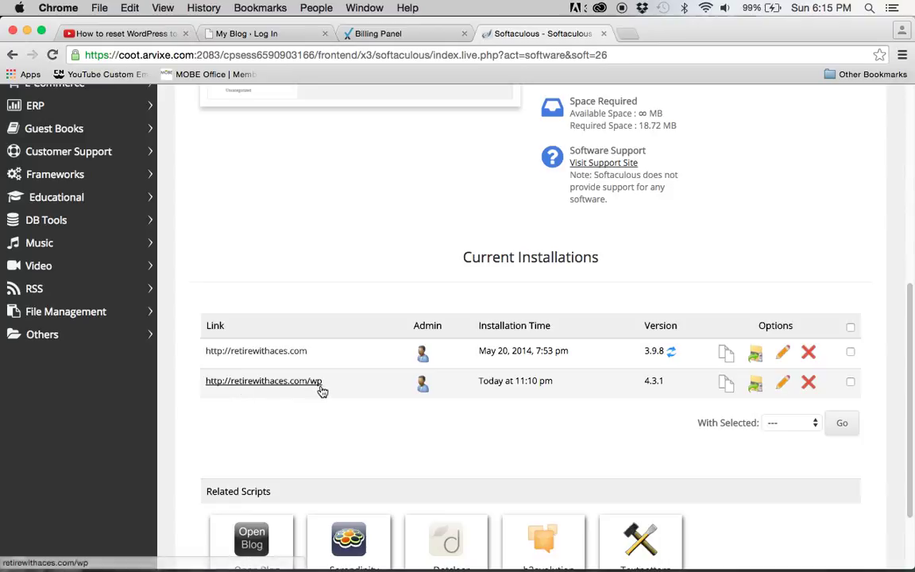
mouse_move(346, 362)
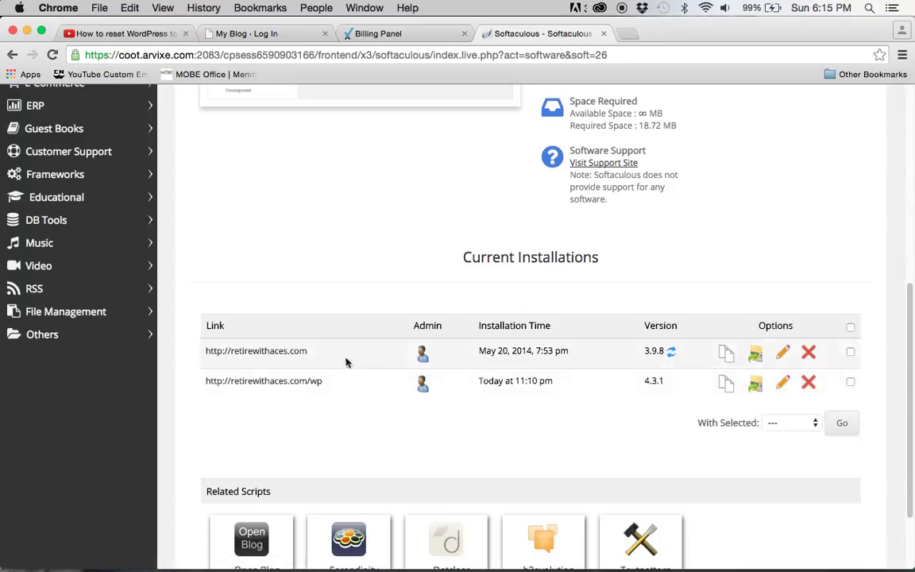
mouse_move(264, 382)
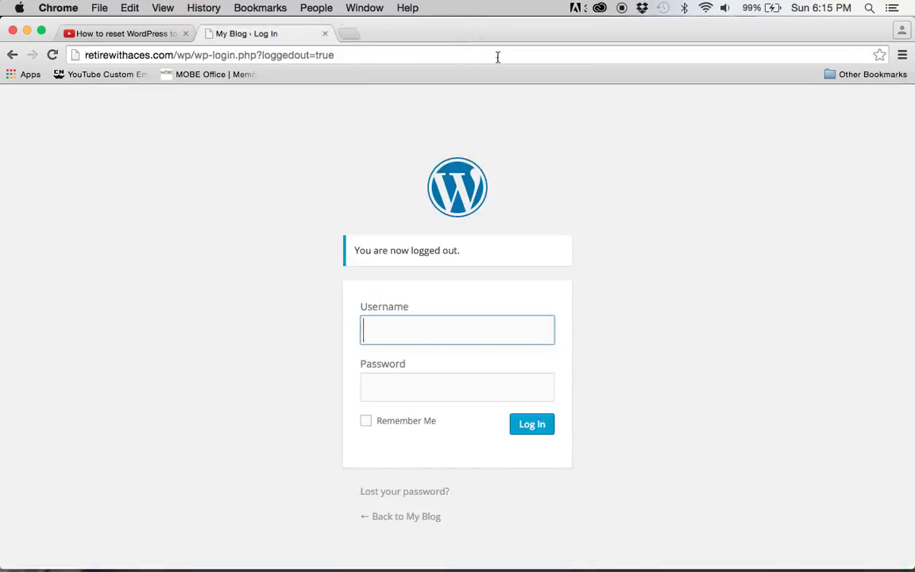
mouse_move(814, 437)
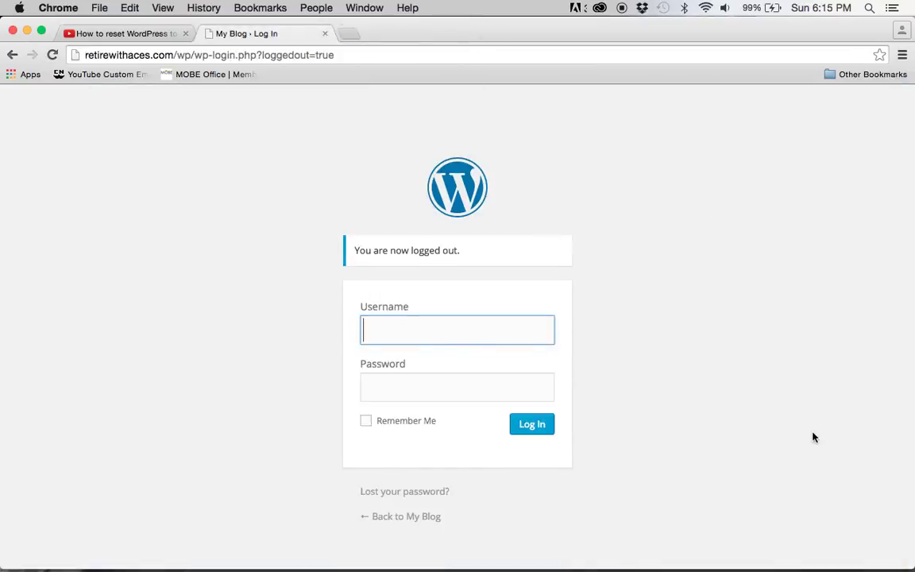
Log in to the My Blog WordPress site as al2064 and load the Dashboard
text(al2064)
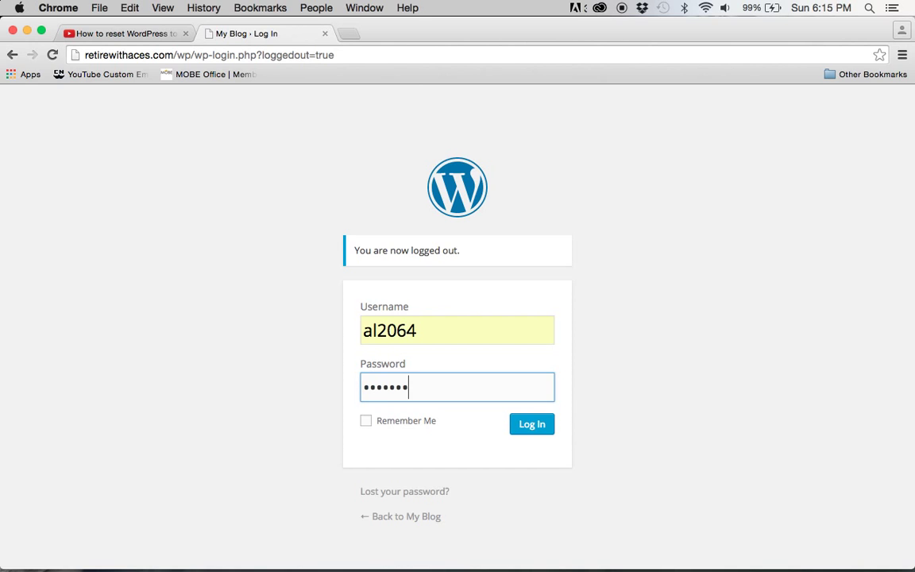
click(531, 423)
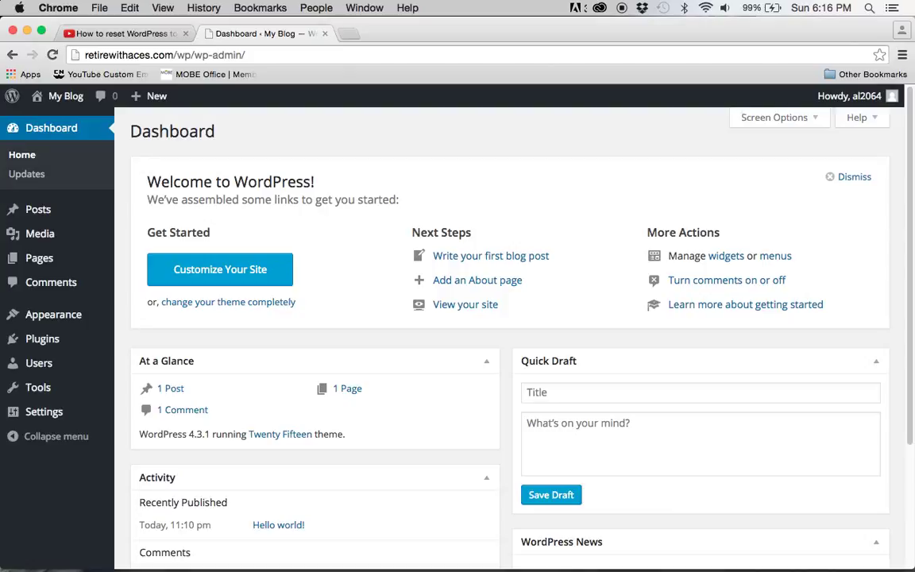
mouse_move(467, 501)
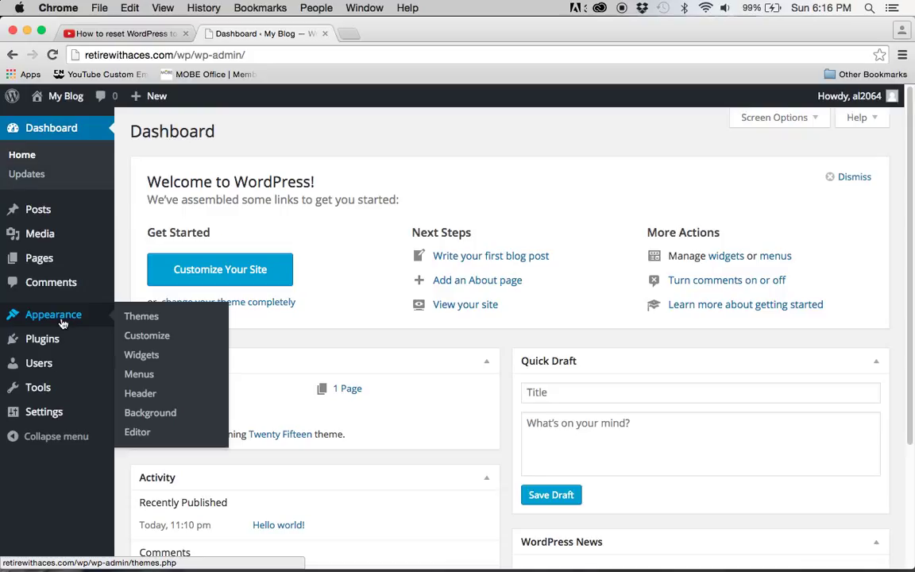
Go to Appearance > Themes and look over the three installed themes
click(140, 316)
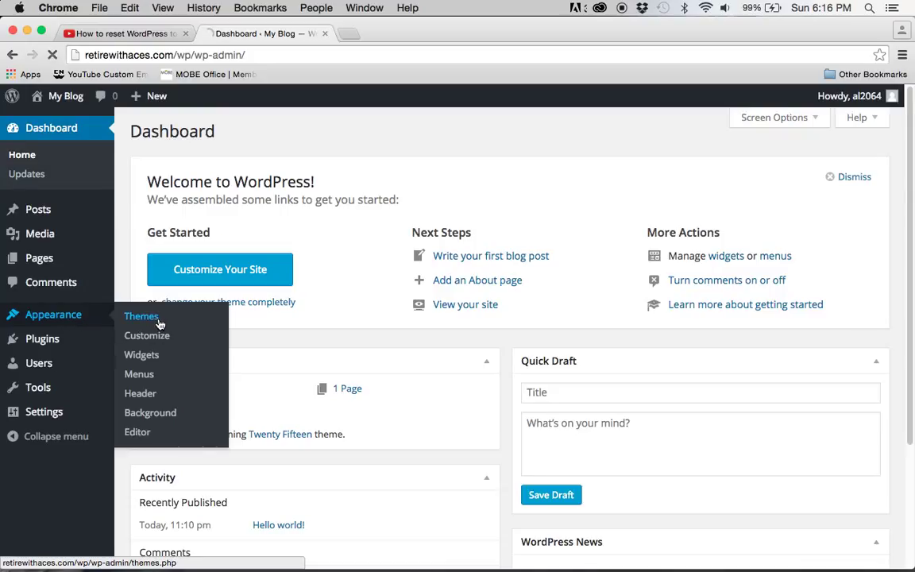
click(141, 317)
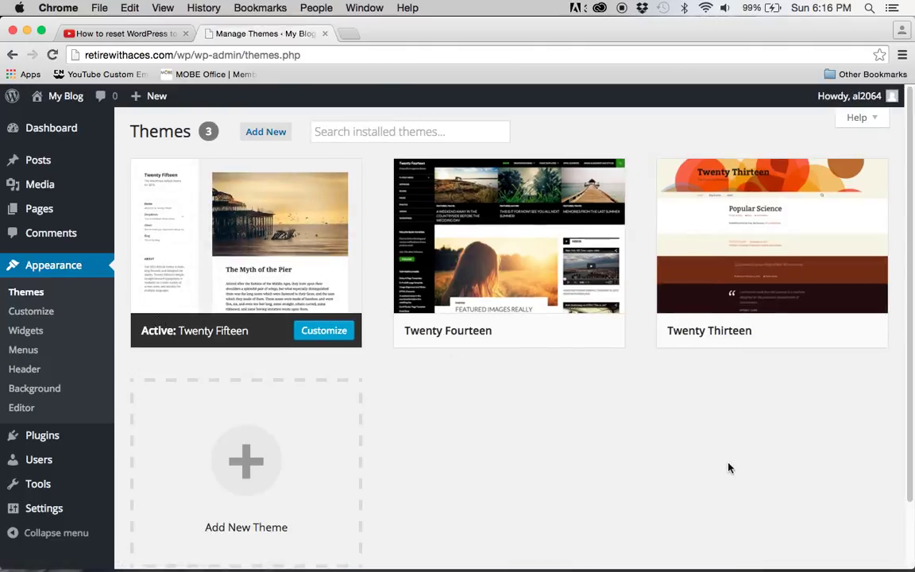
mouse_move(702, 464)
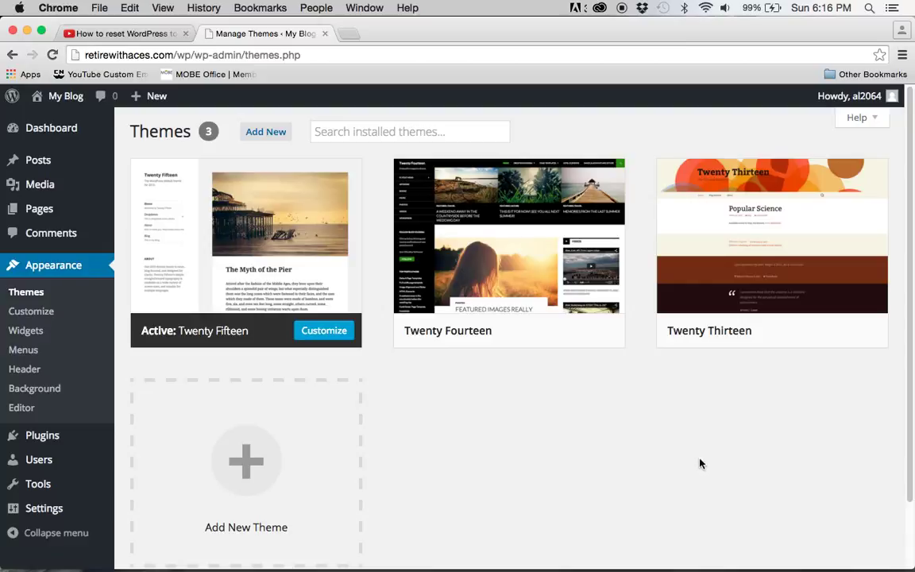
mouse_move(508, 451)
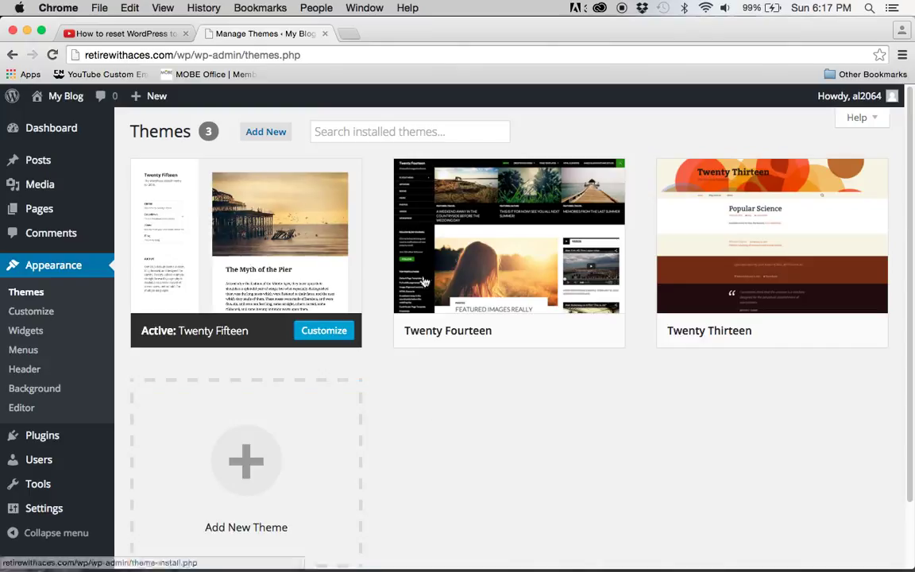
scroll(down, 3)
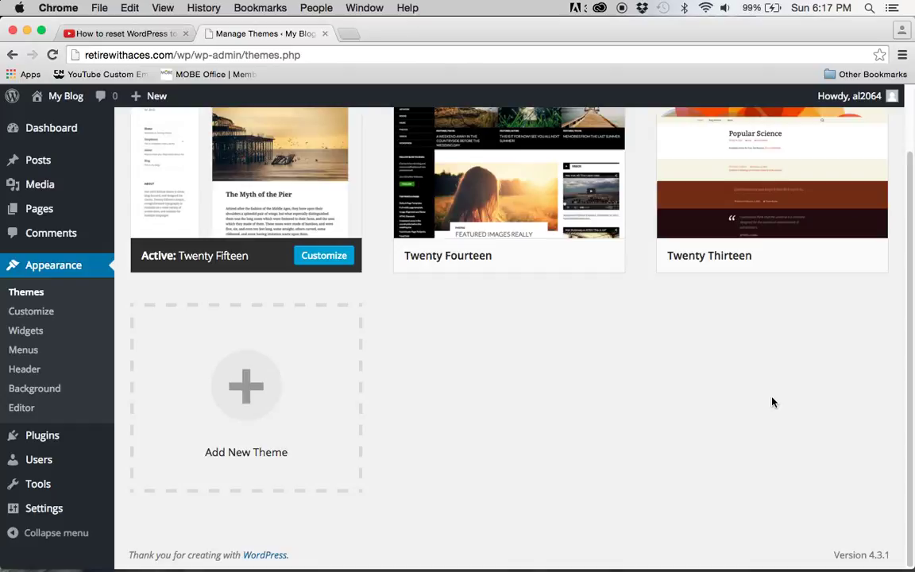
mouse_move(509, 175)
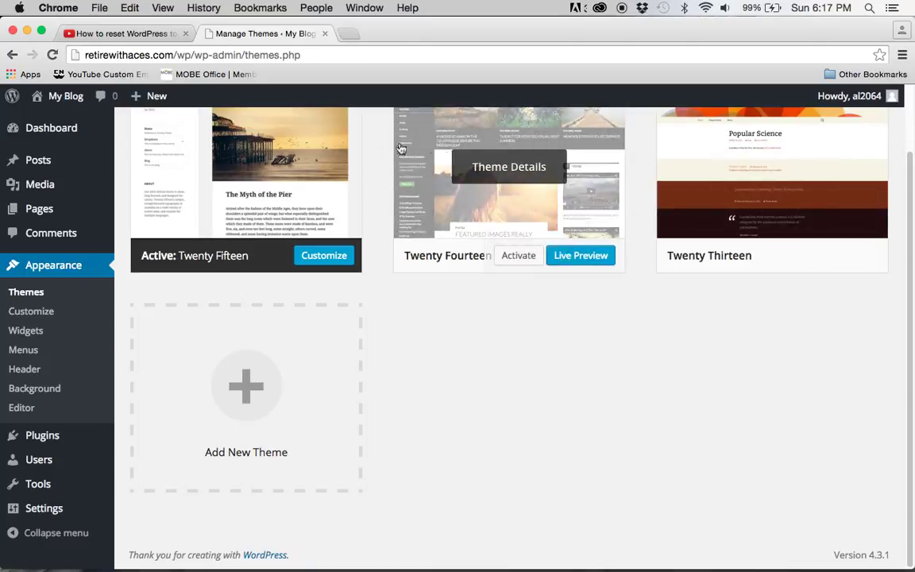
Open Add New Theme, try the Featured filter, then head back toward the installed themes
click(246, 388)
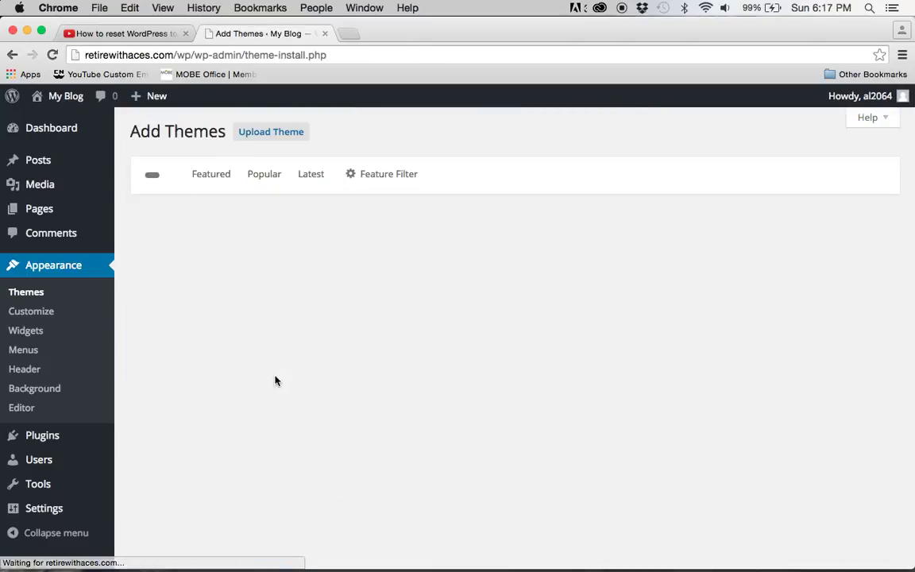
mouse_move(324, 305)
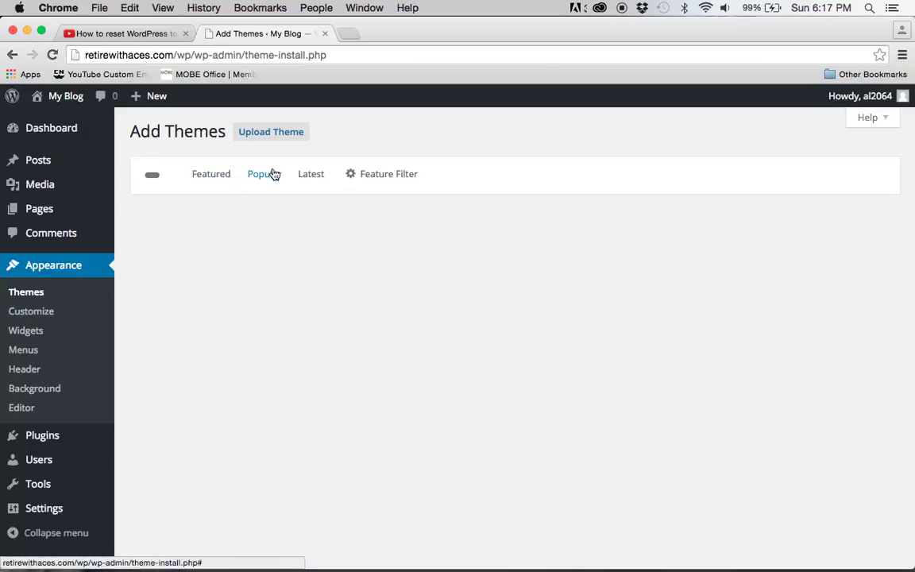
mouse_move(252, 181)
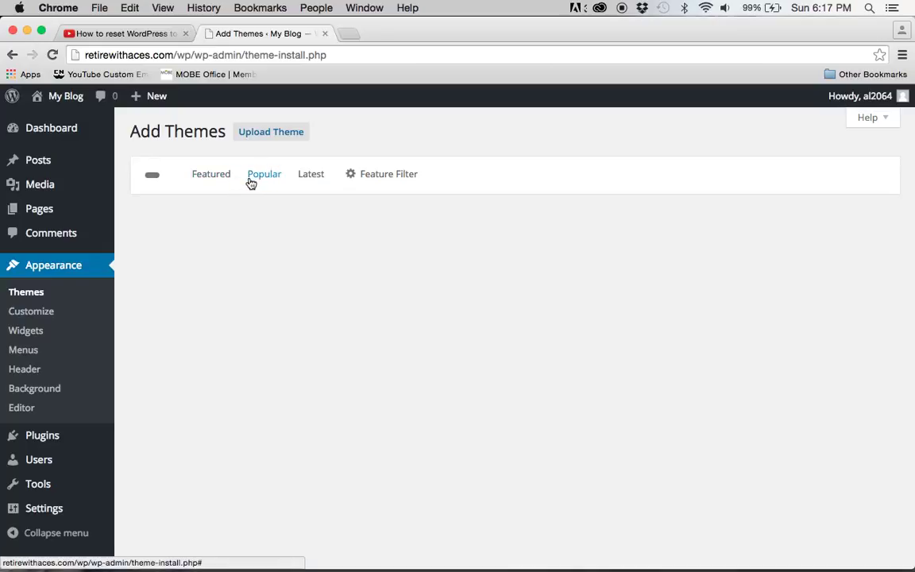
click(210, 173)
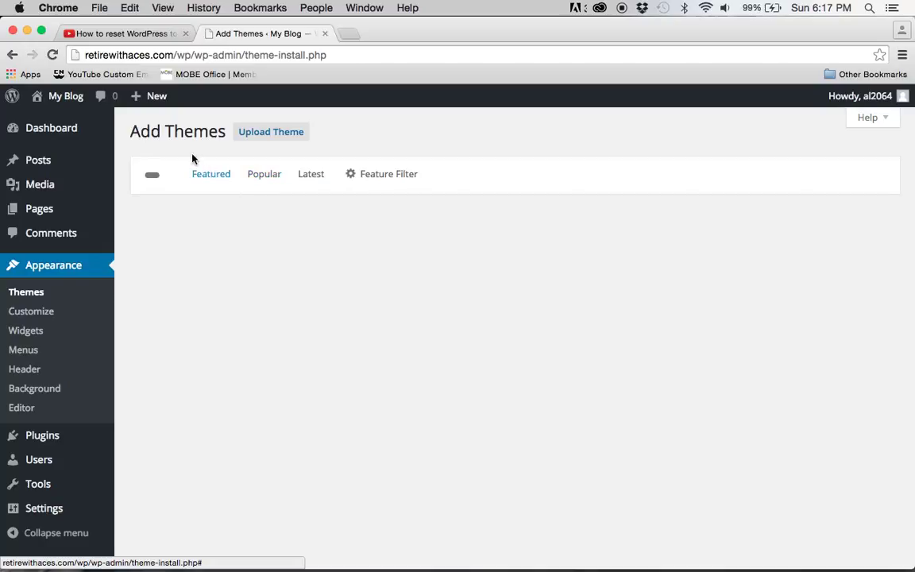
mouse_move(51, 127)
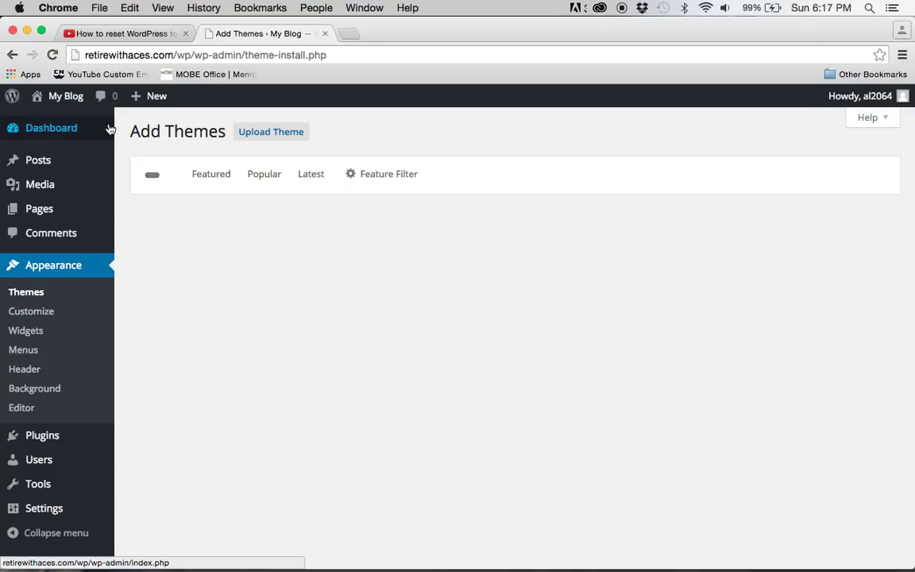
mouse_move(165, 151)
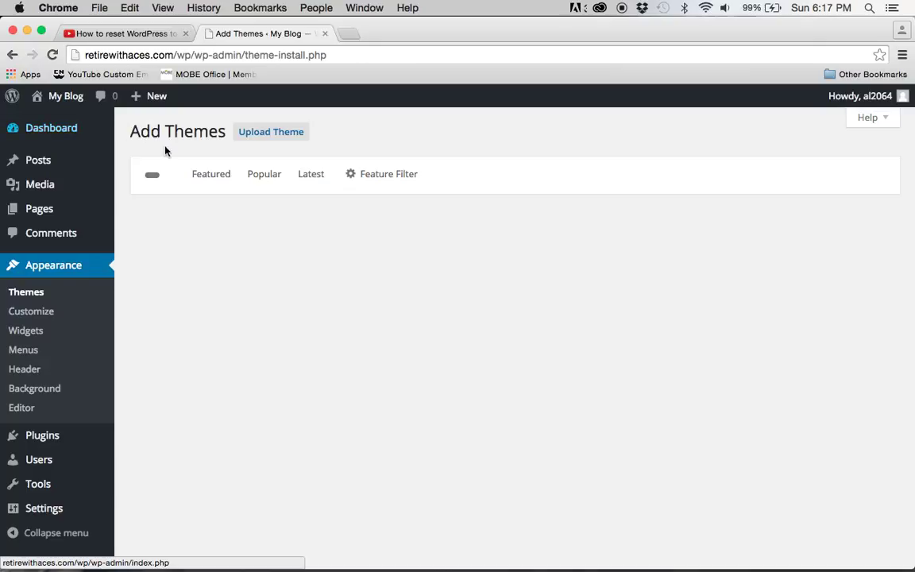
click(209, 173)
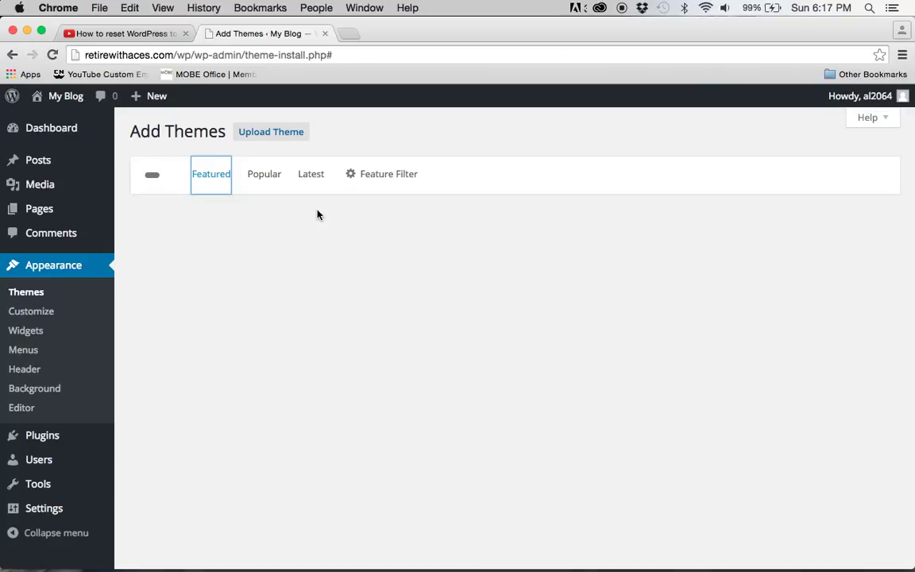
mouse_move(25, 292)
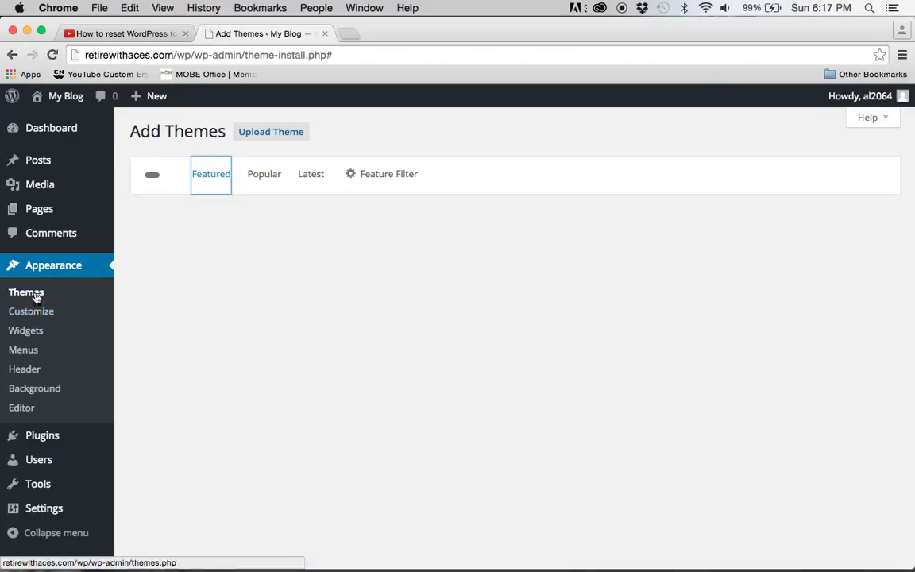
click(25, 293)
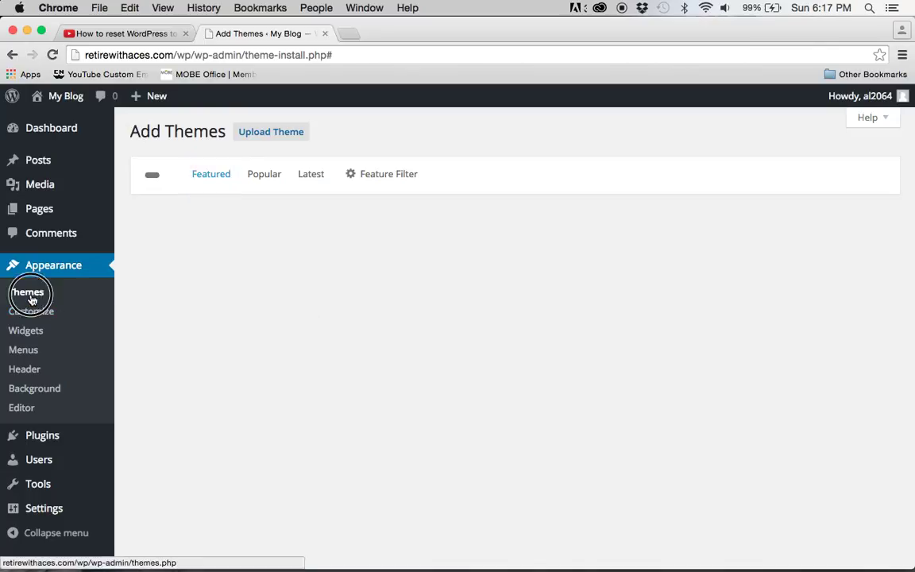
Return to the installed Themes page with Twenty Fifteen still active
click(28, 292)
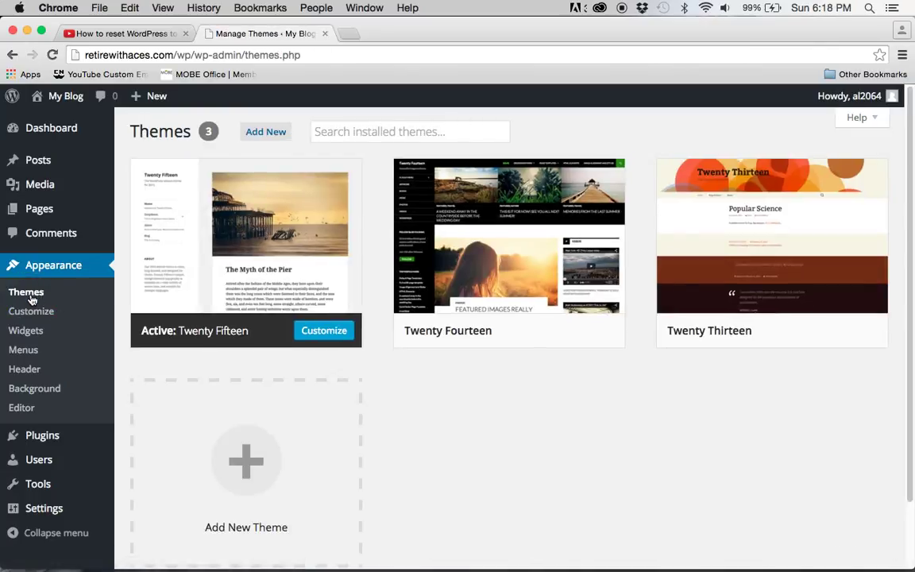
mouse_move(305, 183)
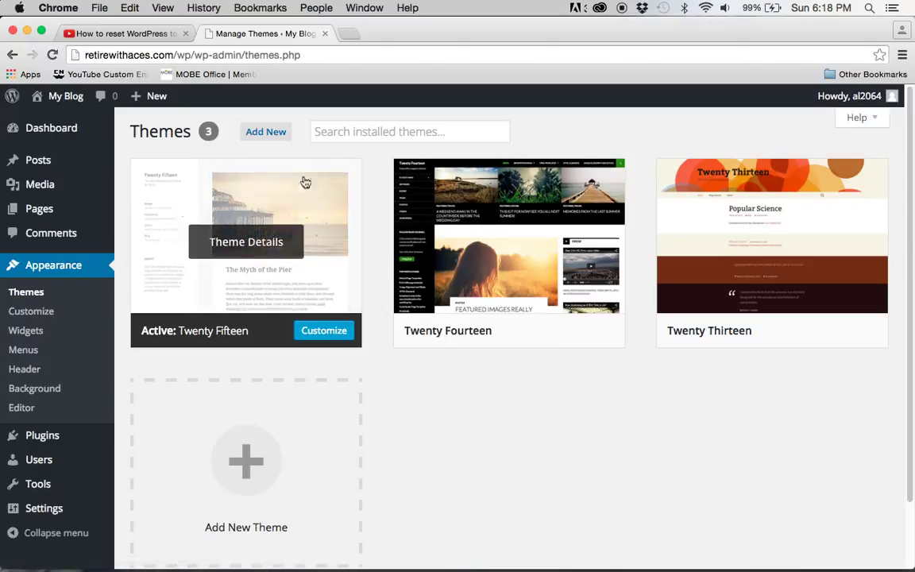
mouse_move(200, 337)
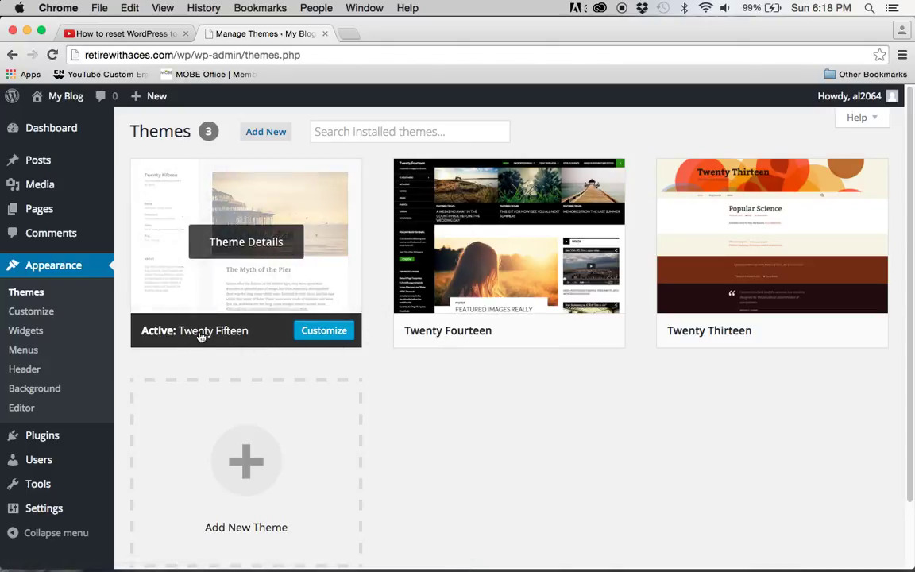
mouse_move(209, 340)
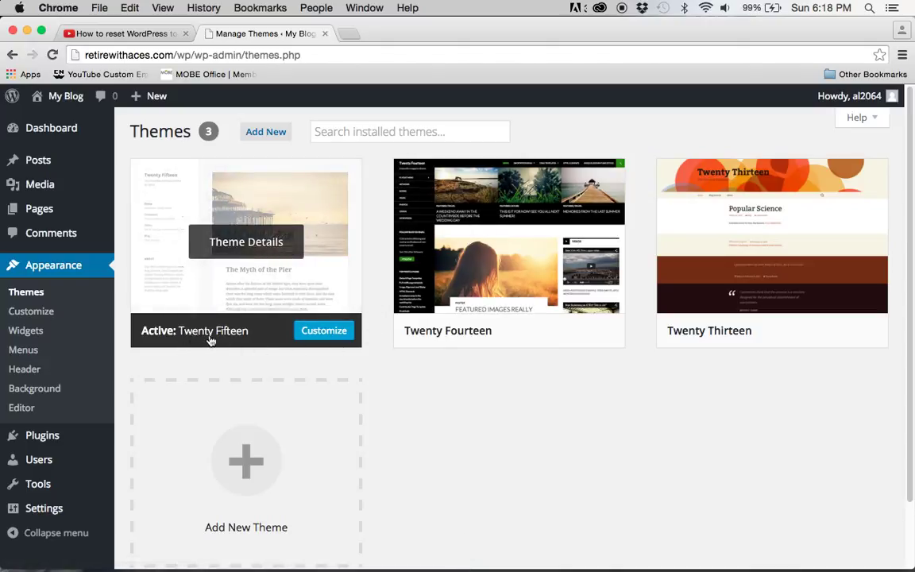
mouse_move(709, 340)
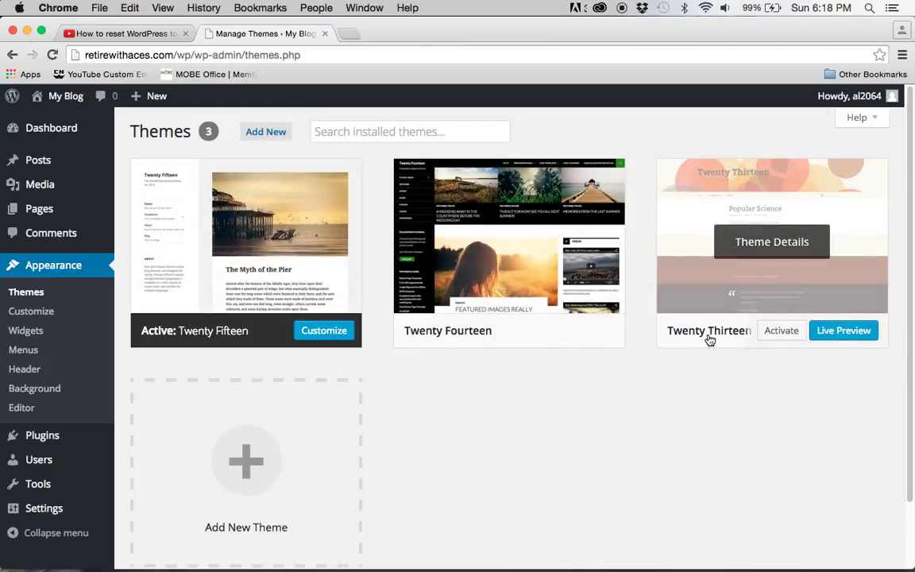
mouse_move(623, 437)
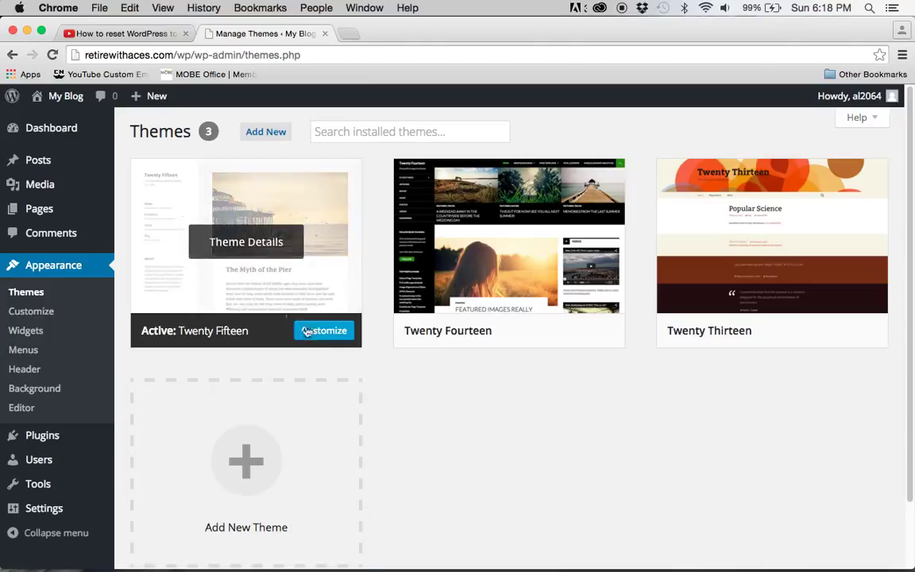
mouse_move(467, 450)
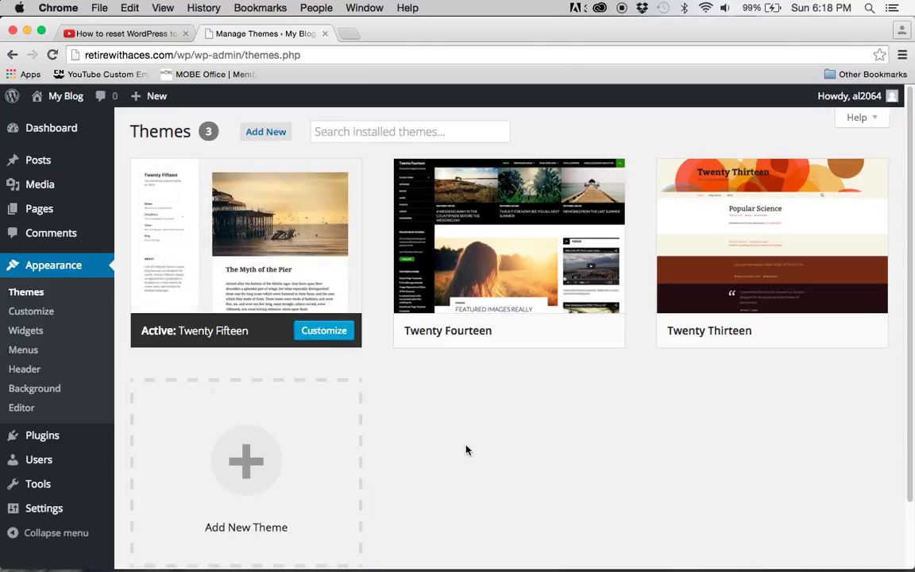
mouse_move(314, 334)
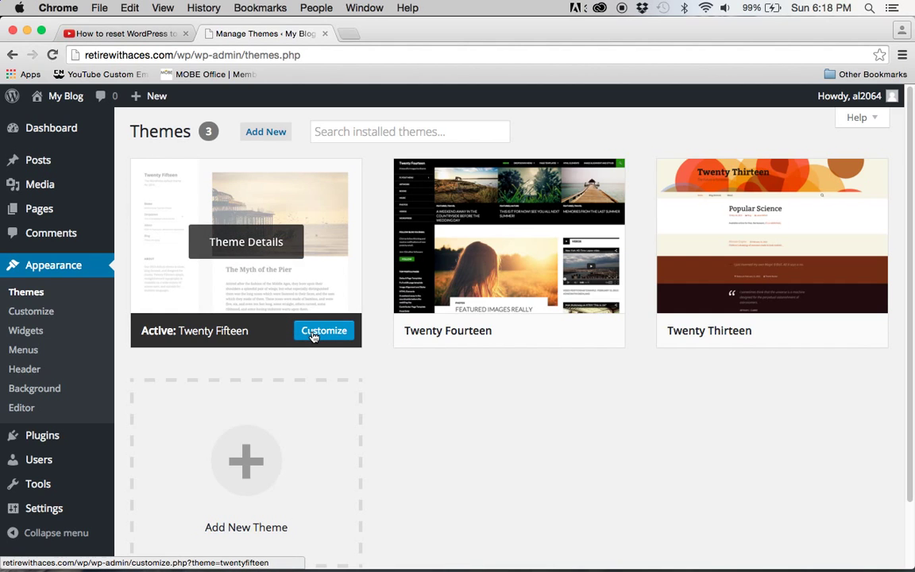
click(325, 331)
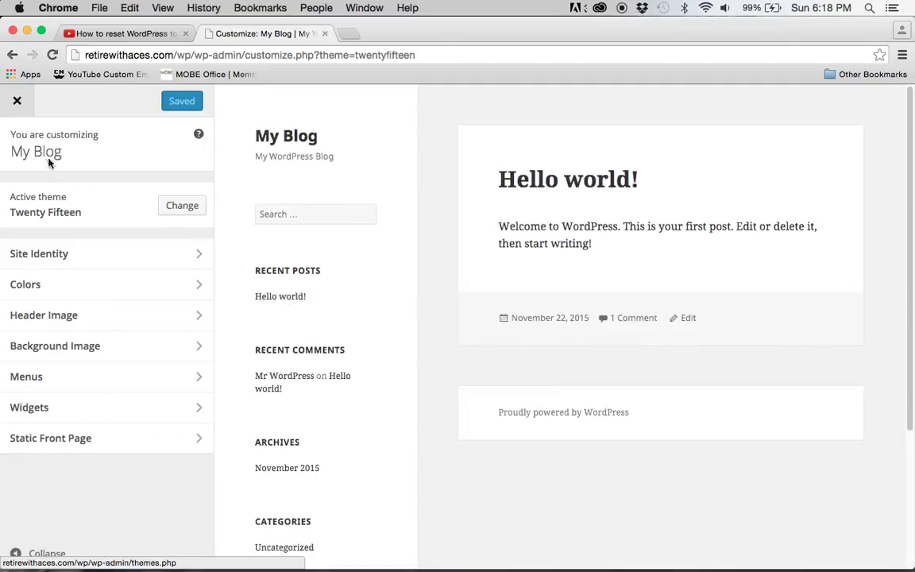
mouse_move(282, 136)
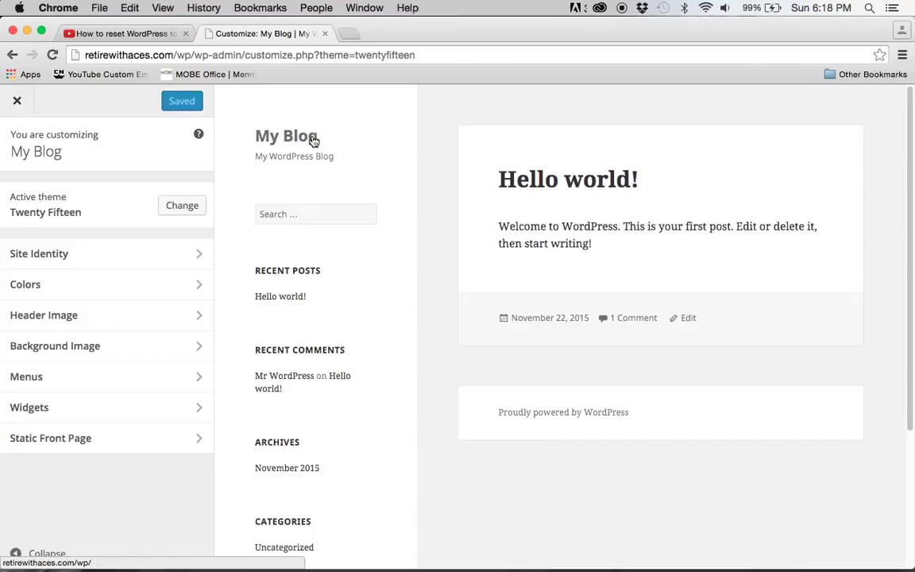
mouse_move(302, 142)
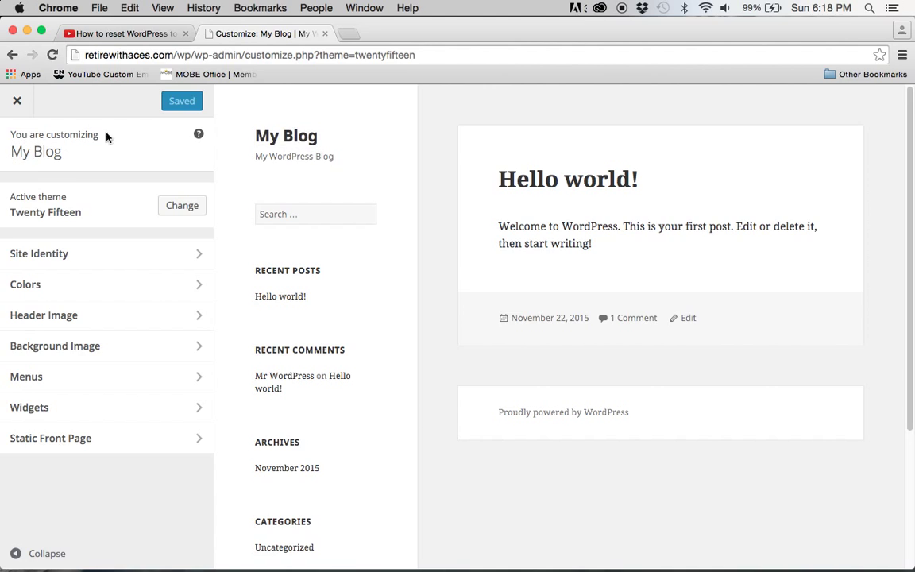
mouse_move(277, 187)
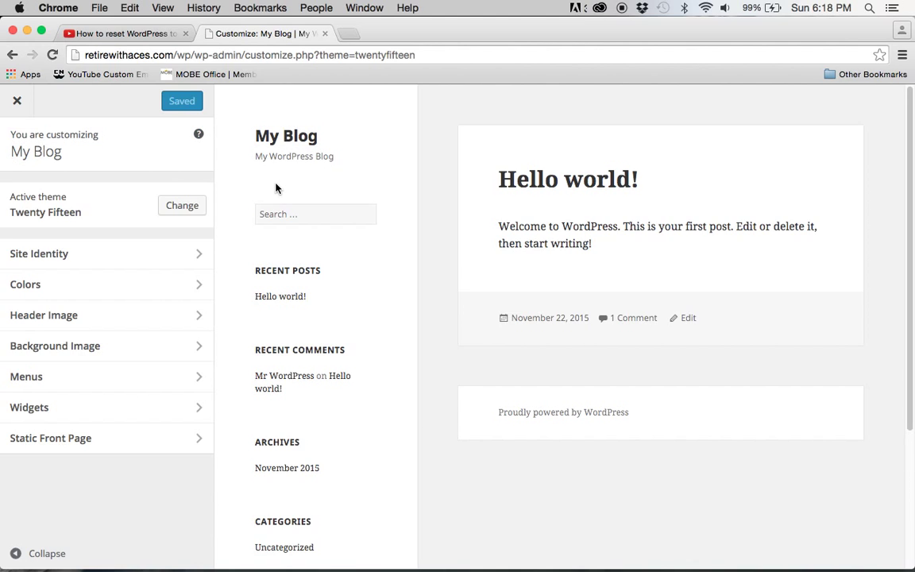
scroll(down, 3)
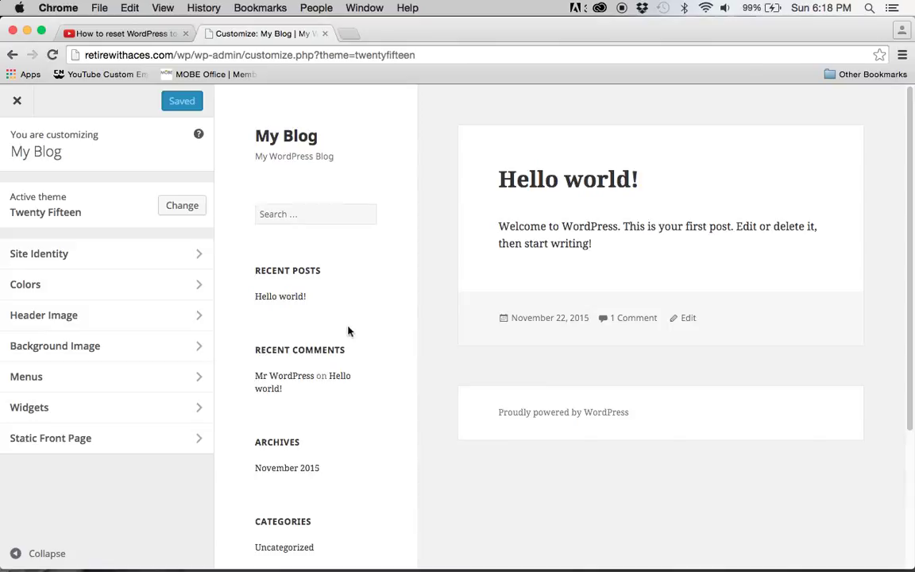
mouse_move(410, 242)
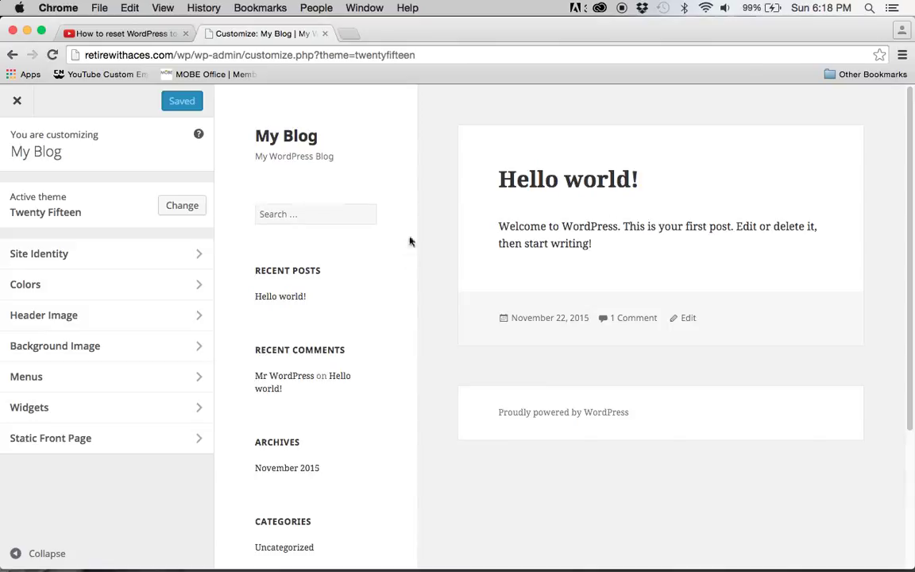
mouse_move(805, 399)
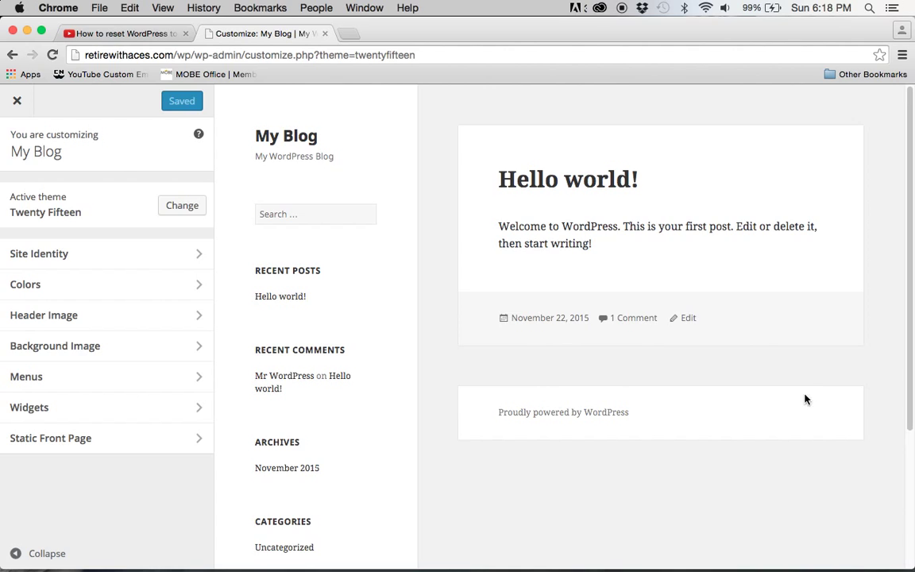
mouse_move(571, 411)
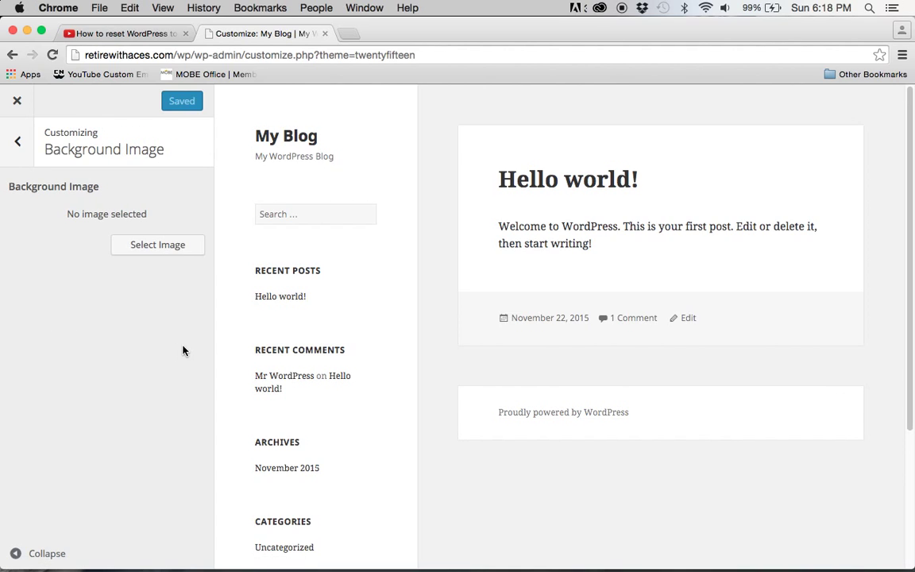
mouse_move(151, 232)
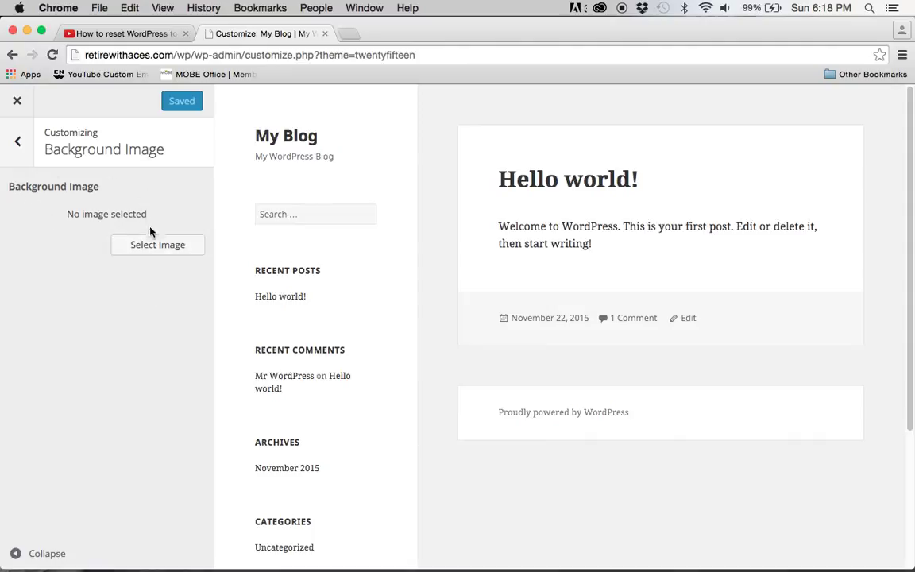
Open the background image picker, check the empty Media Library, and return to Upload Files
click(158, 245)
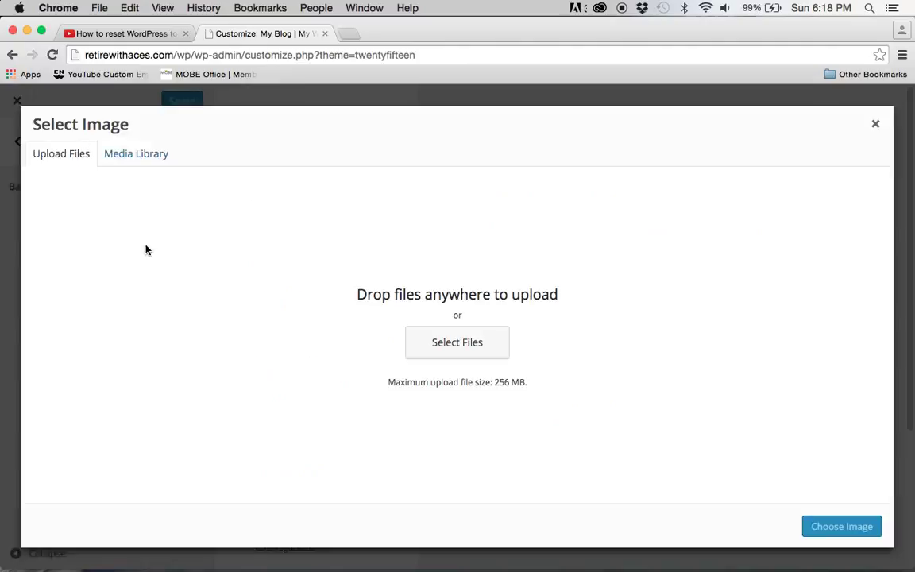
mouse_move(844, 456)
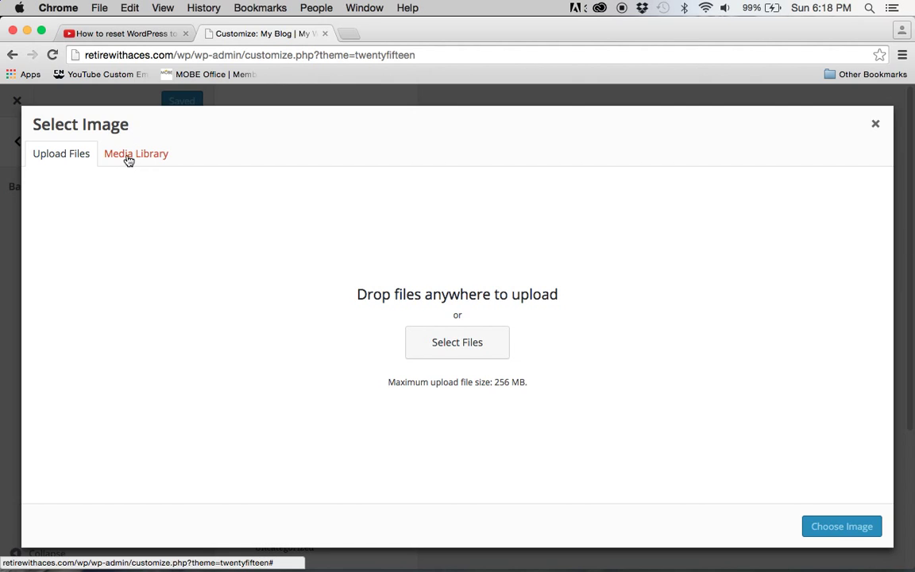
click(137, 153)
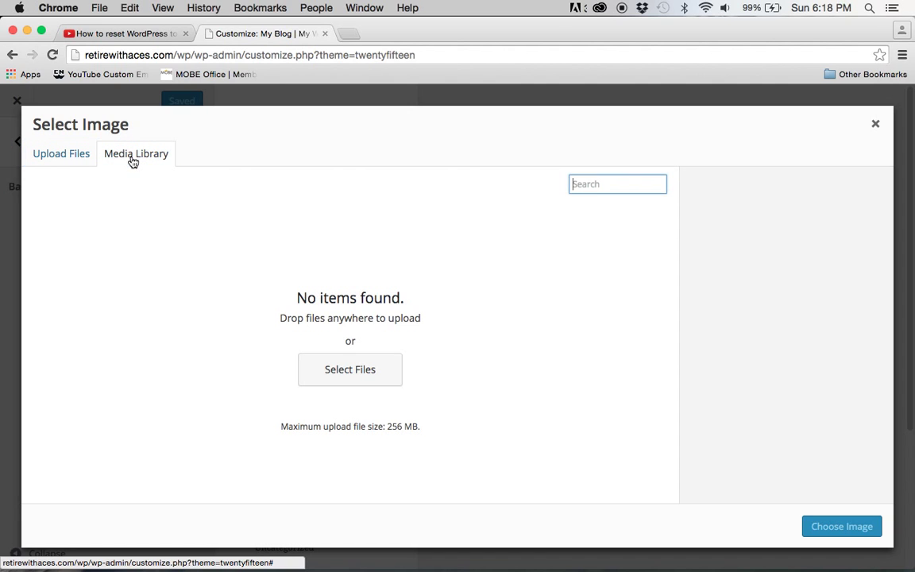
click(60, 152)
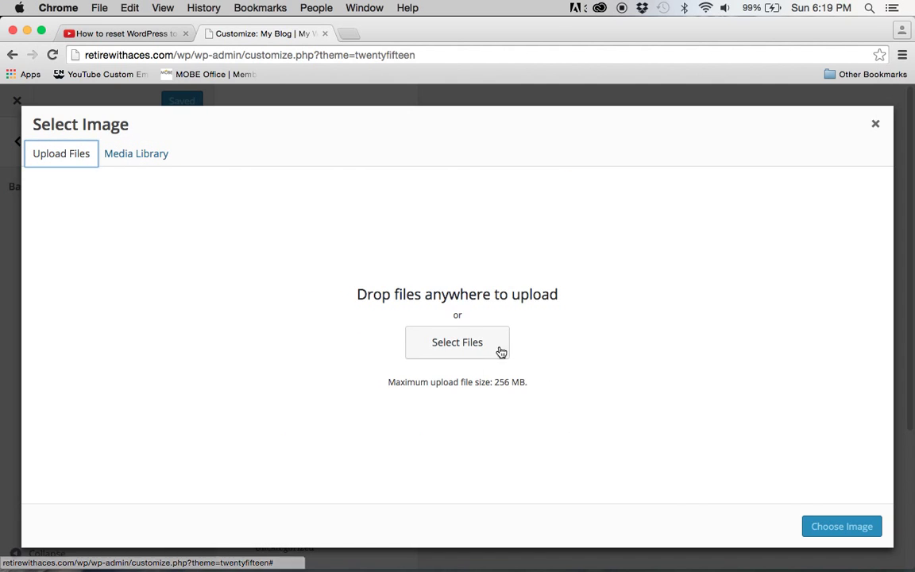
Select image.jpg from the Downloads folder to upload as the blog background
click(458, 342)
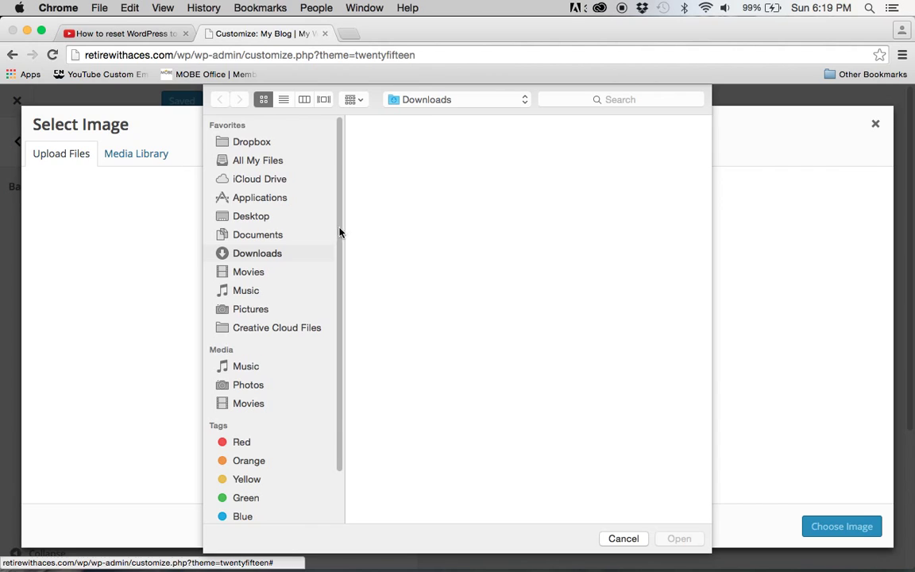
click(258, 253)
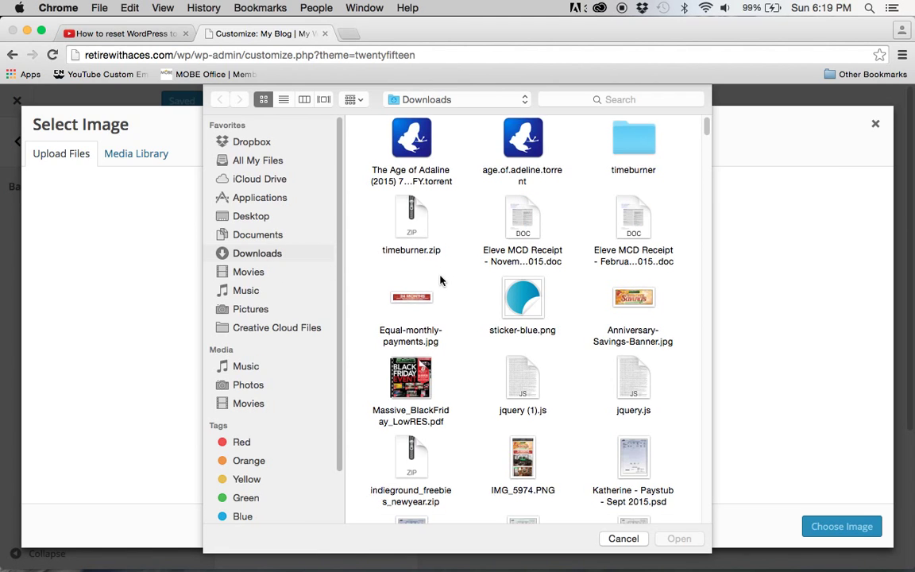
scroll(down, 3)
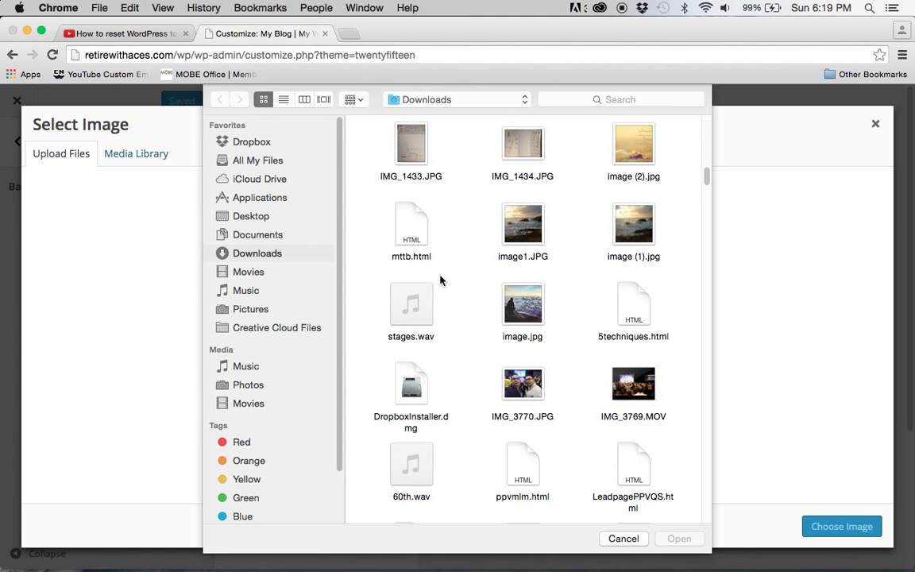
mouse_move(557, 323)
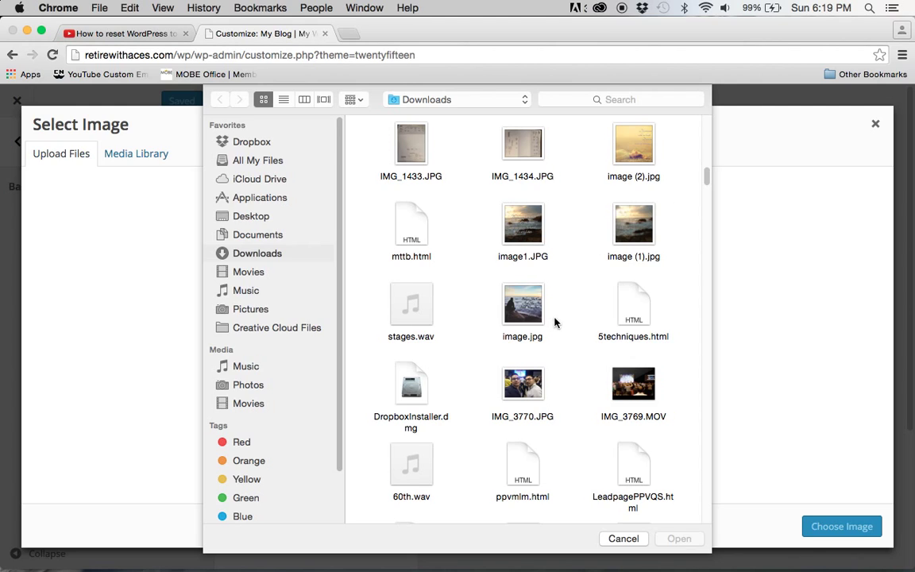
click(523, 305)
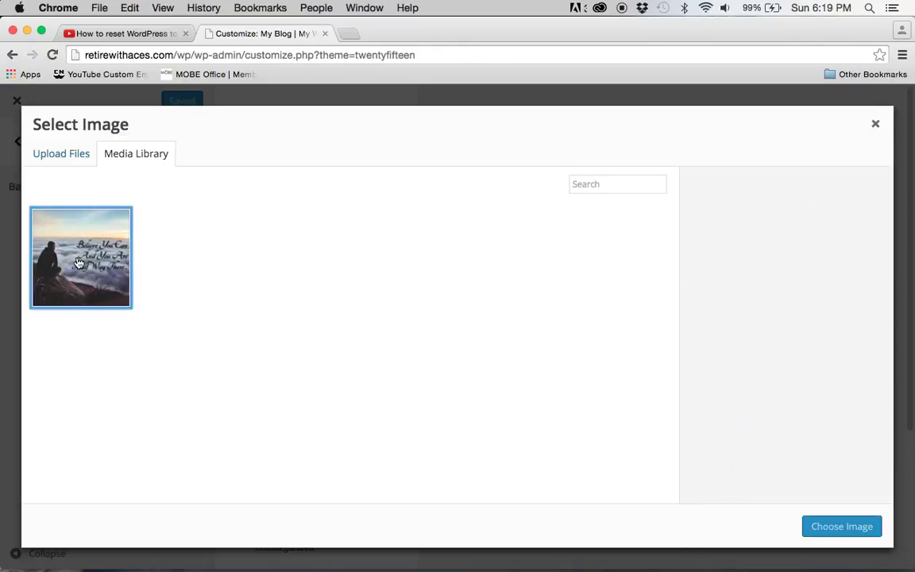
mouse_move(390, 394)
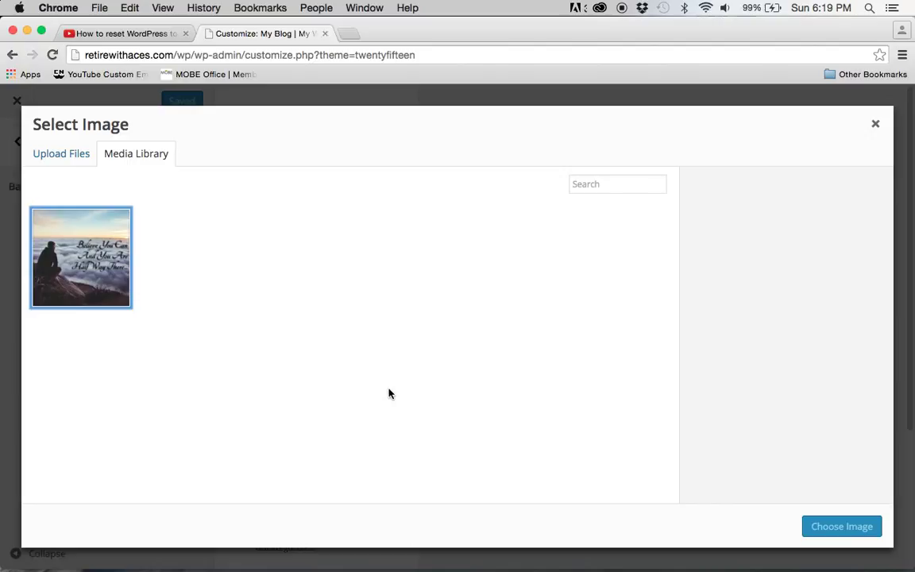
mouse_move(398, 399)
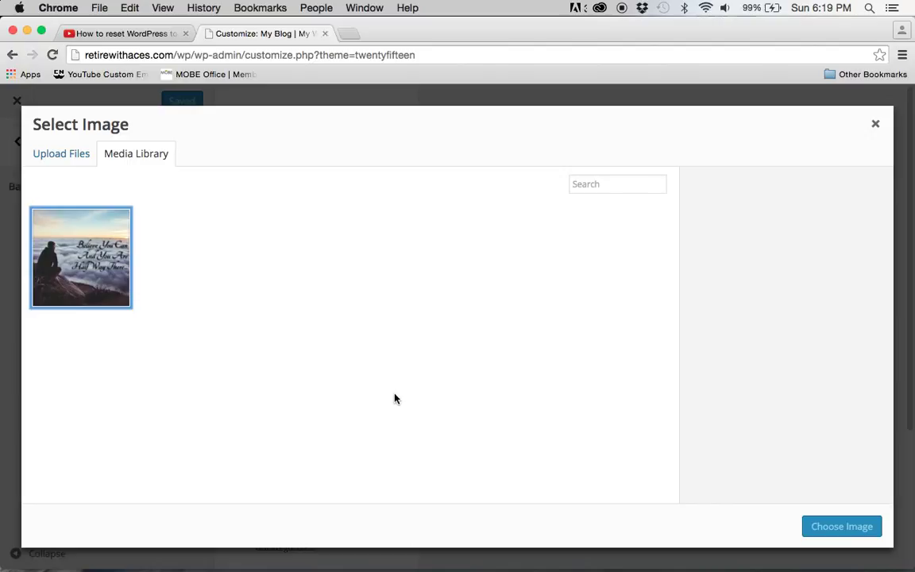
Select the uploaded image.jpg (640 × 640, 317 KB) in the media library
click(81, 258)
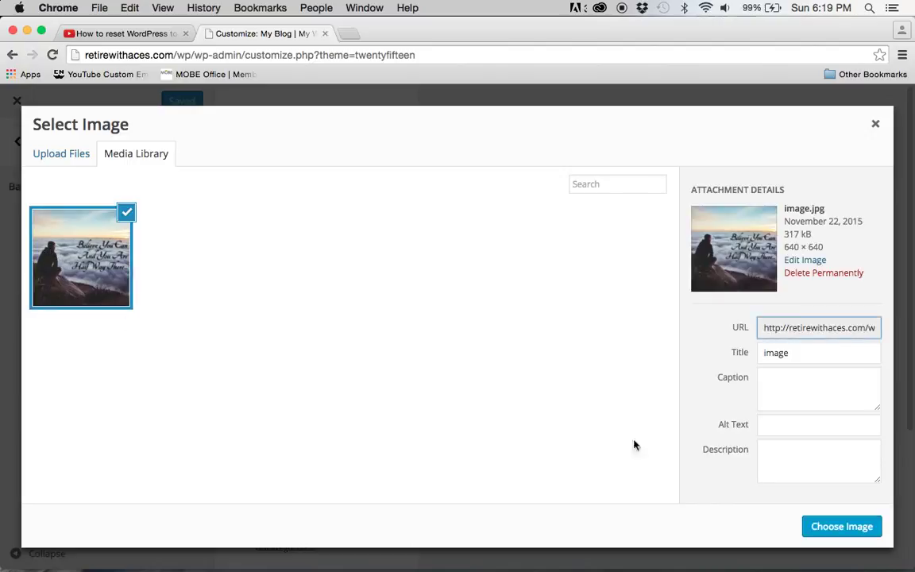
Apply the chosen image as the site background and set it to no repeat
click(842, 526)
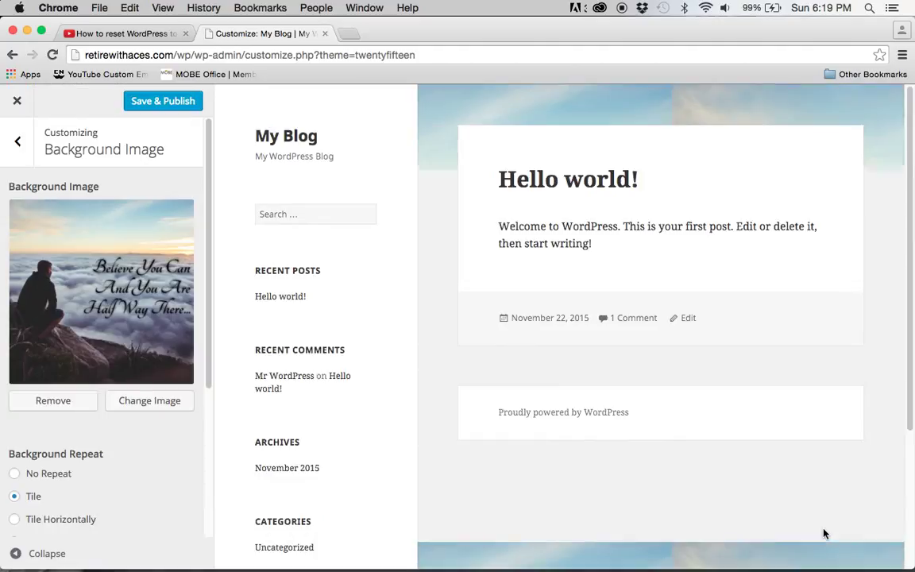
scroll(up, 3)
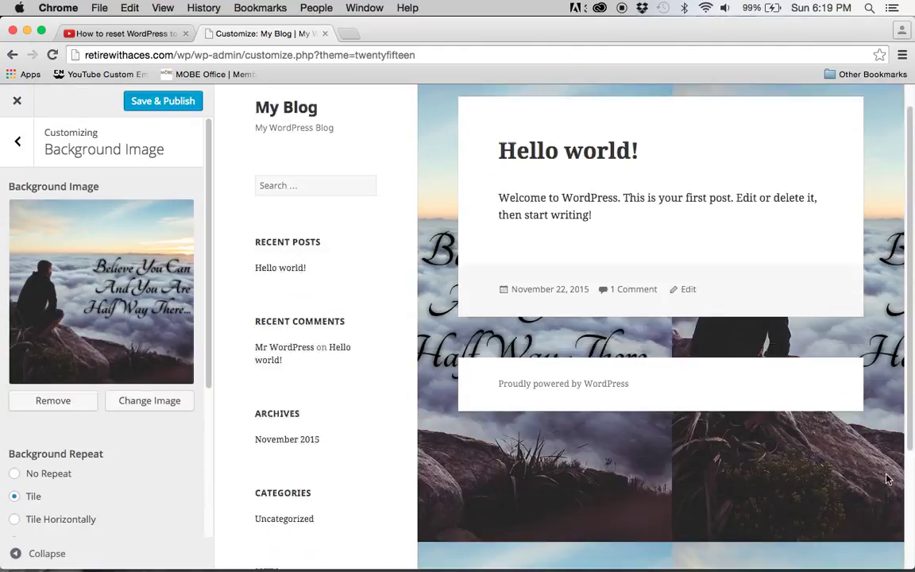
scroll(down, 3)
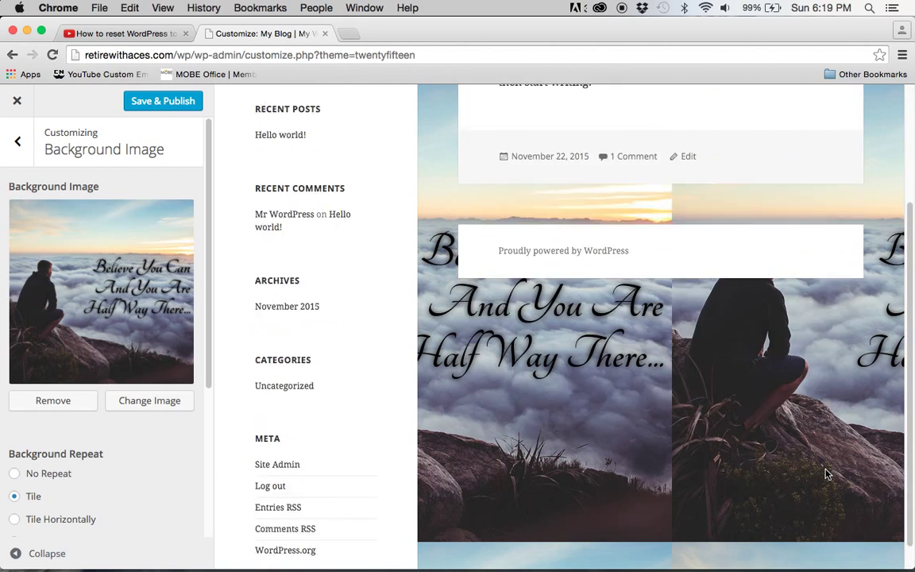
scroll(up, 3)
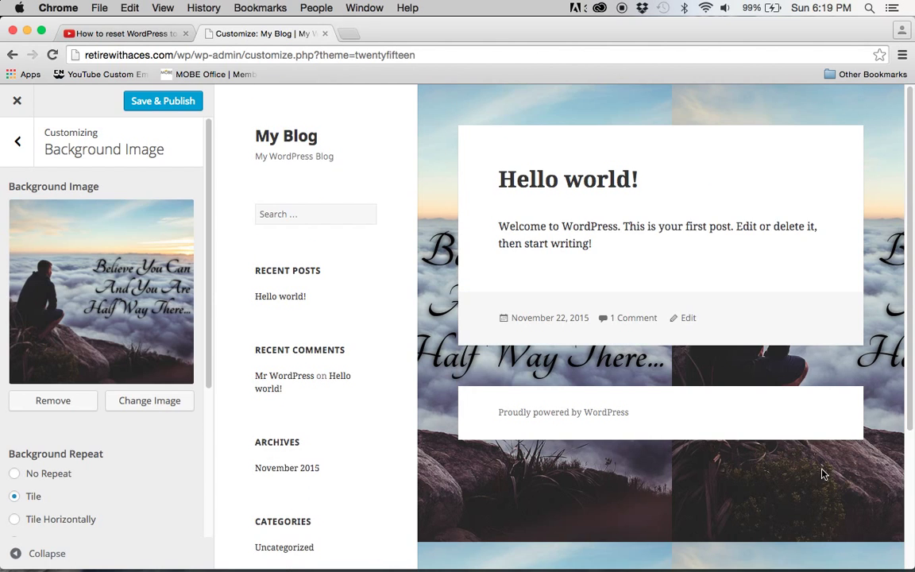
mouse_move(585, 496)
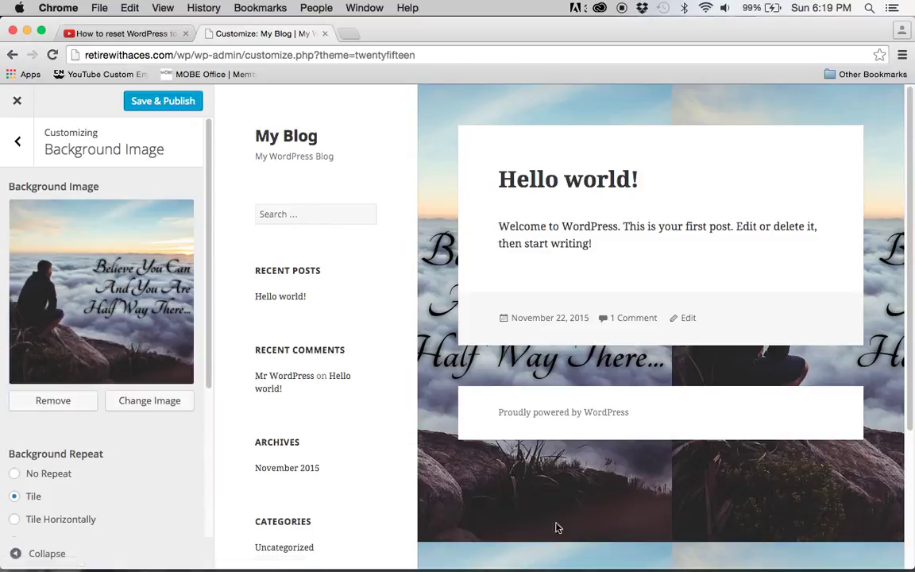
mouse_move(40, 448)
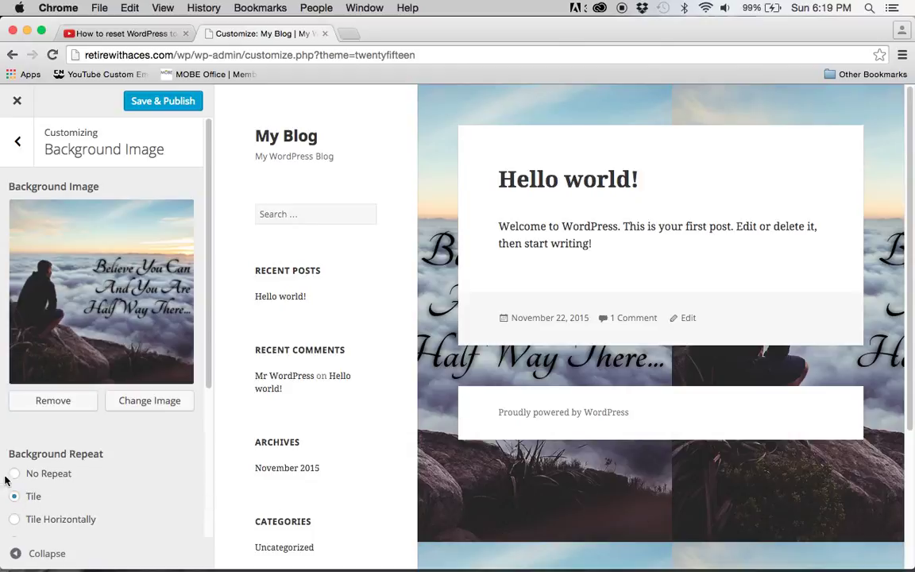
click(15, 473)
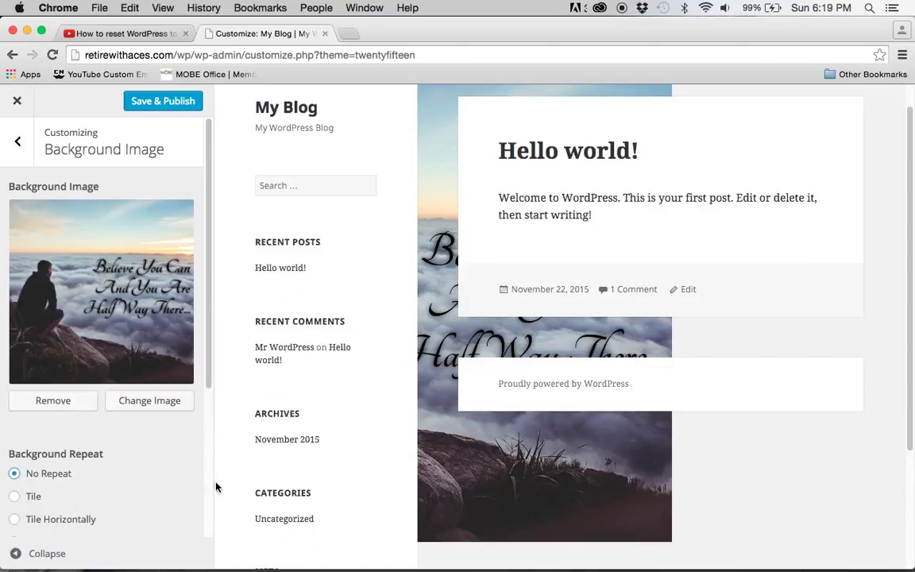
mouse_move(209, 362)
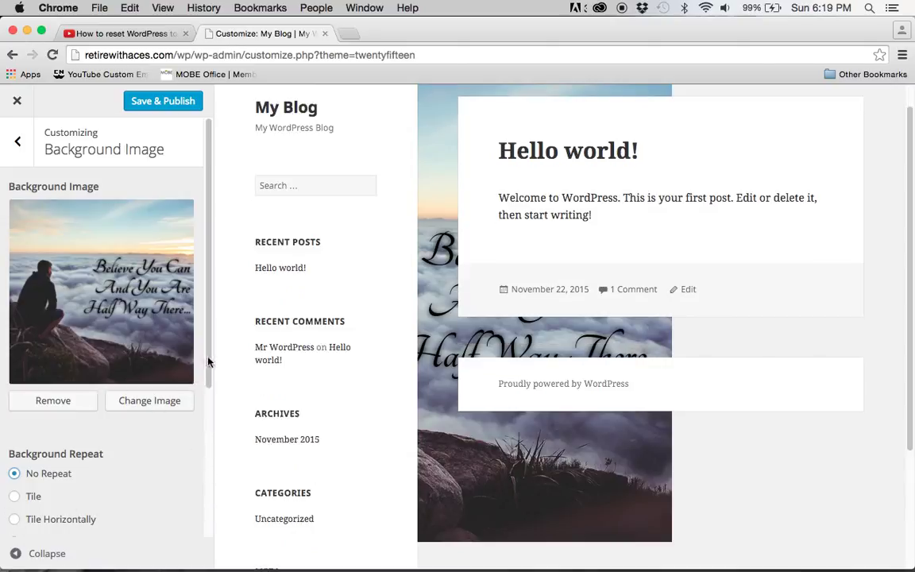
Position the background image to the right and set its attachment to scroll with the page
scroll(down, 3)
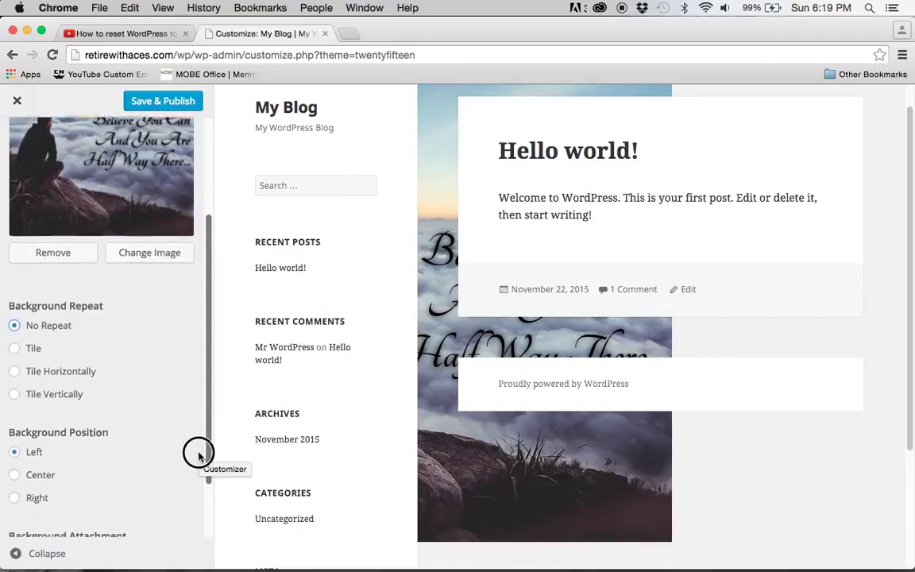
click(14, 454)
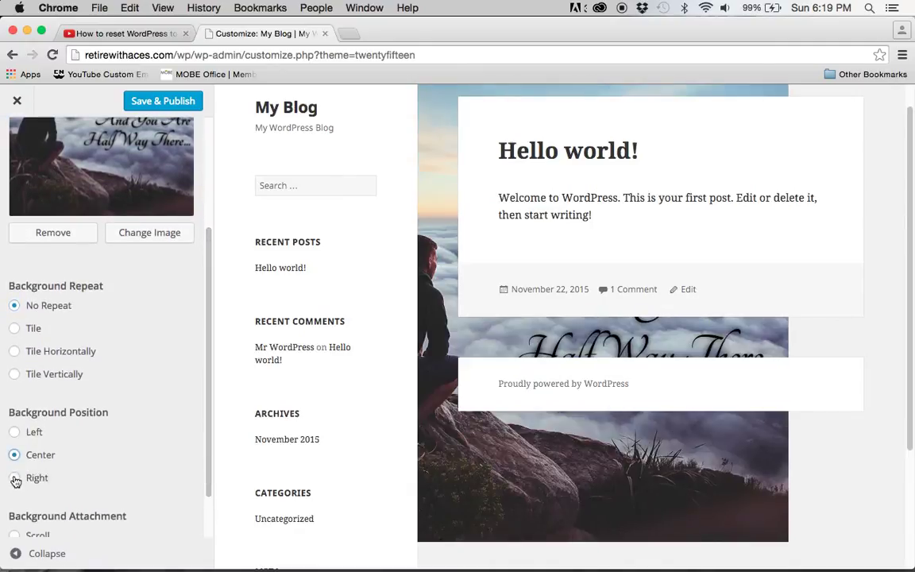
click(14, 477)
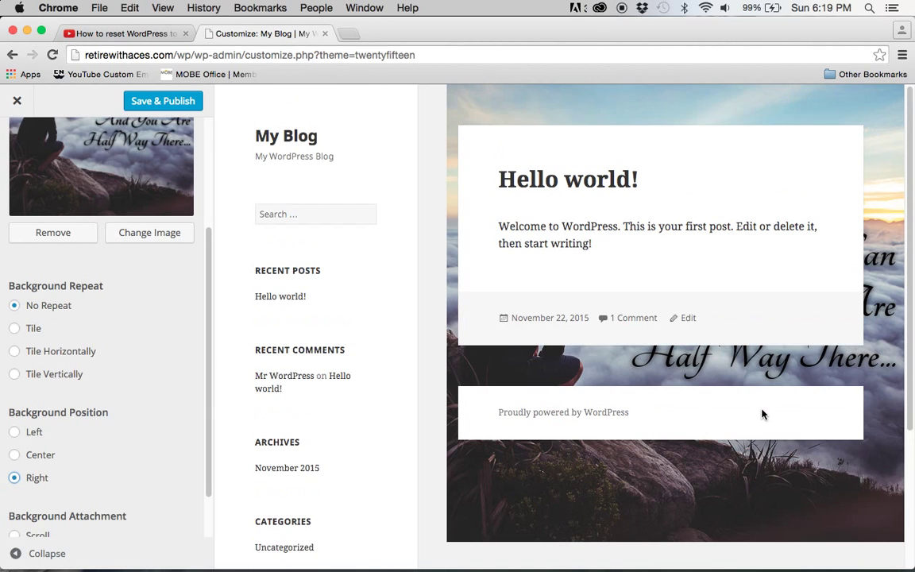
mouse_move(759, 413)
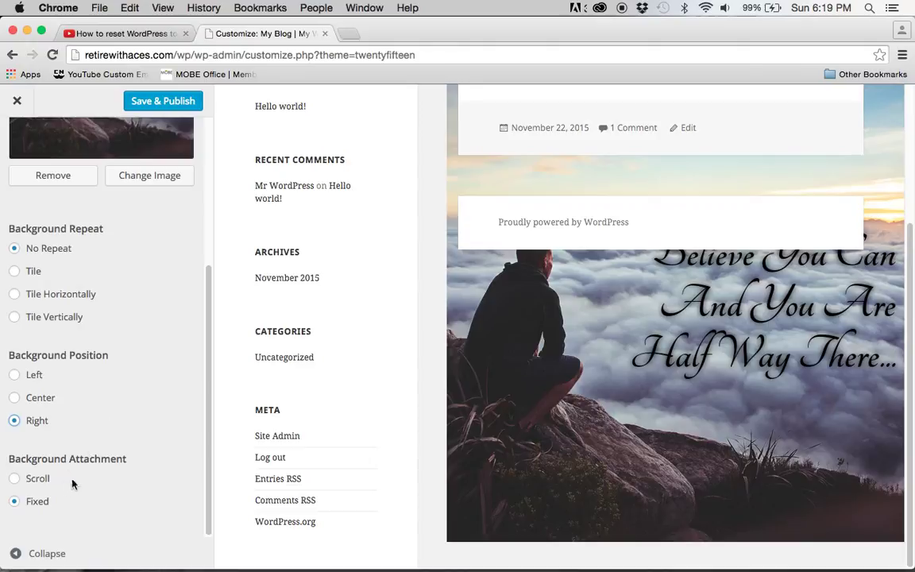
scroll(up, 3)
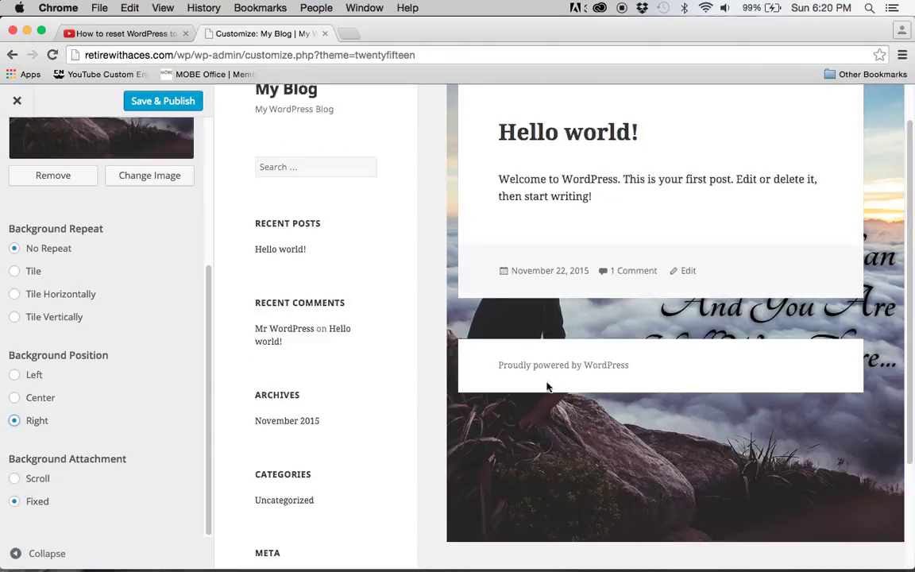
scroll(down, 3)
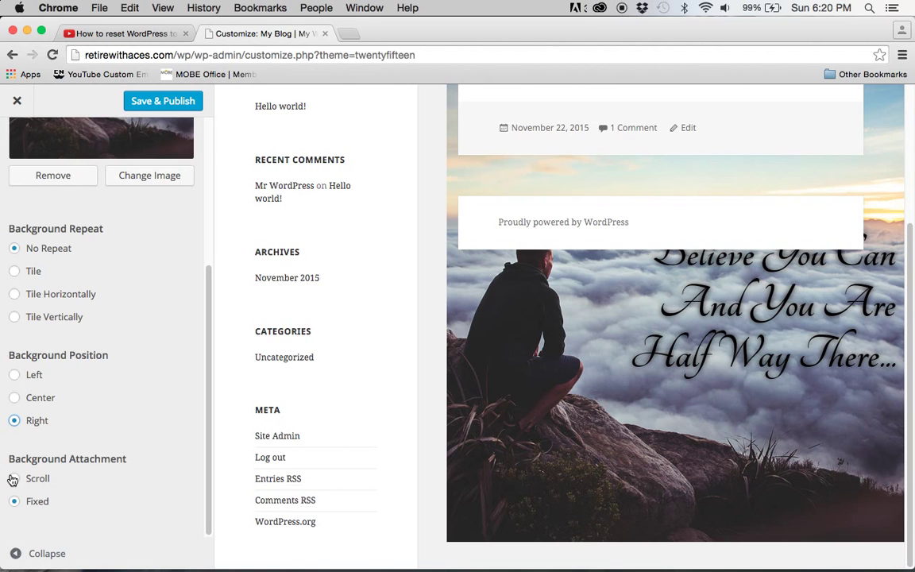
click(14, 478)
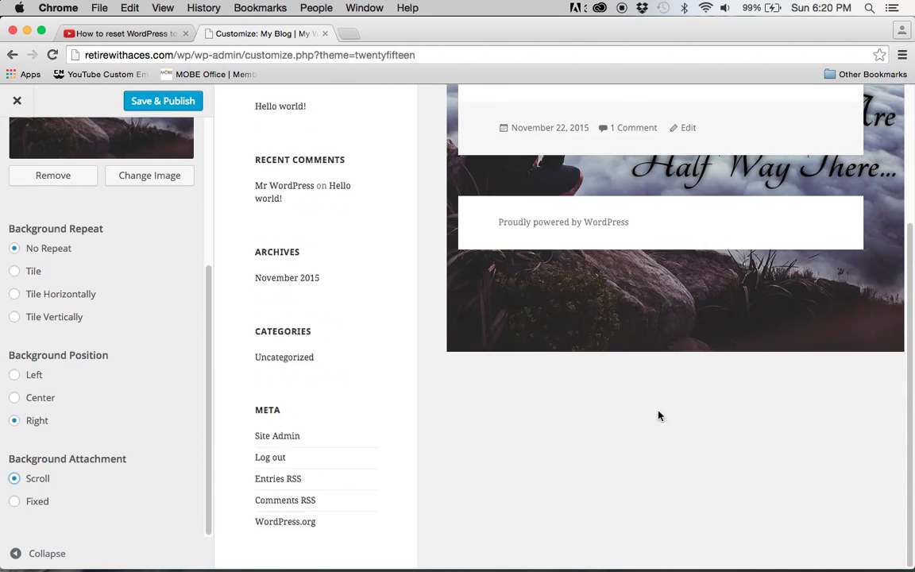
scroll(up, 3)
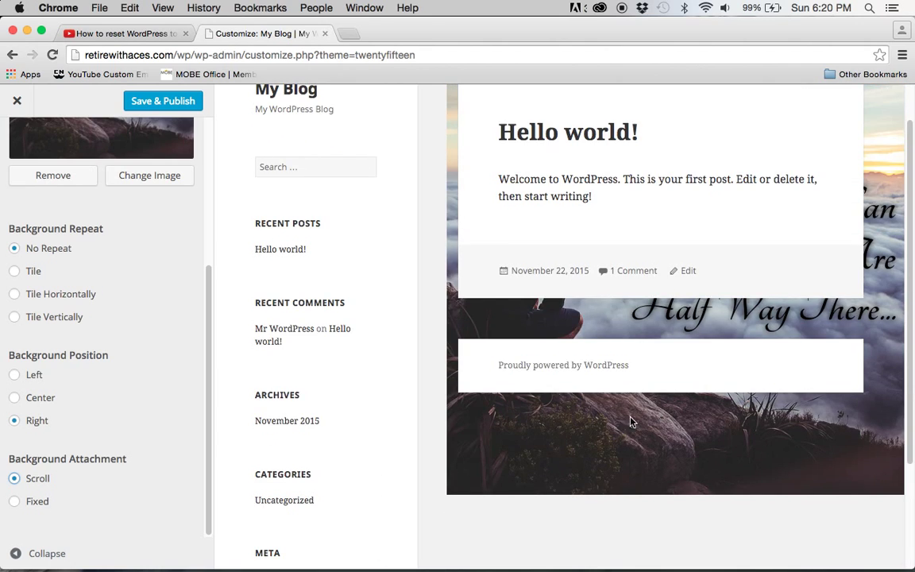
mouse_move(178, 415)
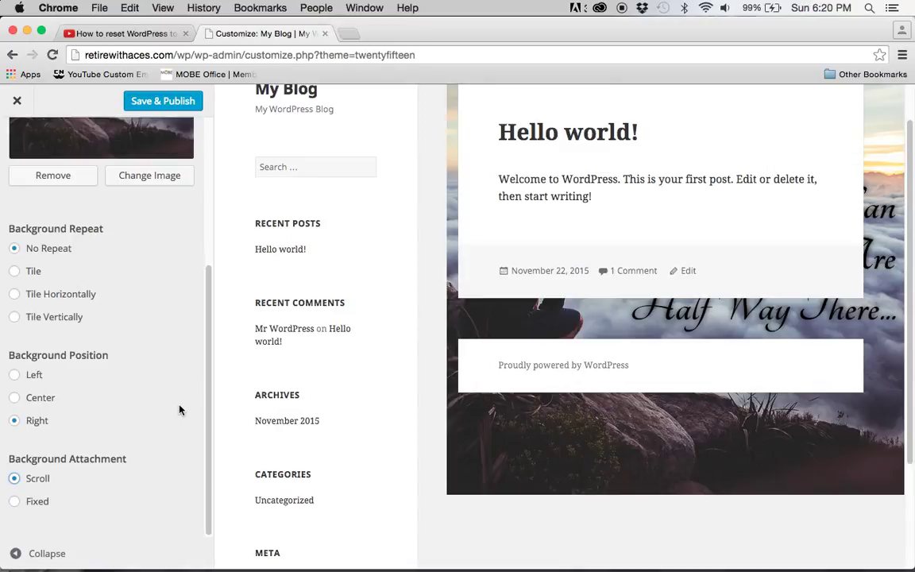
scroll(up, 3)
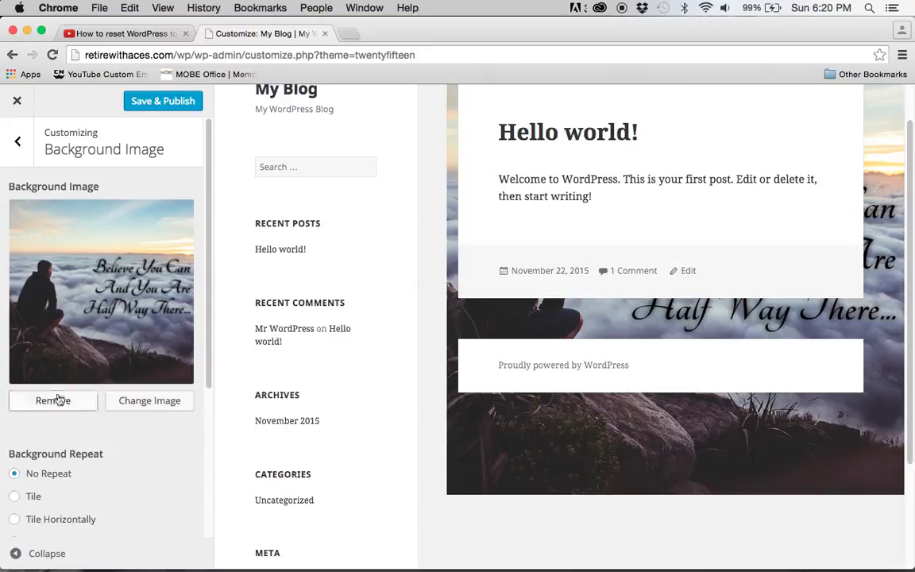
Remove the background image, keep the unsaved changes, and return to the Customizer section list
click(52, 400)
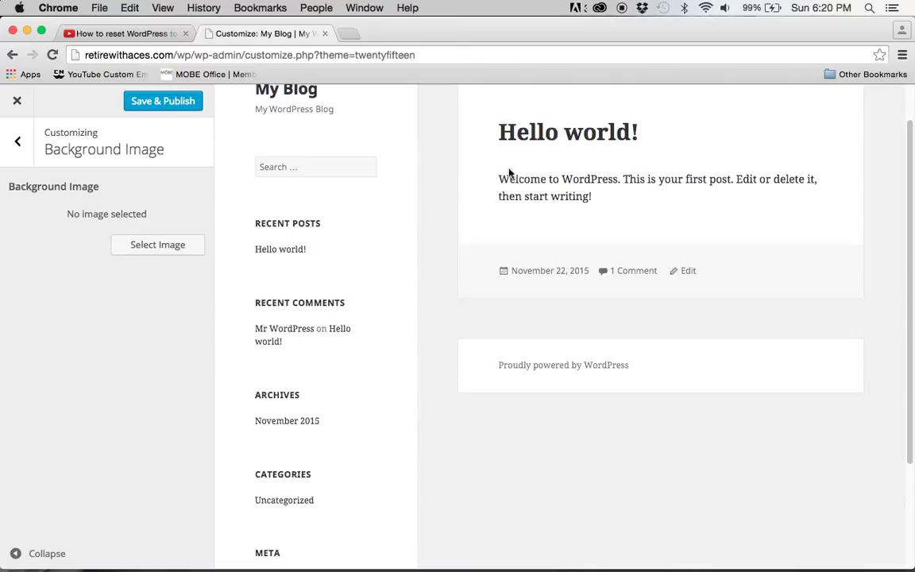
mouse_move(54, 178)
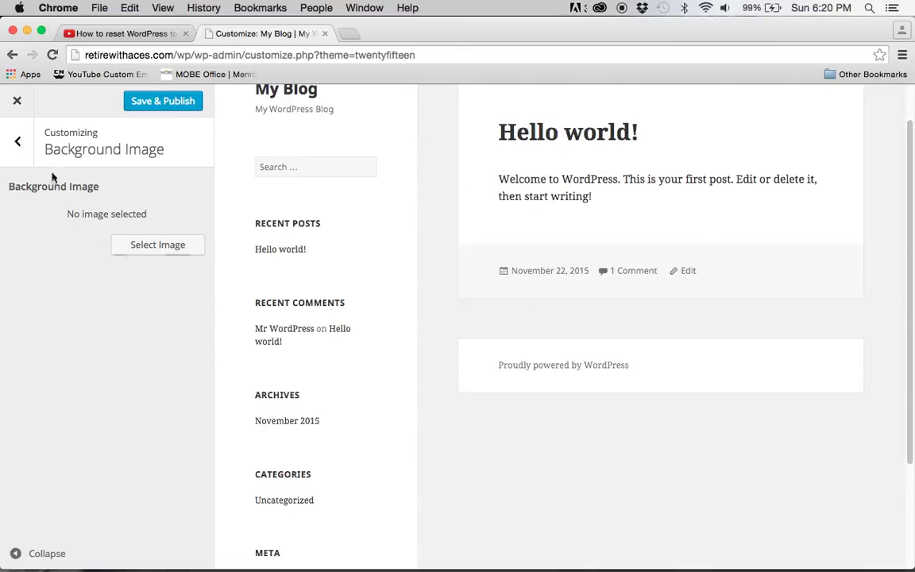
mouse_move(6, 176)
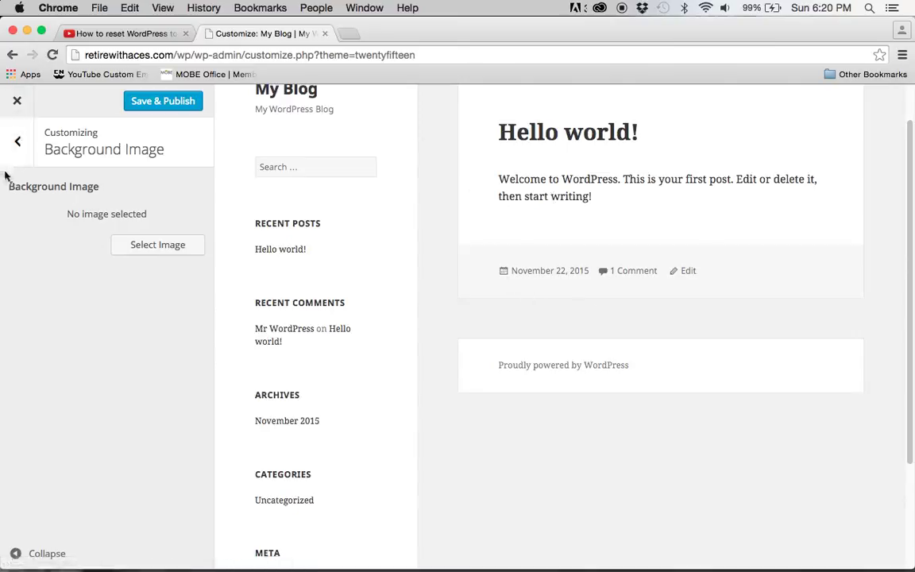
click(16, 100)
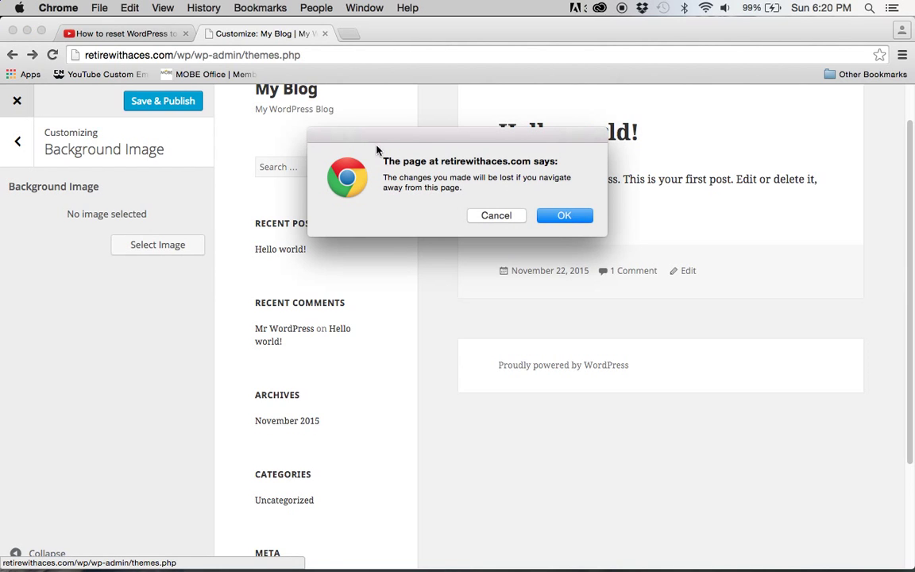
click(564, 216)
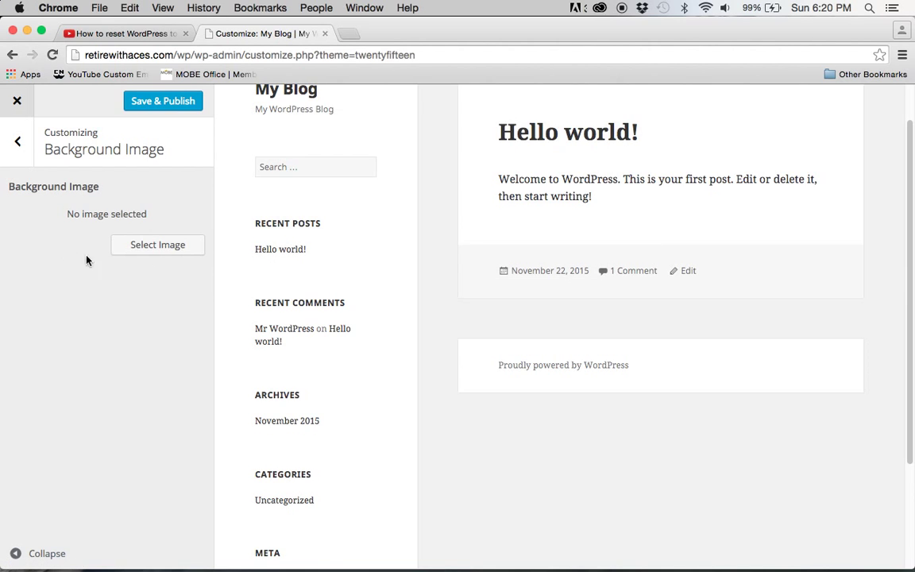
click(18, 142)
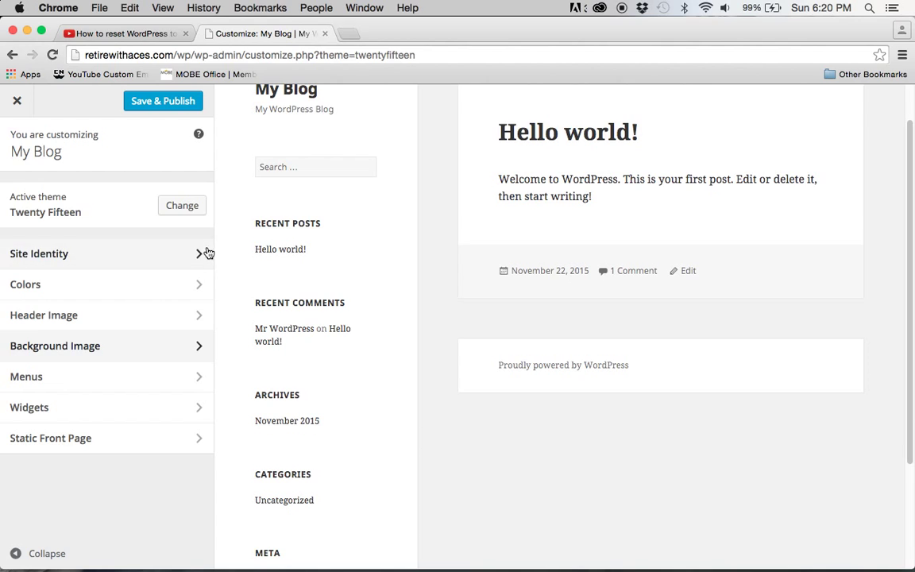
mouse_move(127, 260)
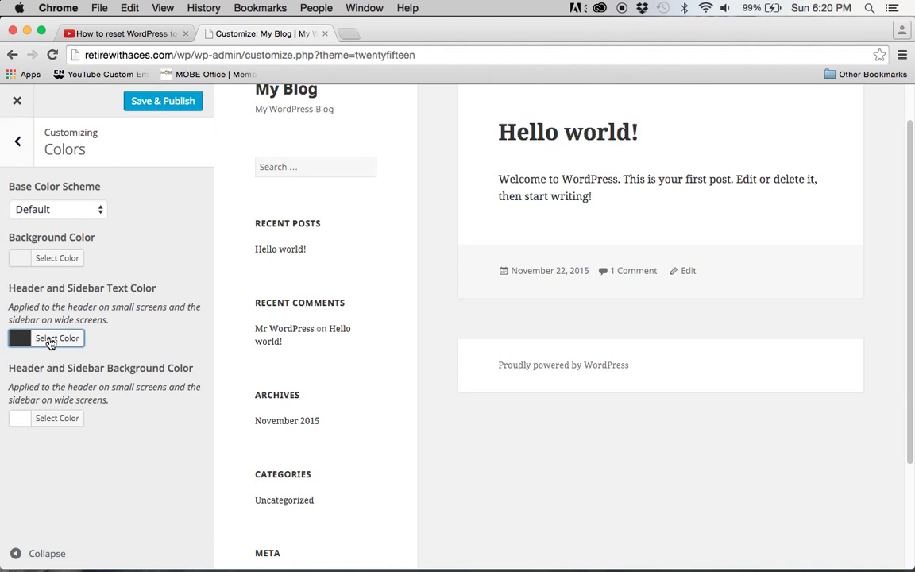
In Colors, make the header and sidebar text red and the site background blue
click(57, 337)
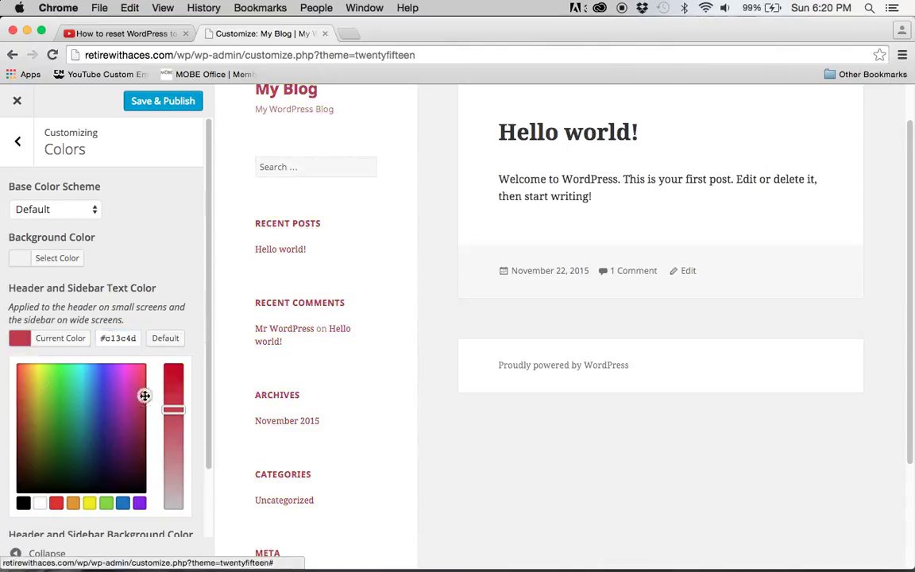
click(46, 436)
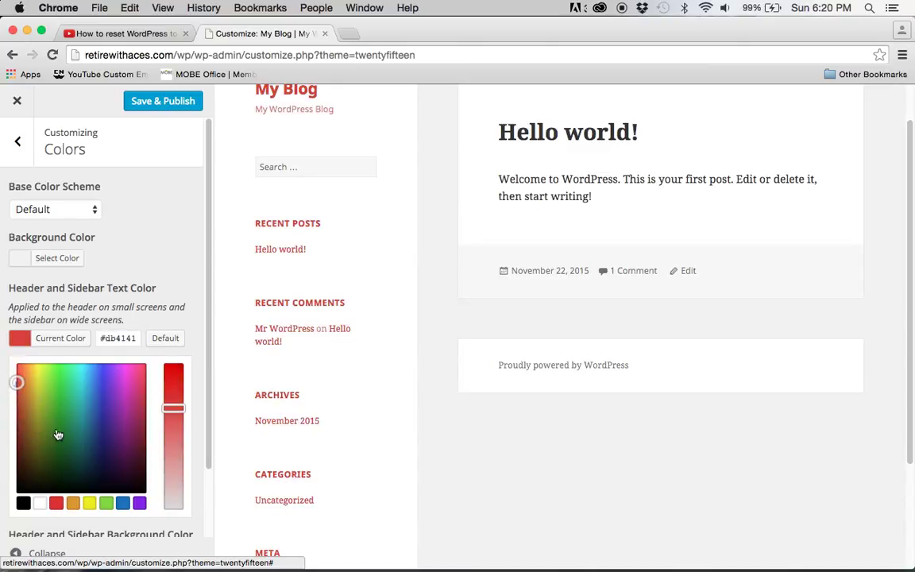
scroll(down, 3)
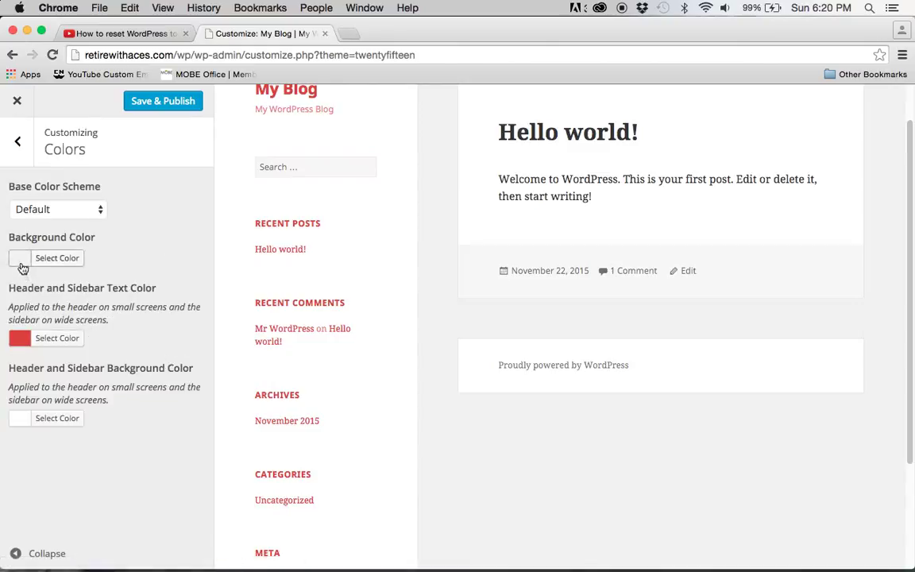
click(58, 258)
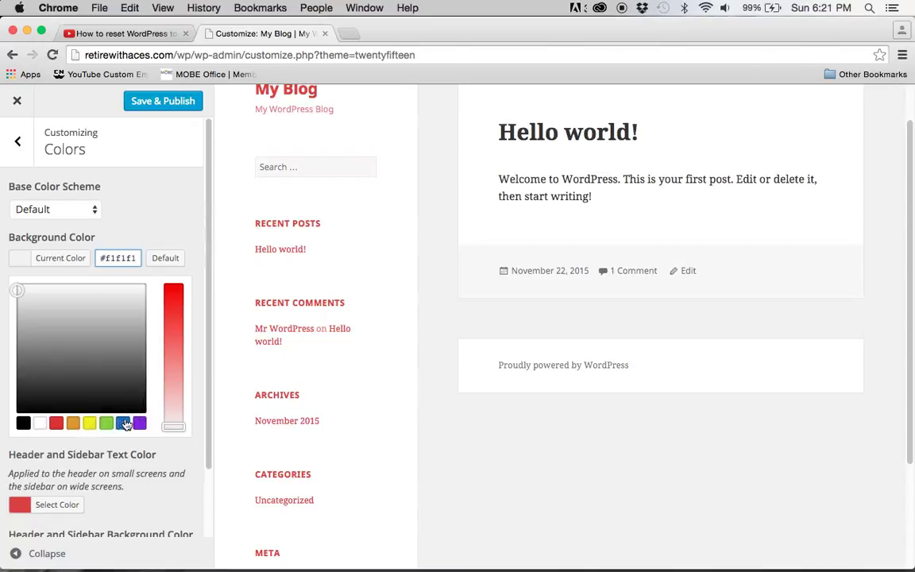
click(122, 423)
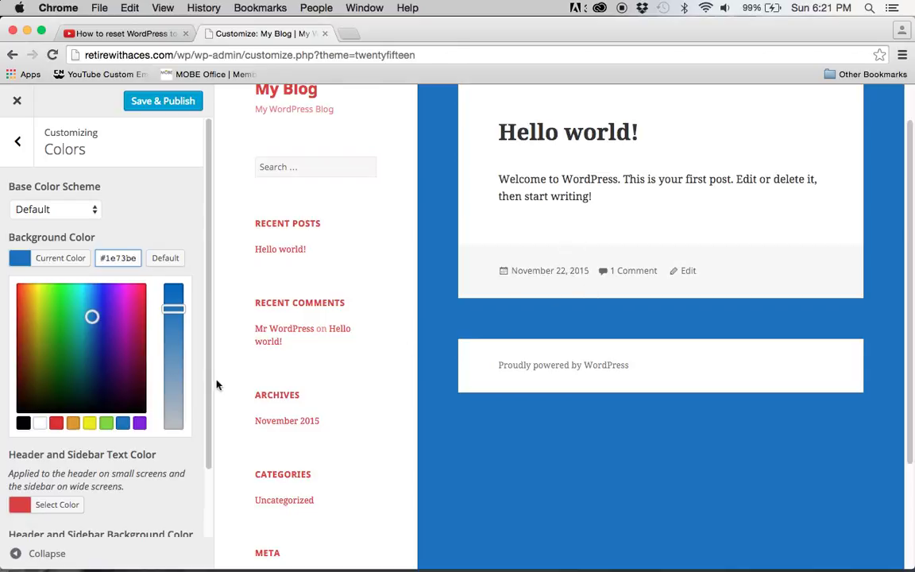
mouse_move(149, 378)
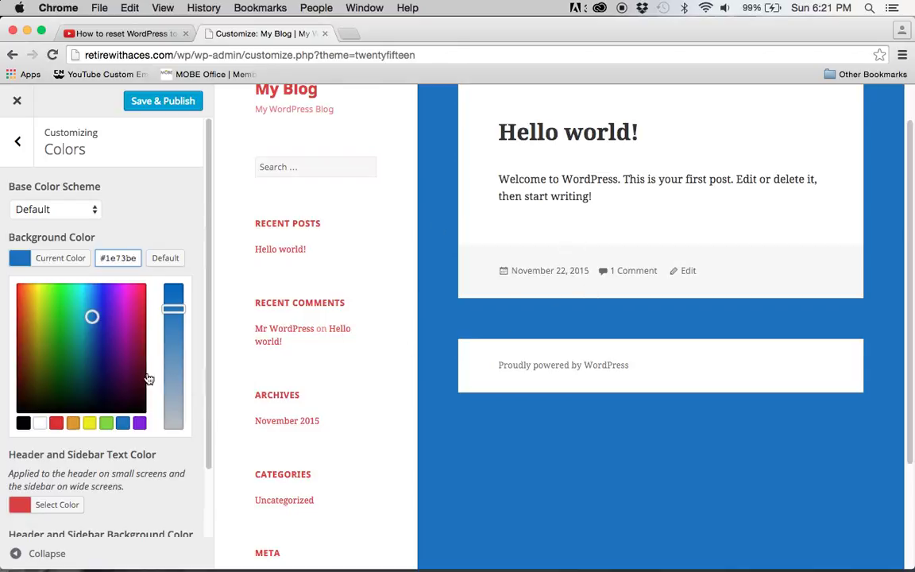
mouse_move(381, 255)
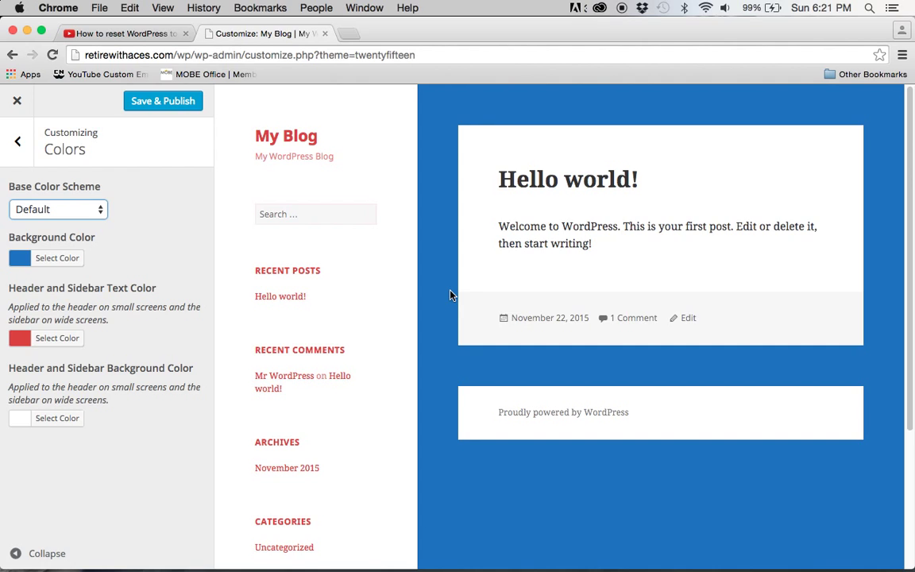
mouse_move(480, 245)
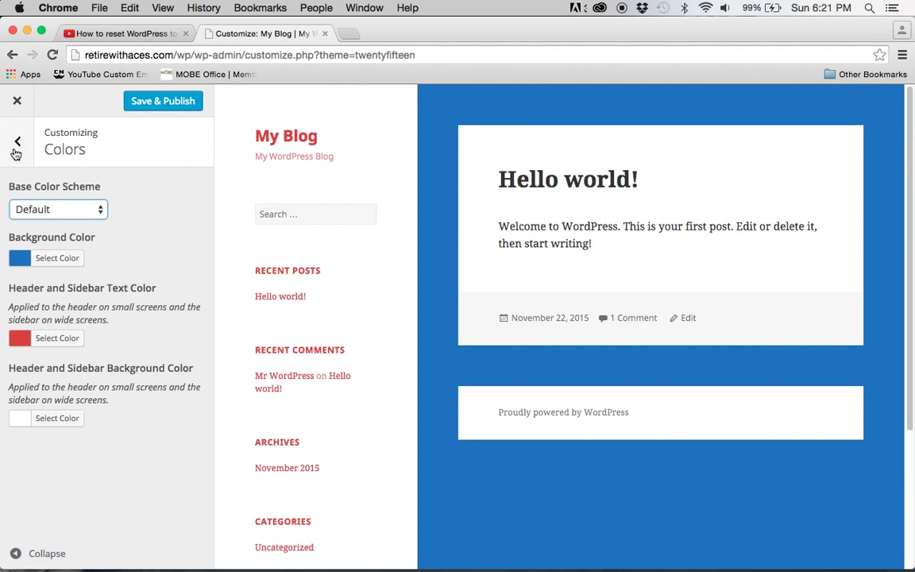
Review the Primary Menu location choices, leaving both locations unassigned, and return to Menus
click(17, 142)
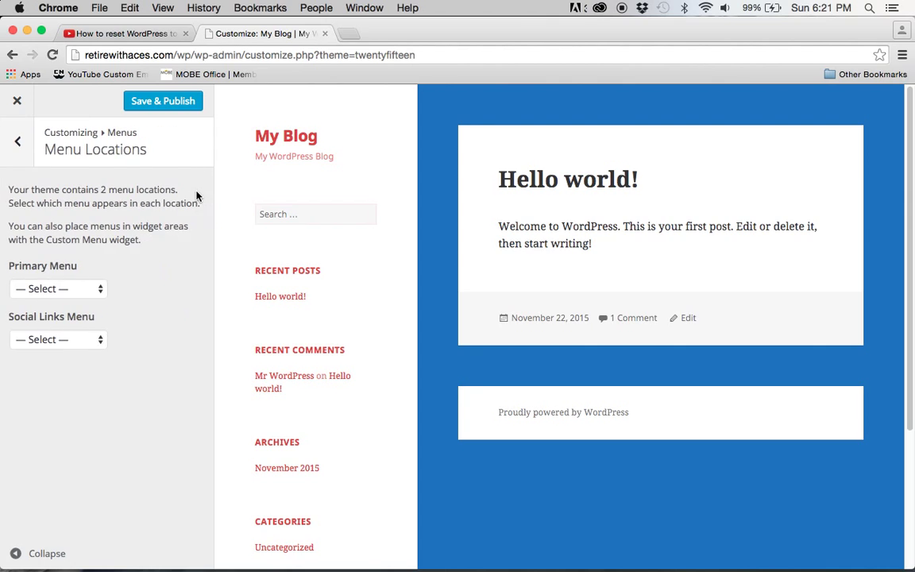
click(56, 289)
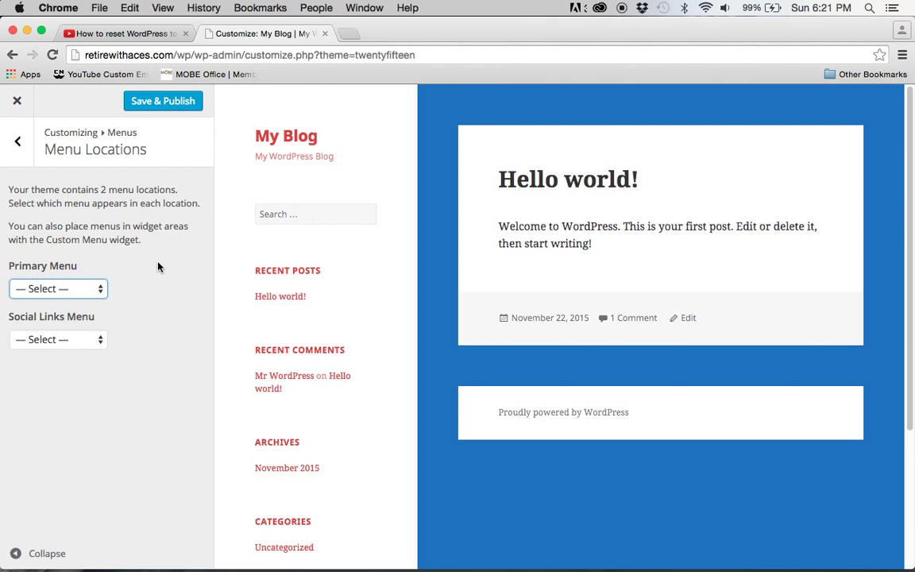
mouse_move(67, 353)
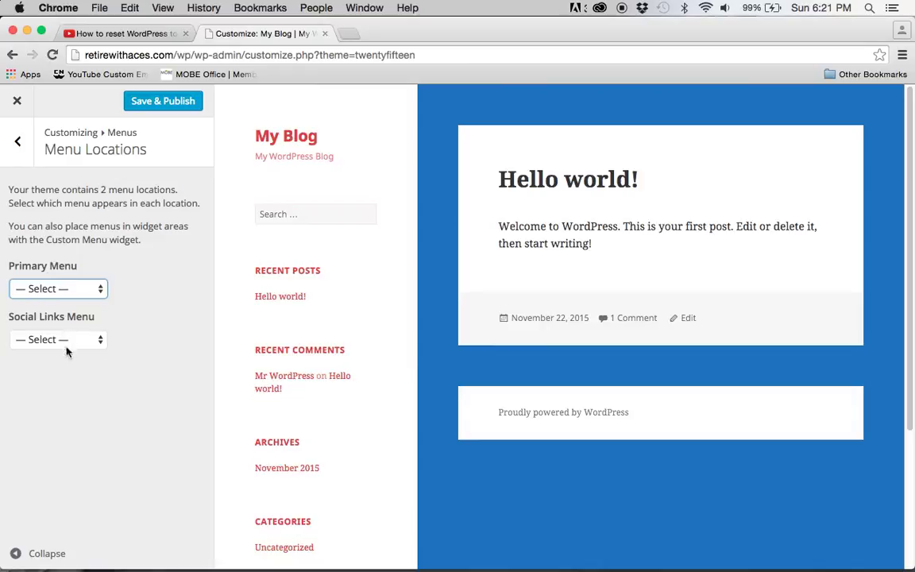
mouse_move(448, 178)
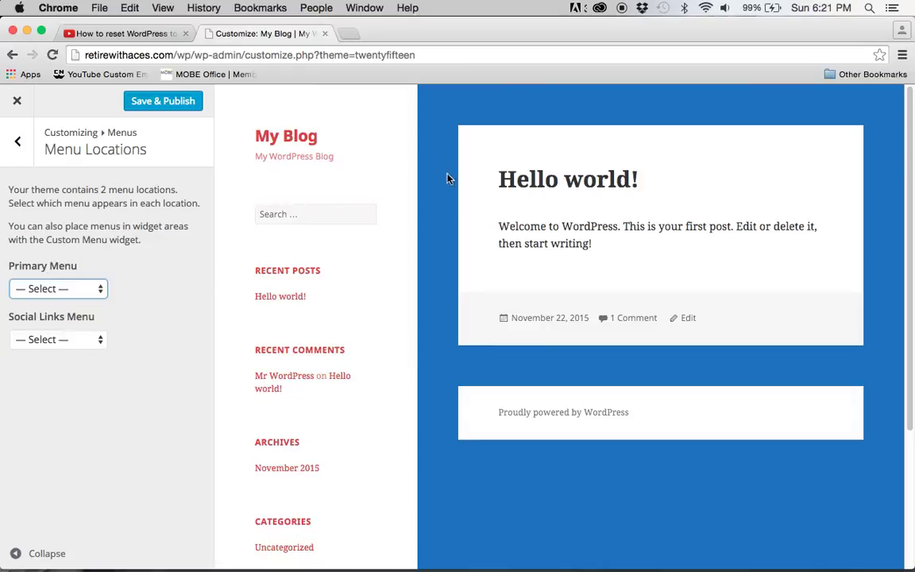
mouse_move(193, 245)
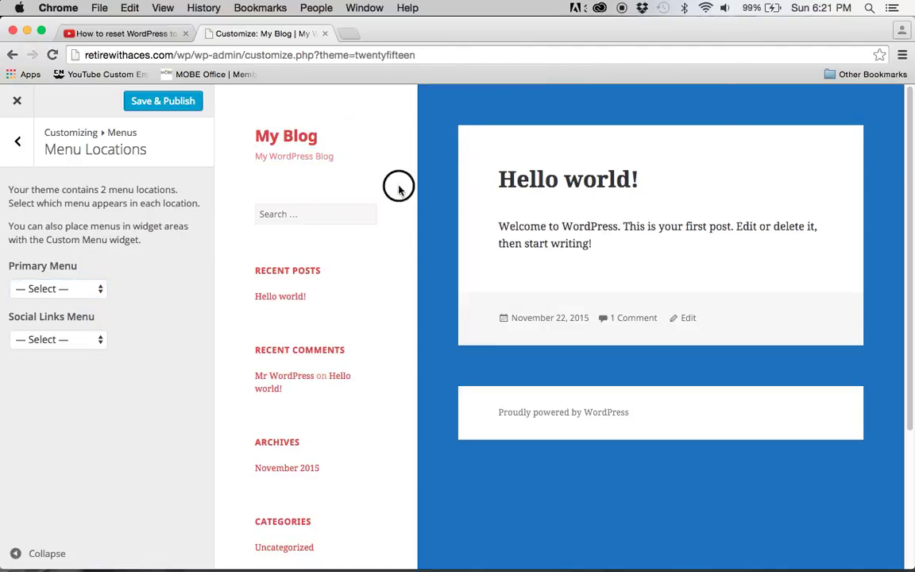
mouse_move(89, 300)
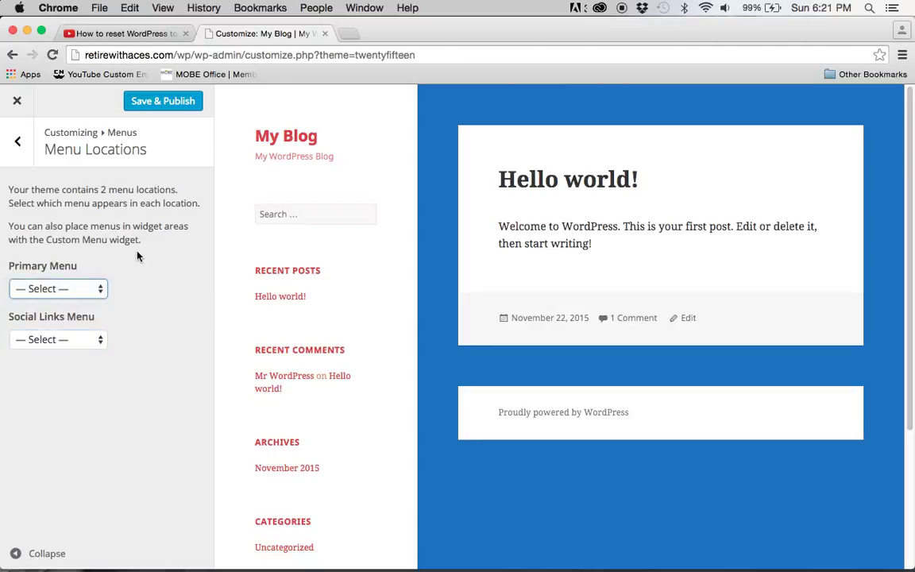
mouse_move(60, 219)
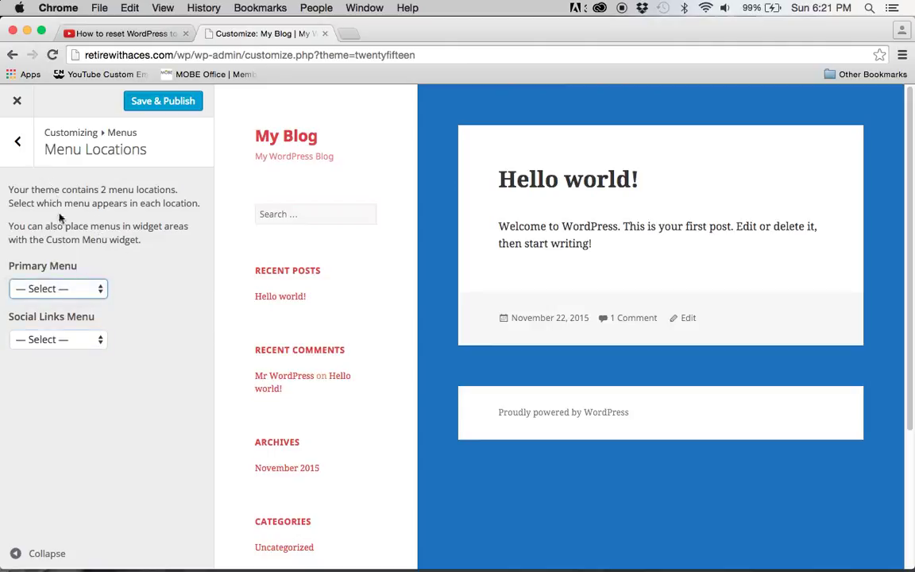
click(17, 140)
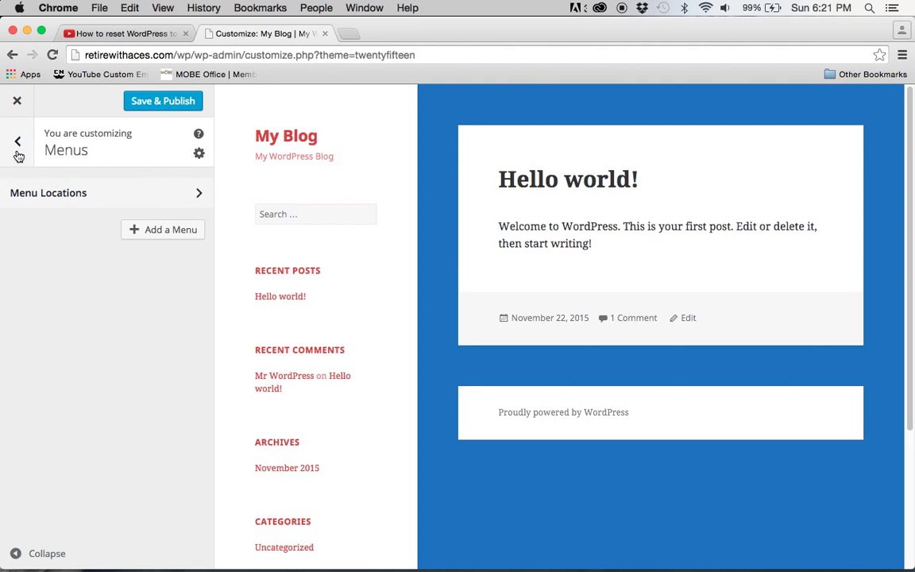
click(17, 141)
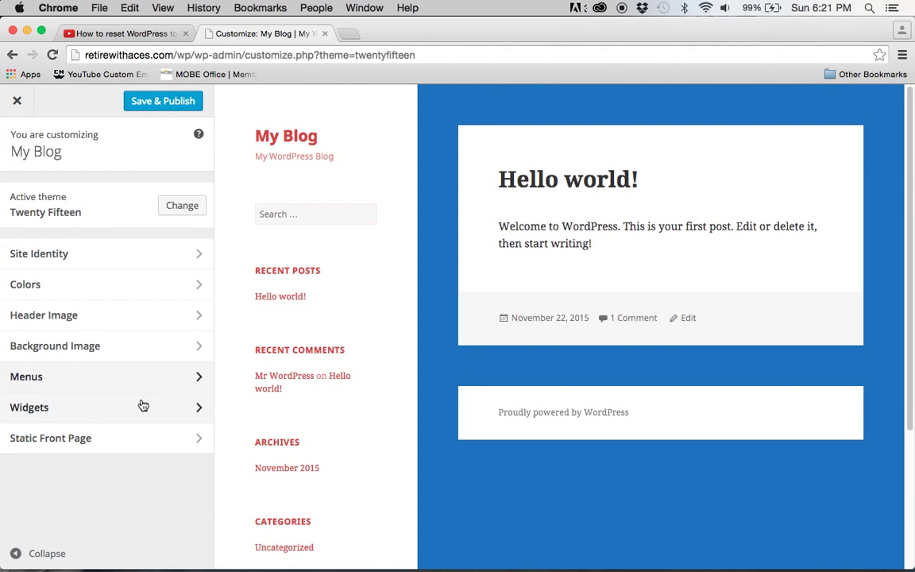
mouse_move(181, 414)
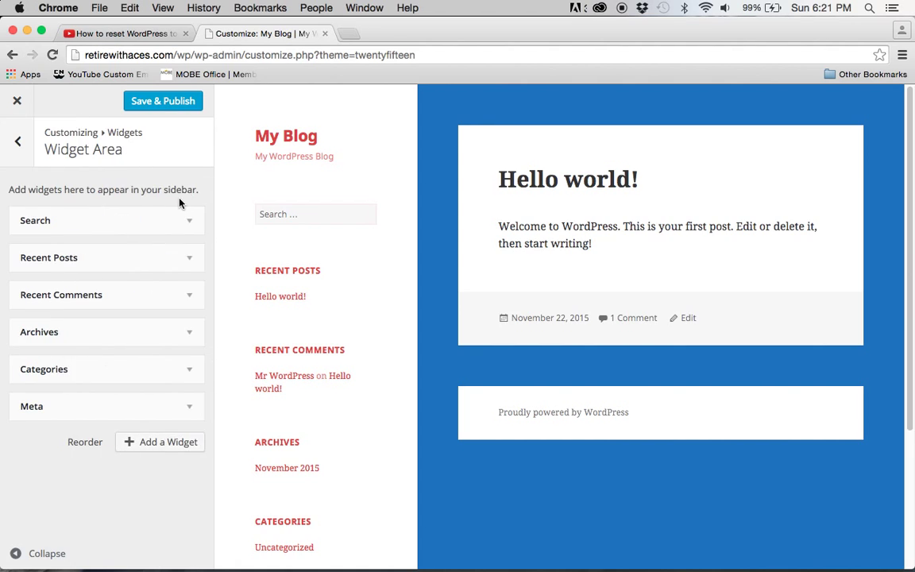
click(17, 140)
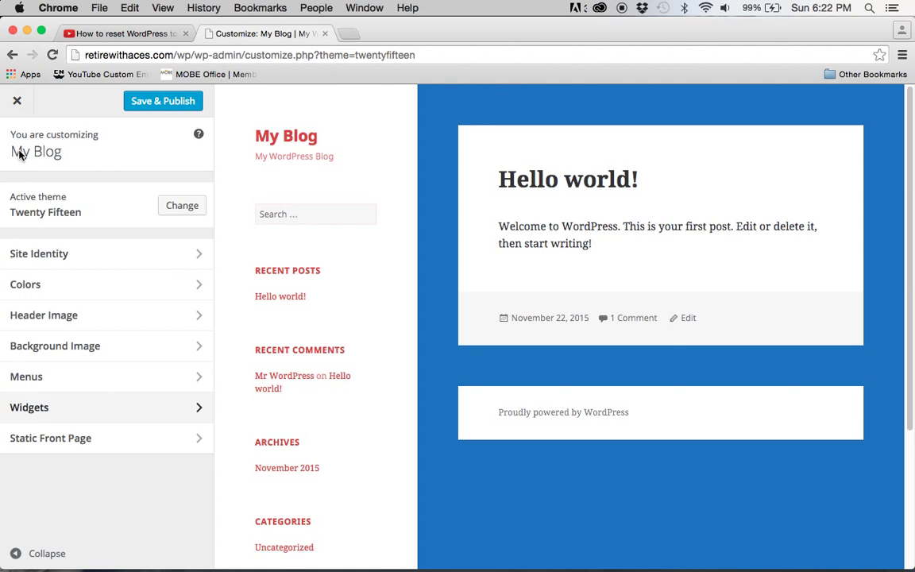
Browse netplaymarketing.com in a new tab, then return to the My Blog Customizer tab
text(netflix.com)
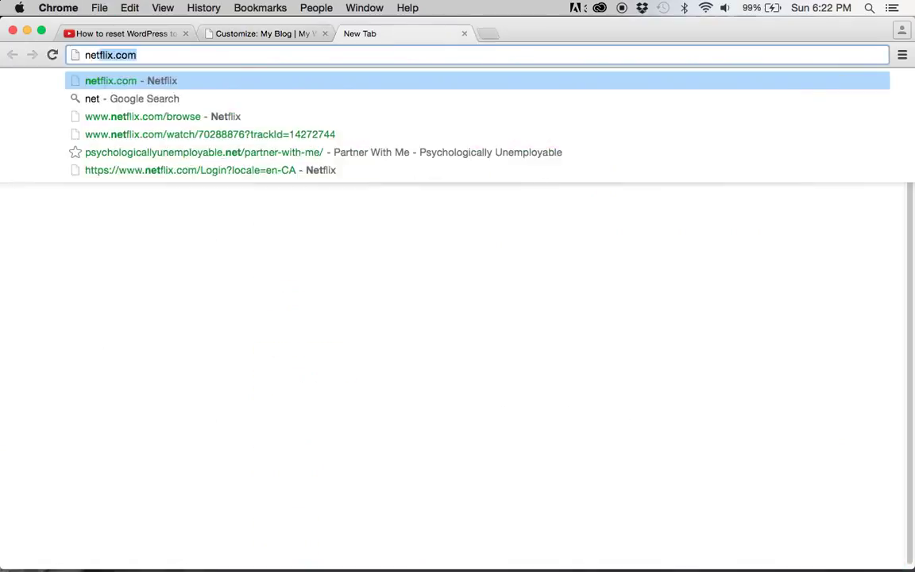
text(netplaymarketing)
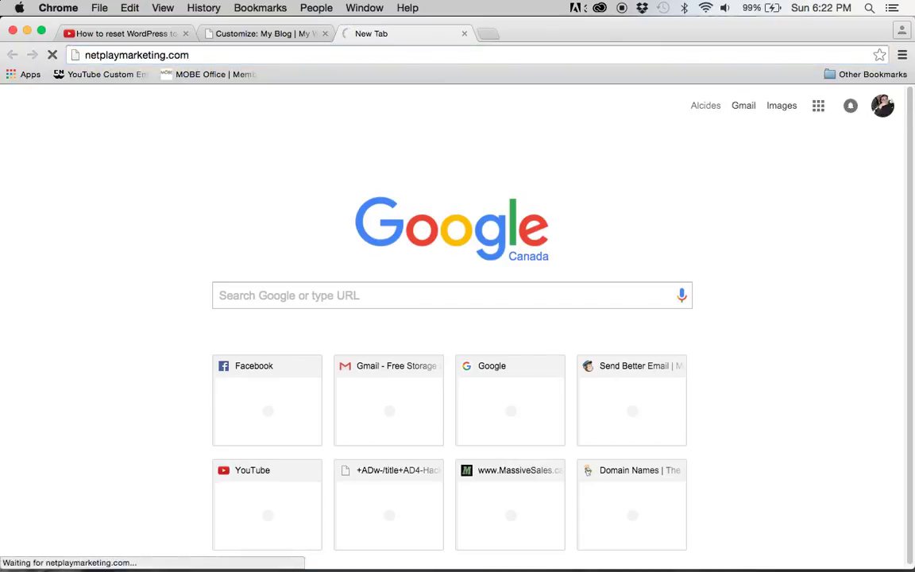
key(Return)
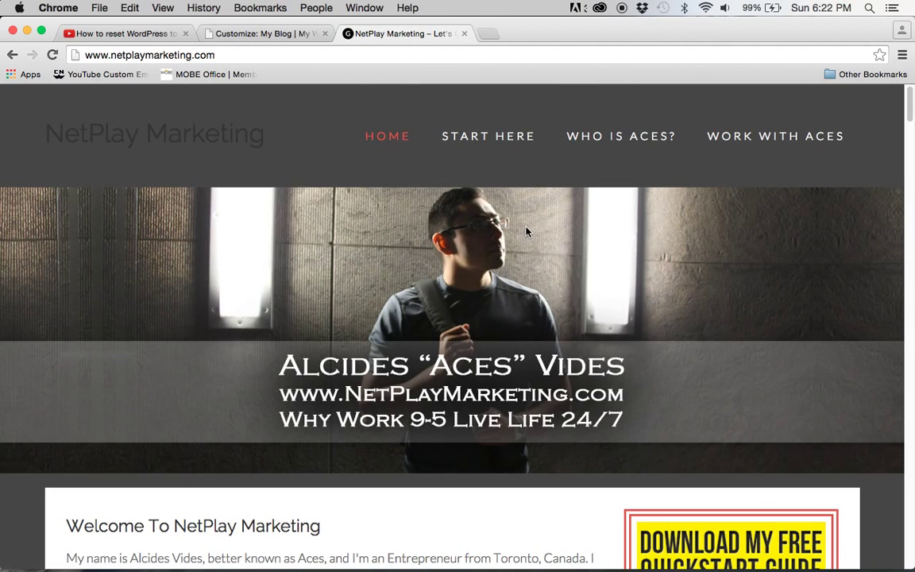
mouse_move(798, 235)
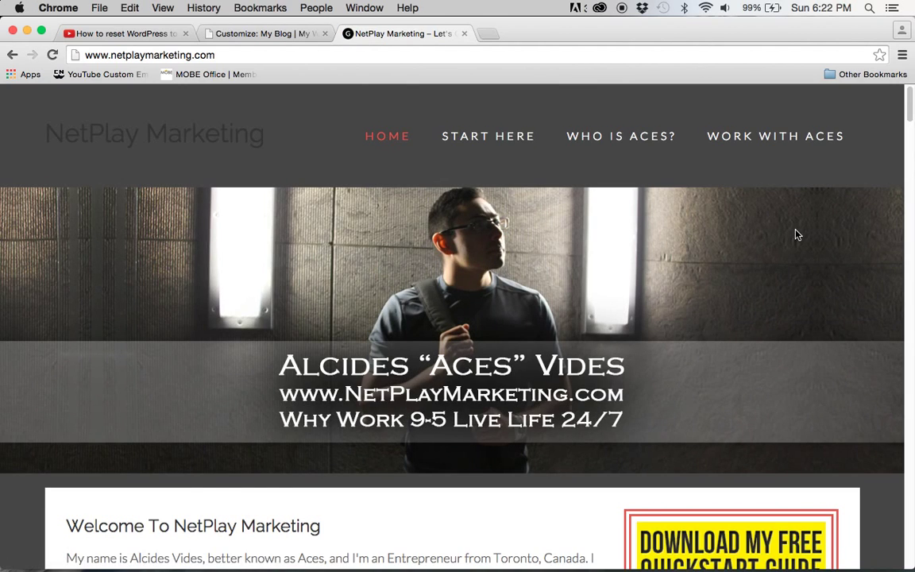
scroll(down, 3)
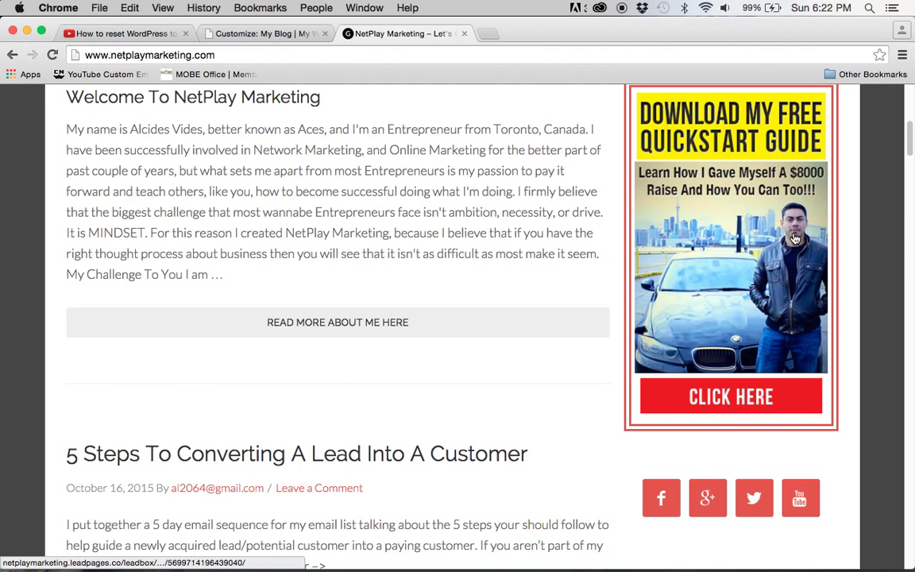
mouse_move(707, 499)
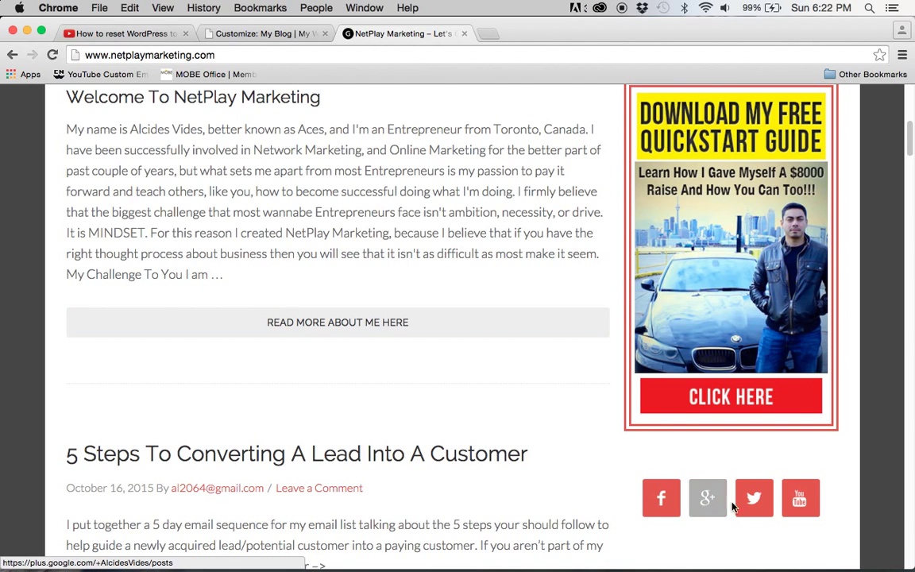
mouse_move(753, 499)
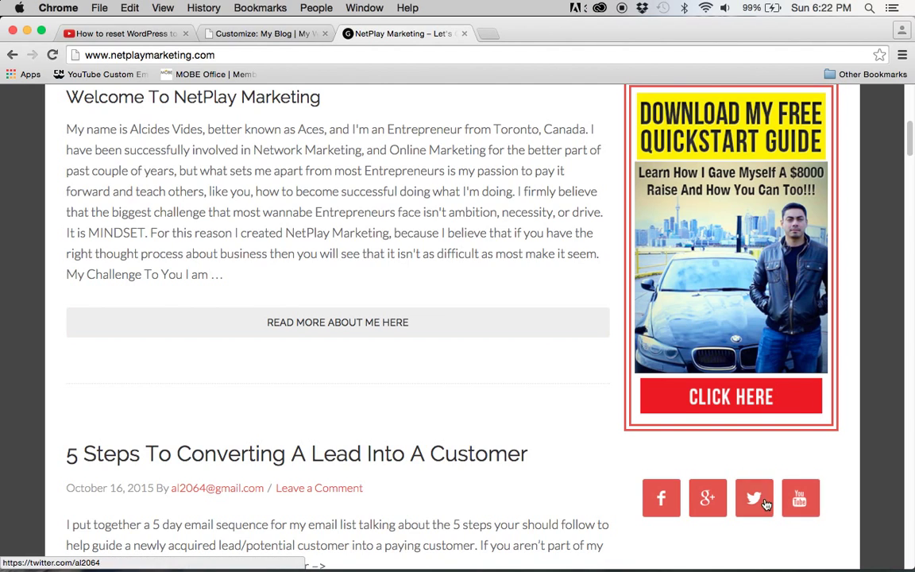
mouse_move(707, 499)
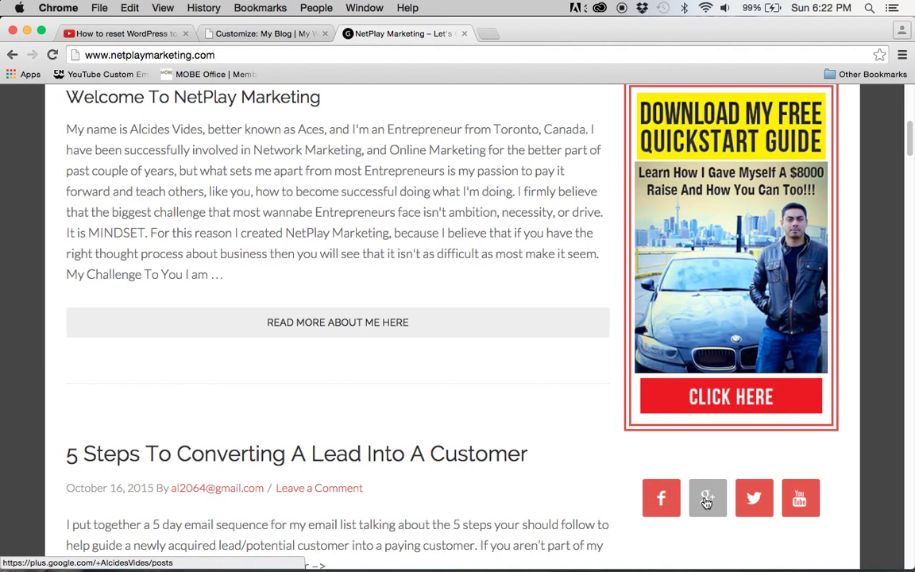
mouse_move(855, 340)
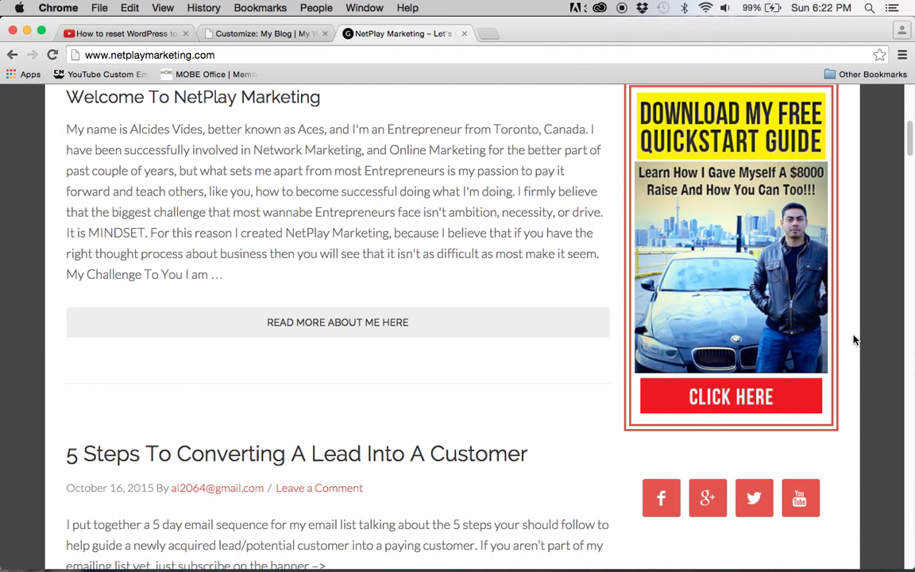
mouse_move(753, 499)
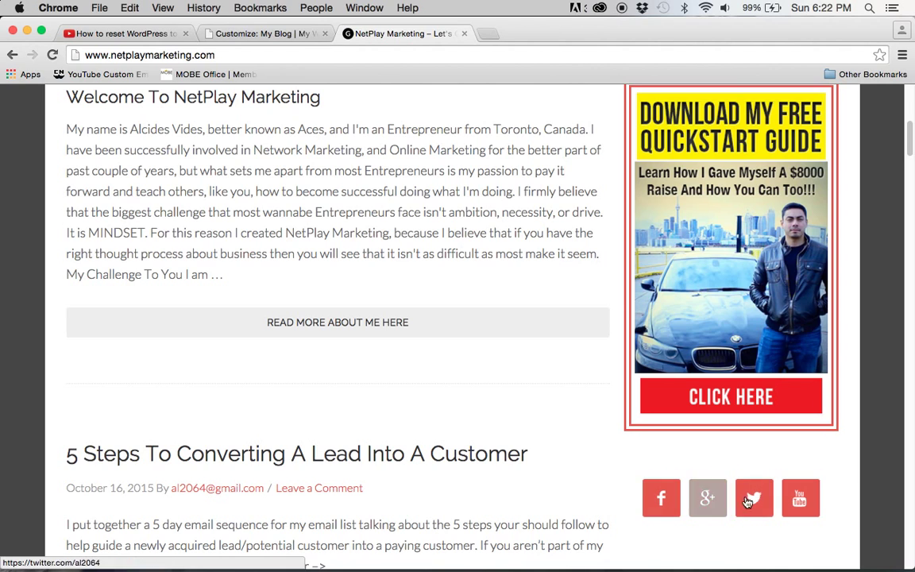
scroll(up, 3)
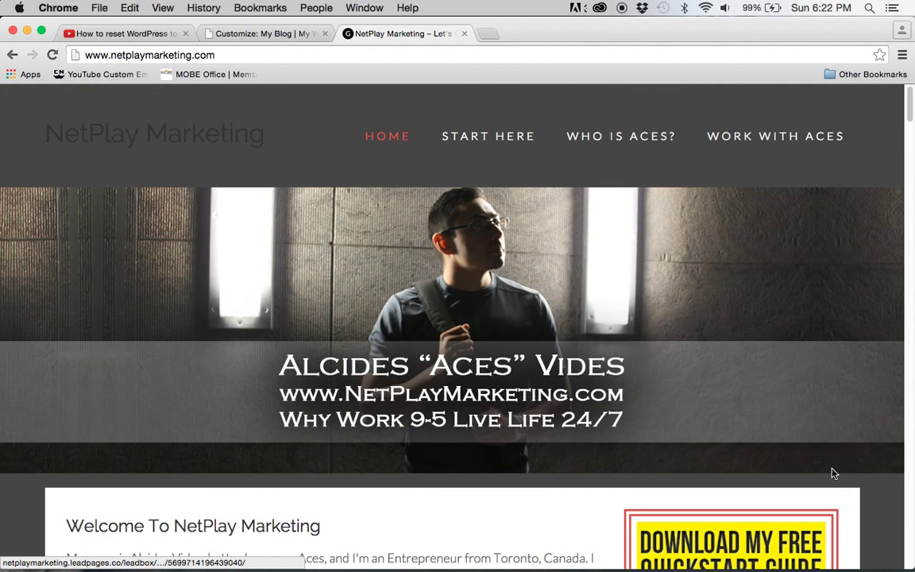
scroll(down, 3)
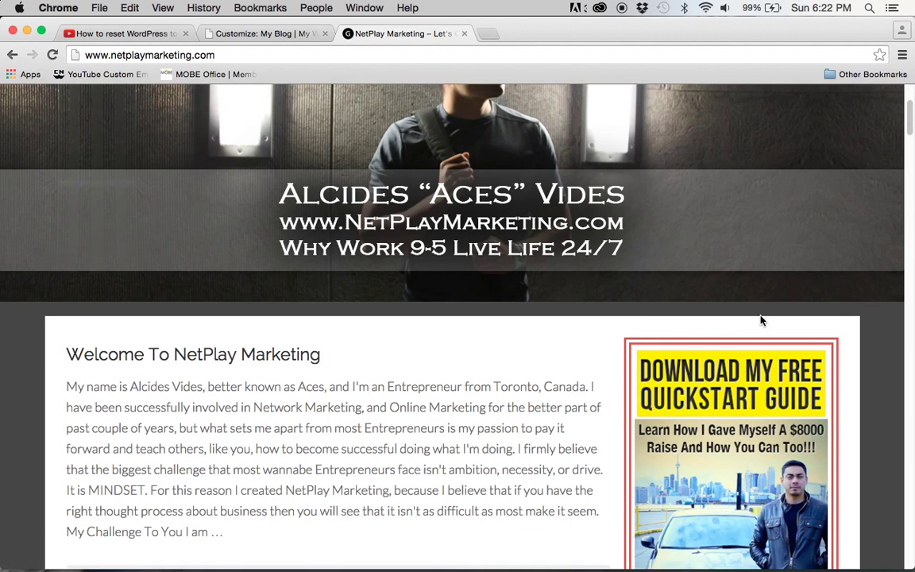
scroll(down, 3)
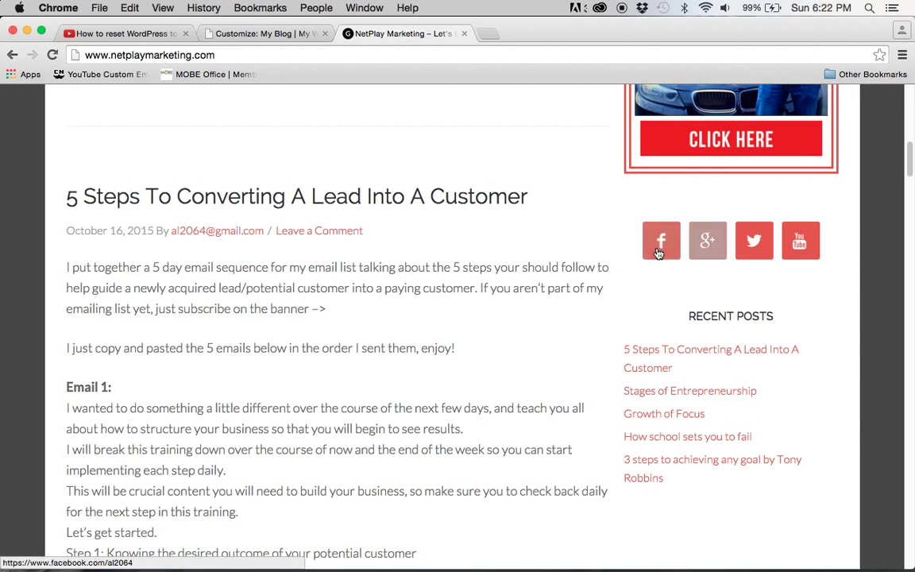
click(267, 33)
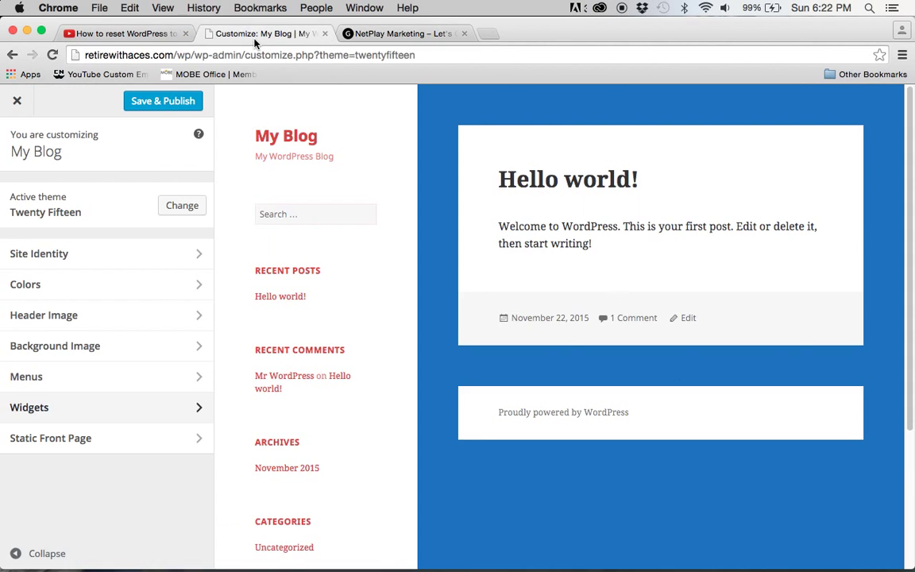
mouse_move(141, 439)
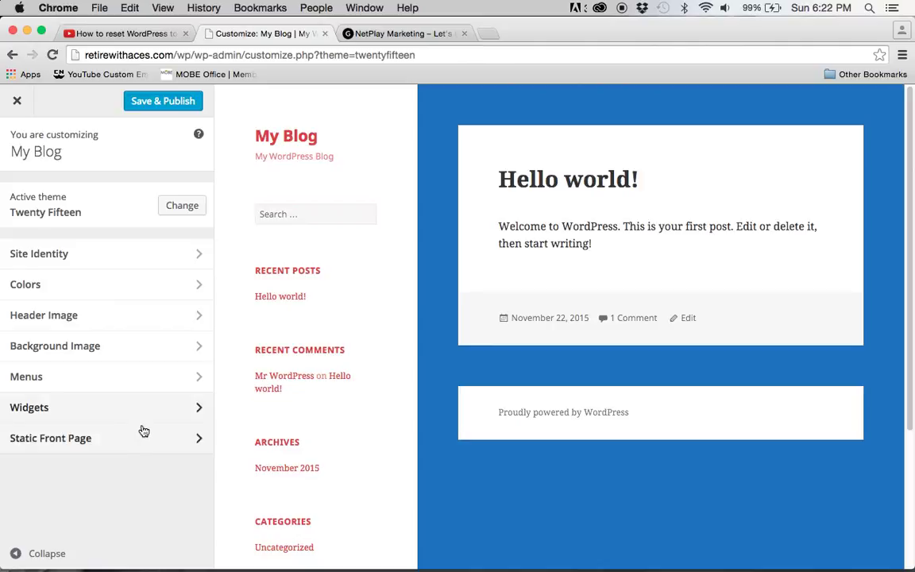
mouse_move(187, 440)
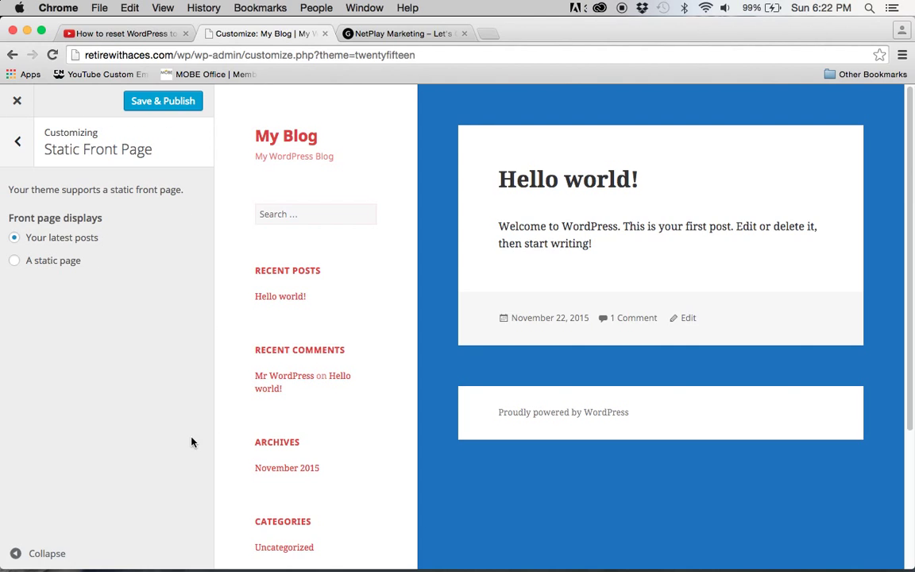
mouse_move(36, 170)
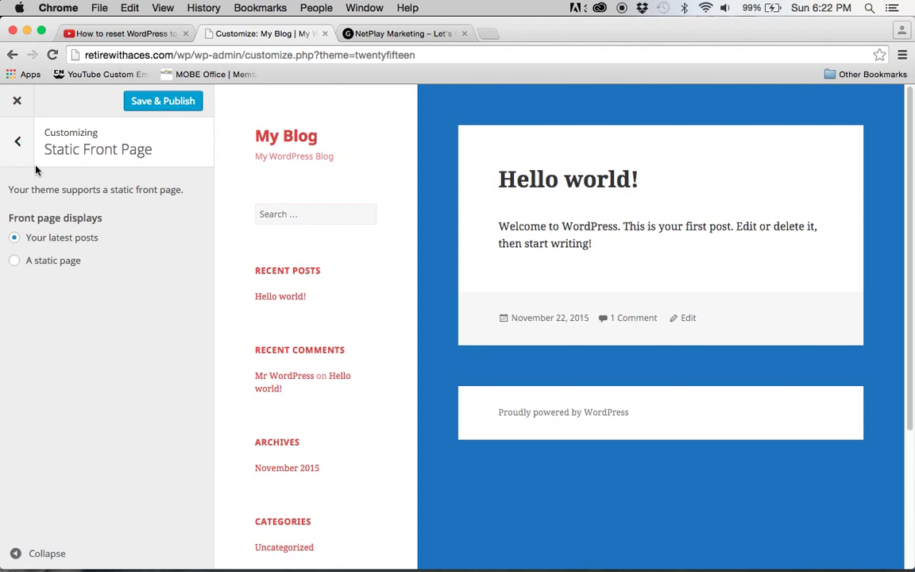
mouse_move(3, 282)
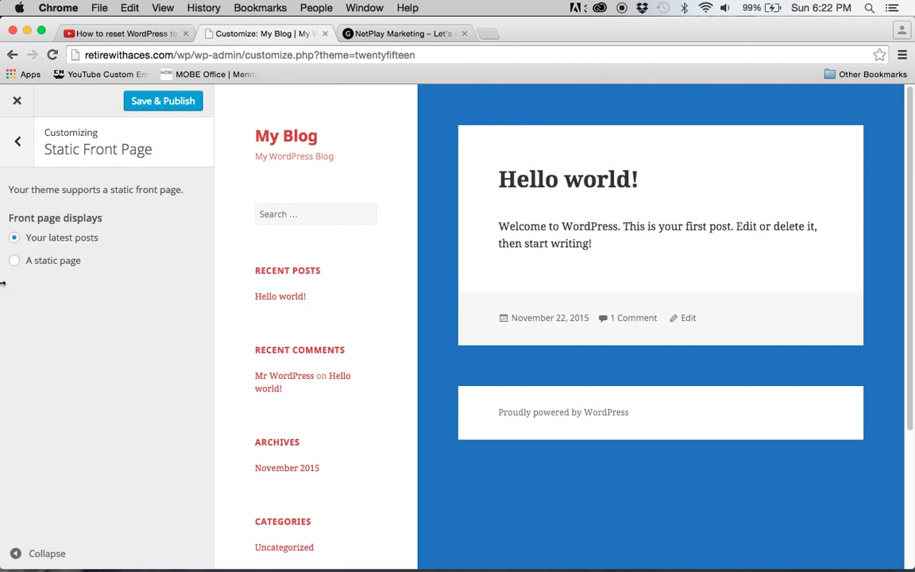
Set the front page to 'A static page', then switch to the NetPlay Marketing tab
click(14, 260)
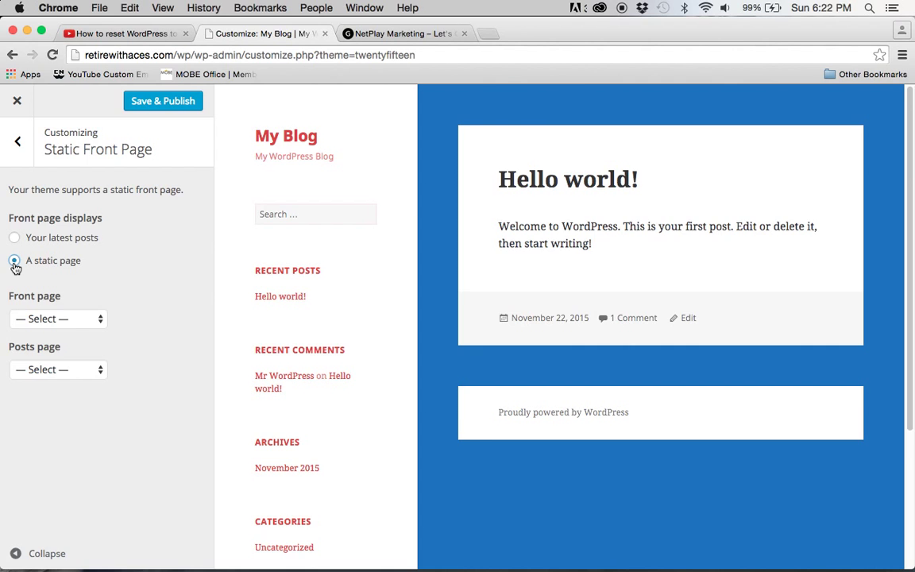
click(400, 34)
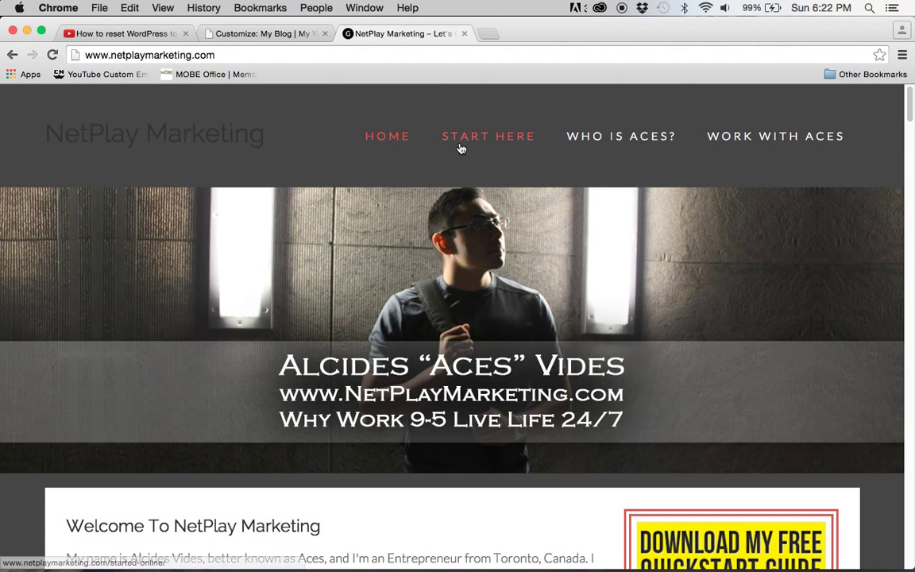
scroll(down, 3)
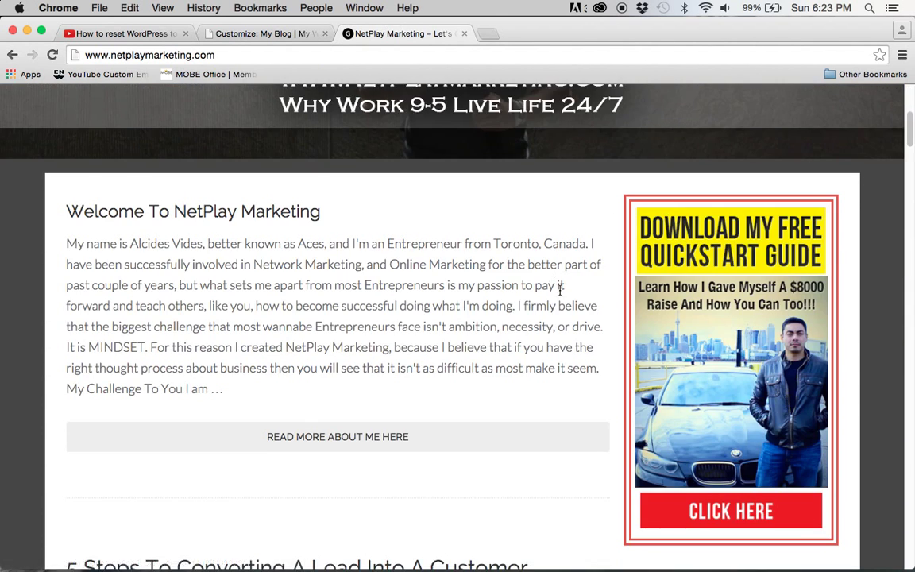
mouse_move(292, 238)
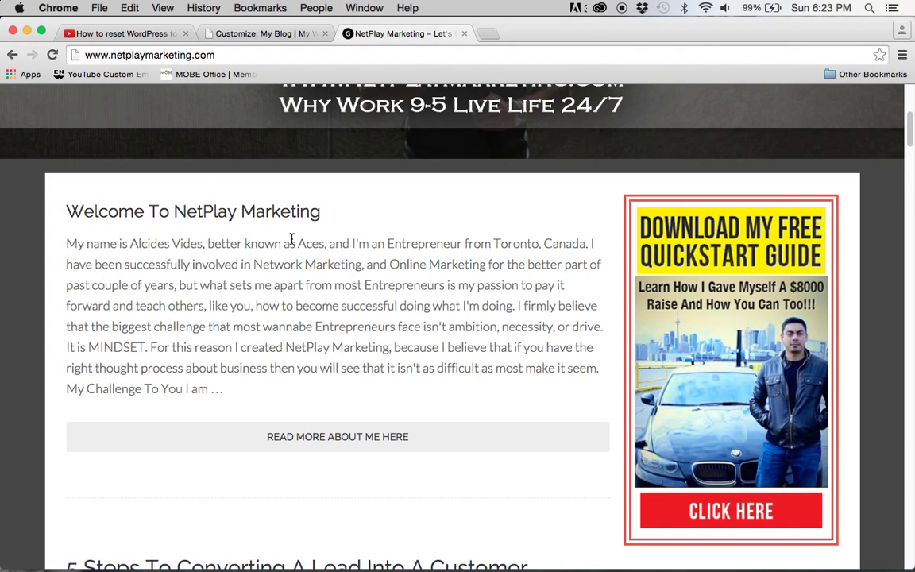
mouse_move(531, 445)
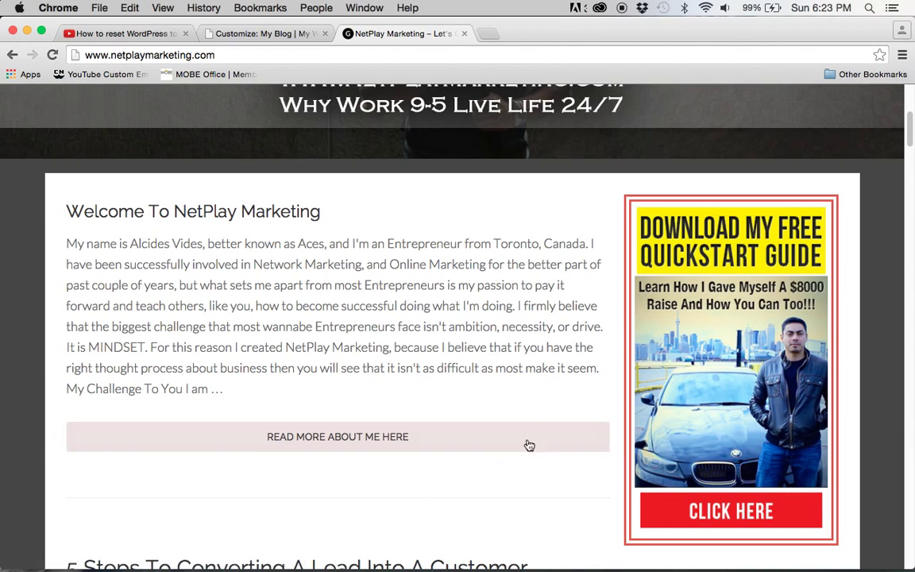
mouse_move(92, 276)
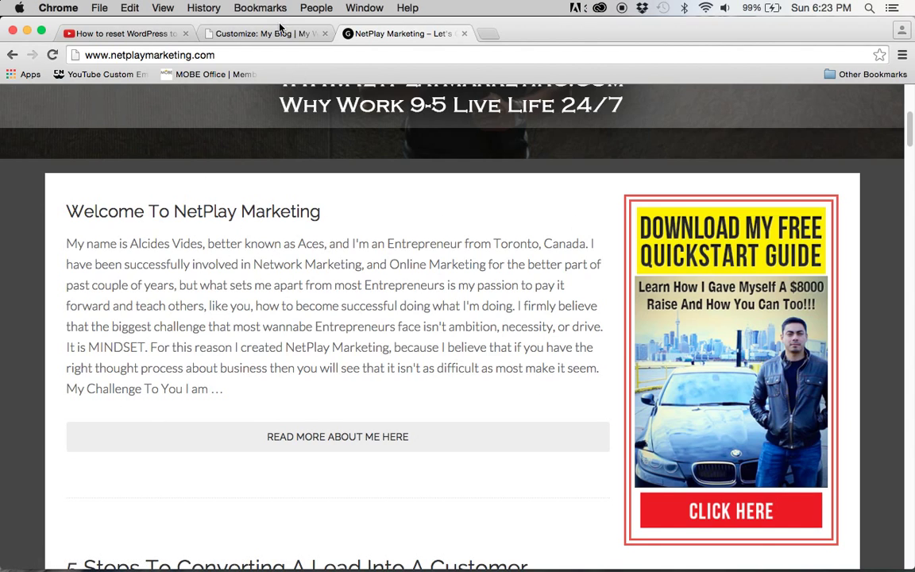
click(267, 34)
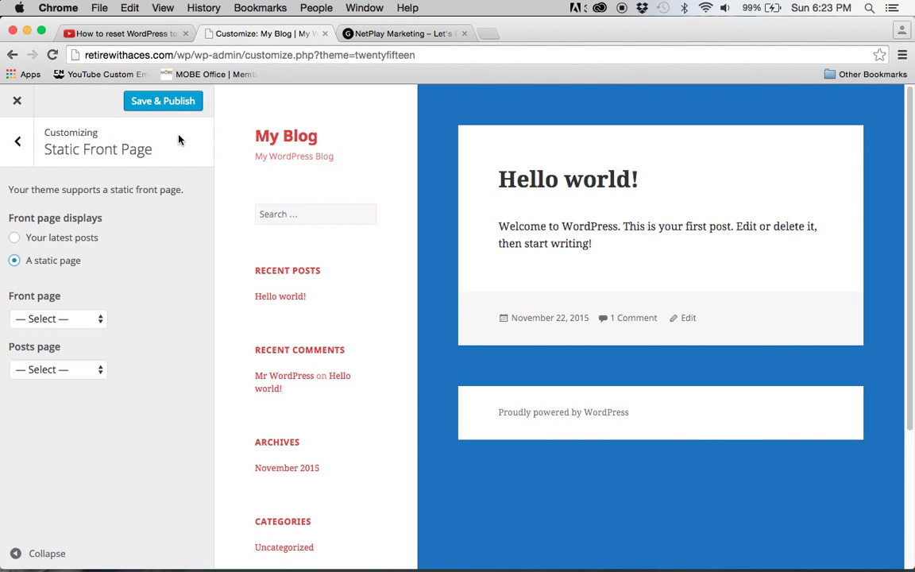
click(401, 33)
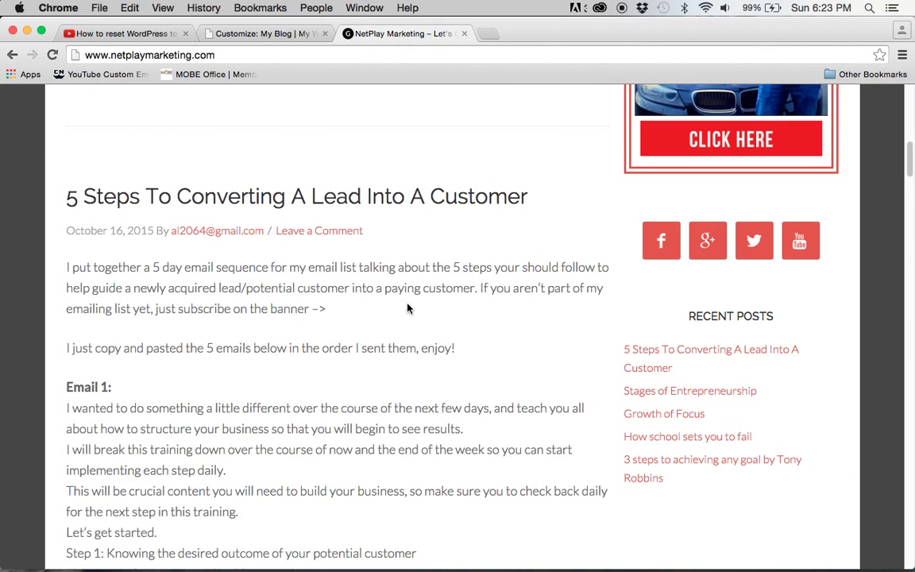
scroll(down, 3)
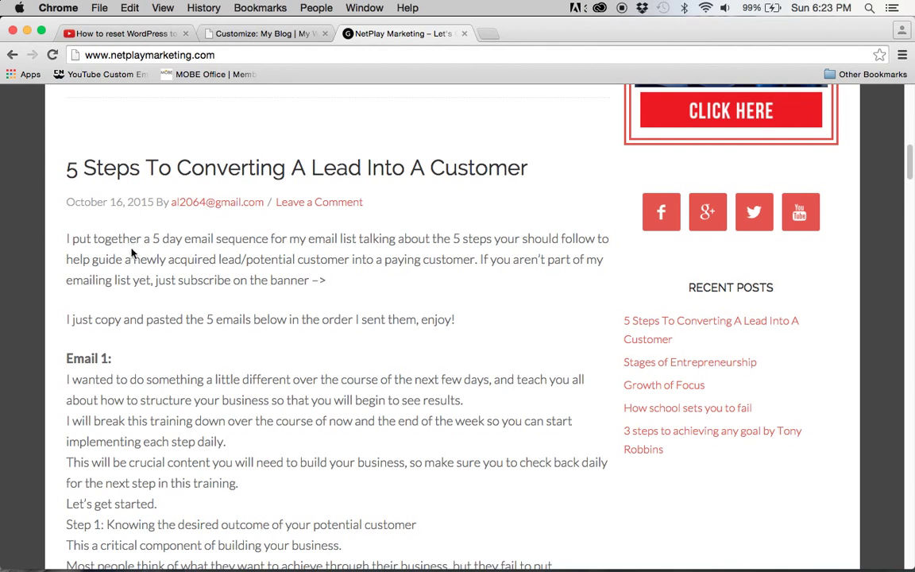
scroll(up, 3)
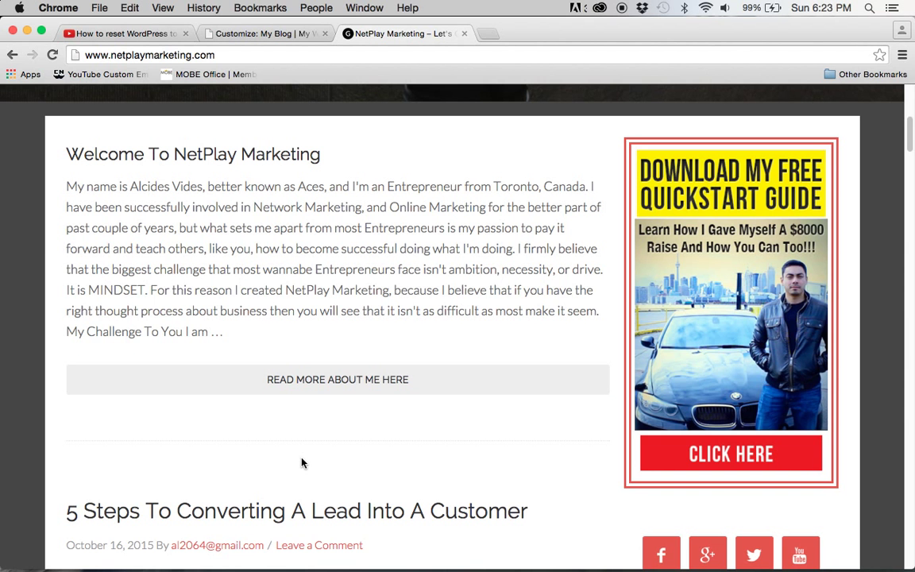
scroll(down, 3)
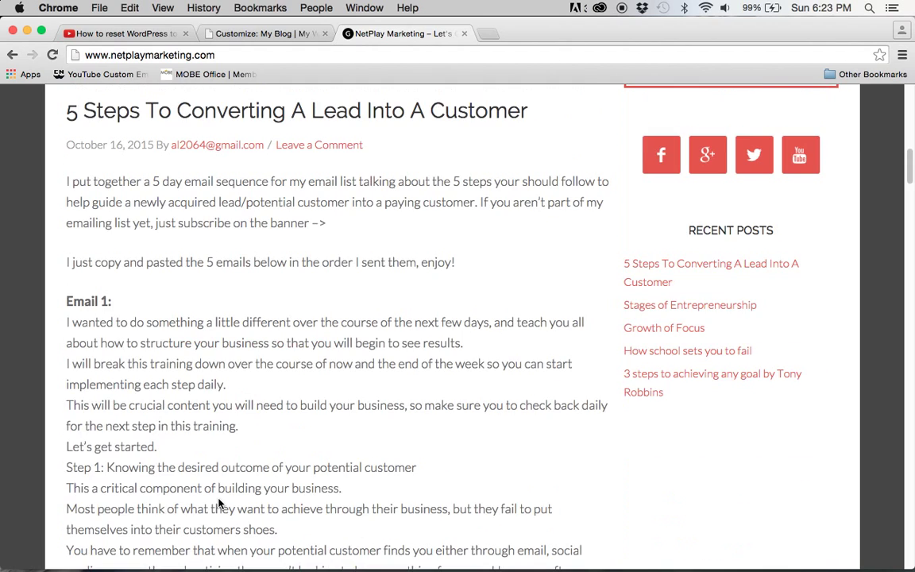
scroll(up, 3)
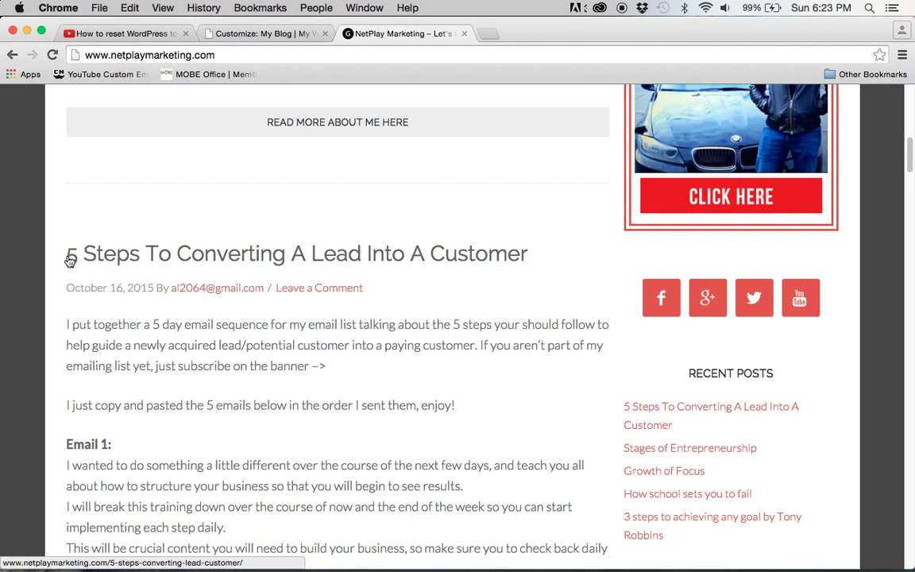
scroll(down, 3)
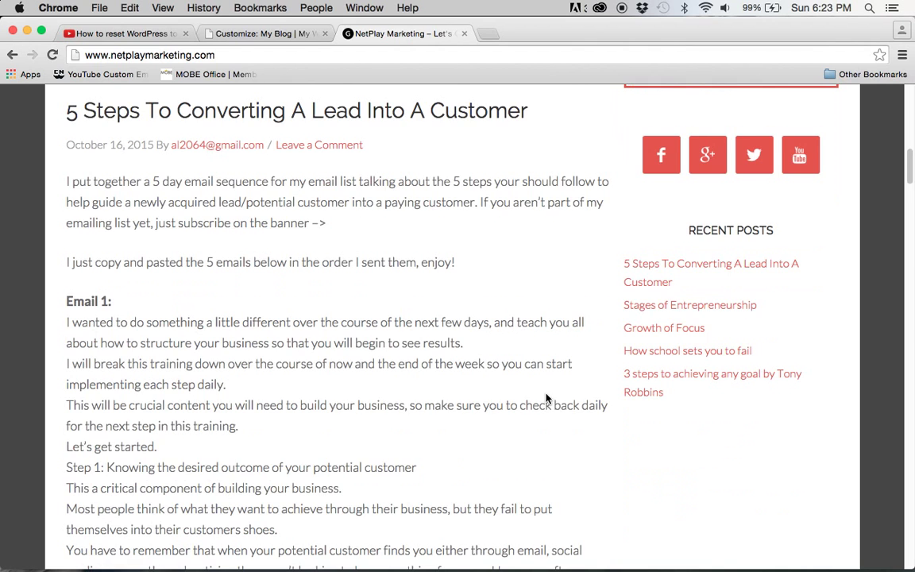
scroll(down, 3)
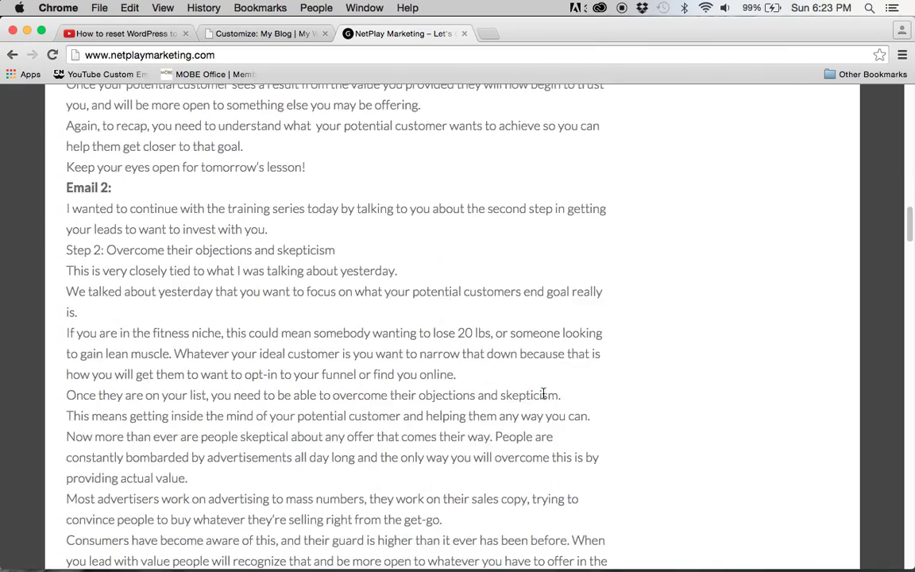
scroll(down, 3)
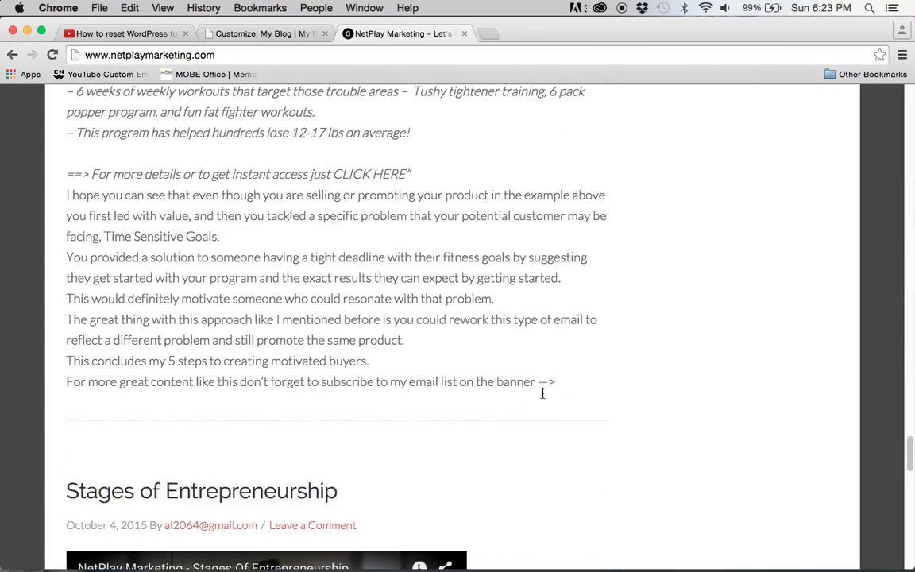
scroll(down, 3)
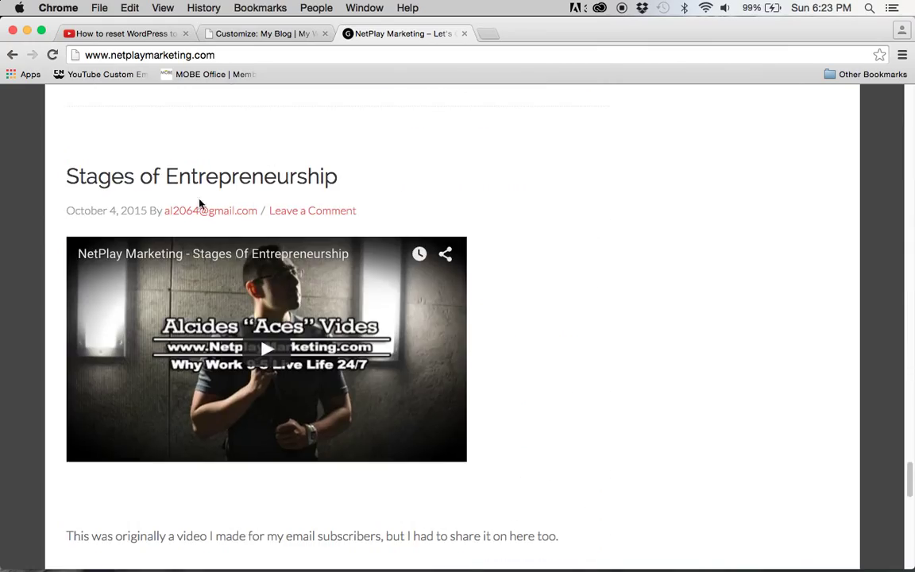
mouse_move(289, 269)
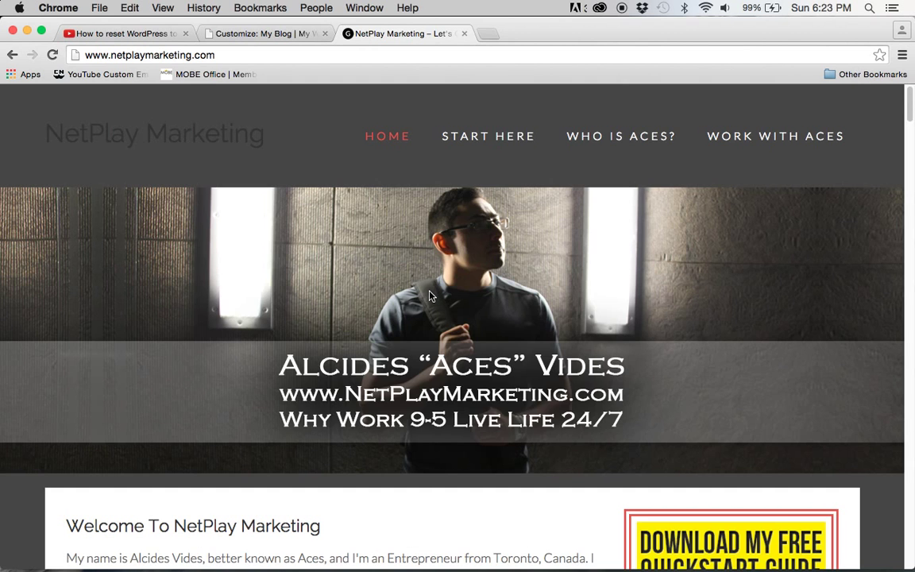
mouse_move(267, 34)
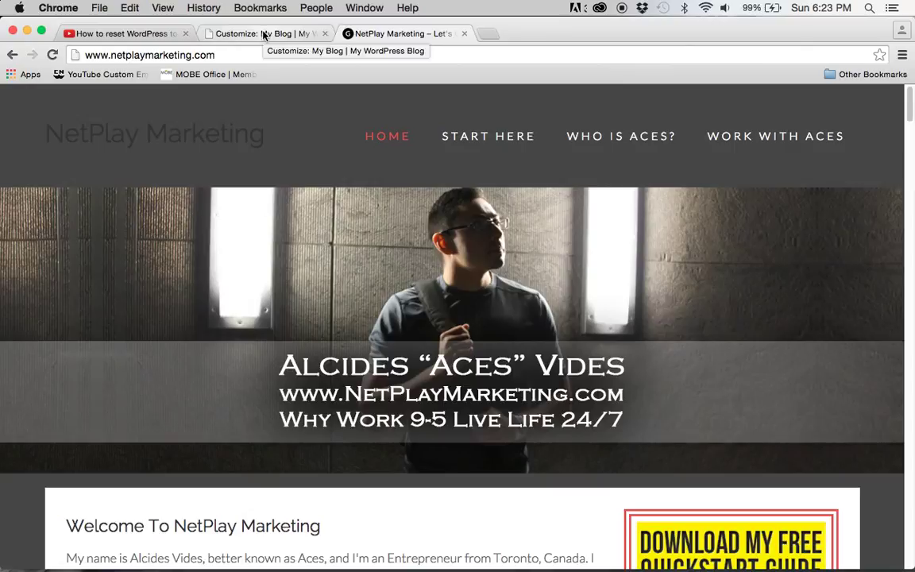
Return to the My Blog Customizer and leave Static Front Page for the main section list
click(267, 34)
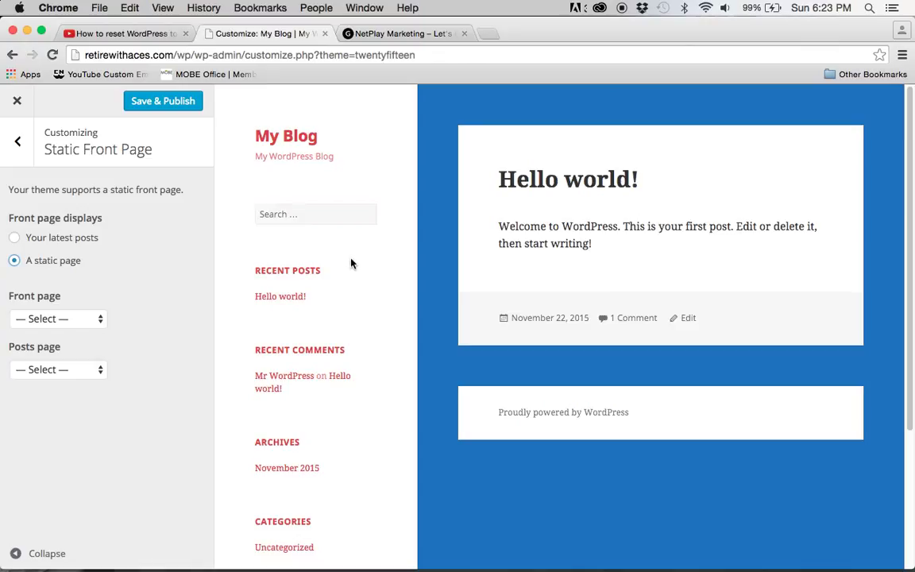
mouse_move(421, 286)
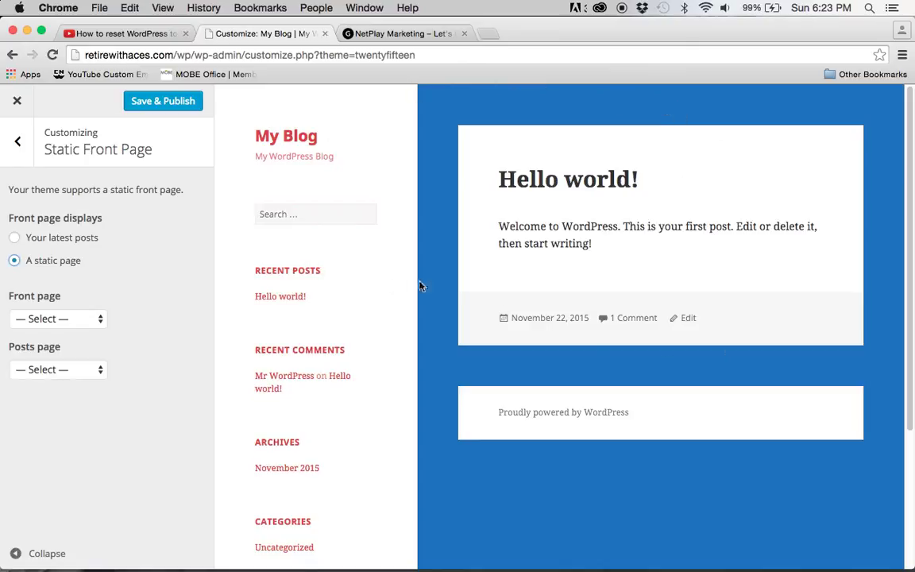
mouse_move(619, 404)
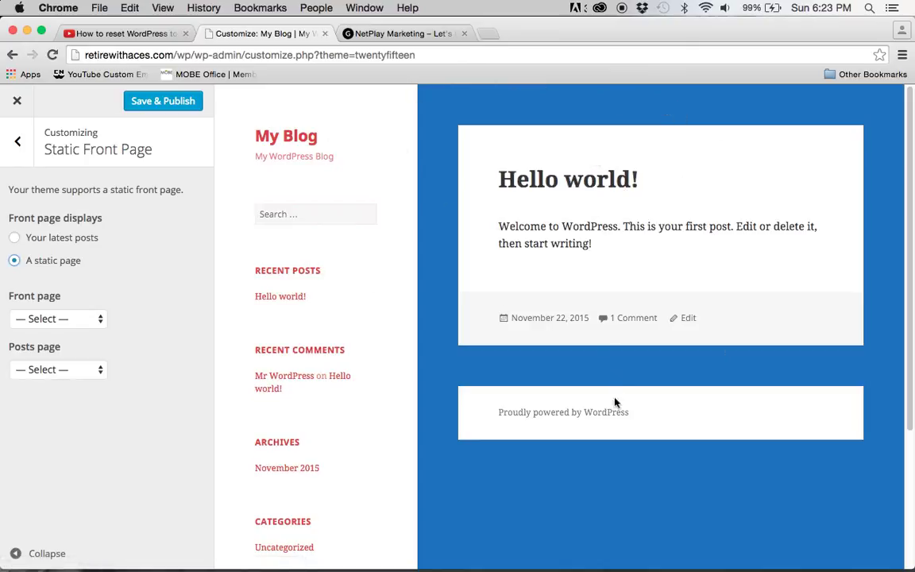
mouse_move(499, 134)
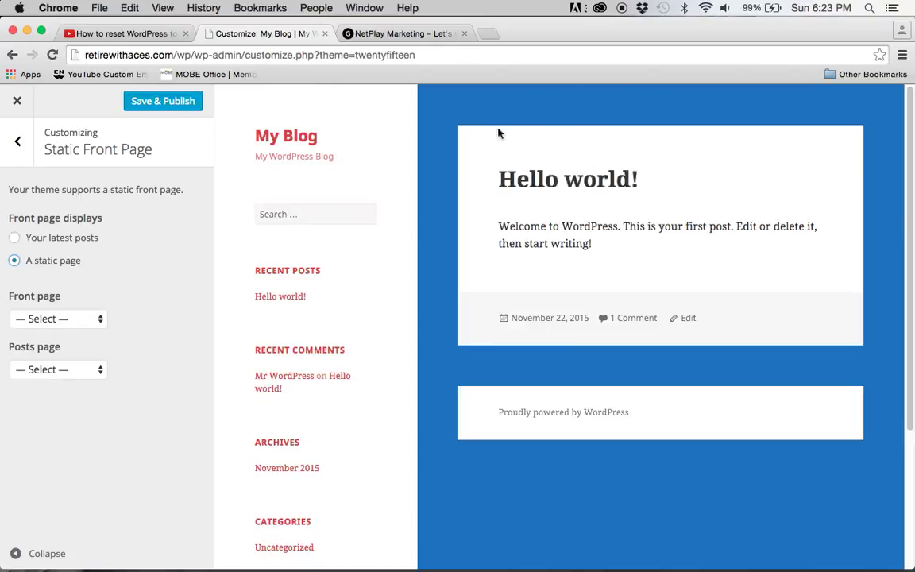
mouse_move(536, 219)
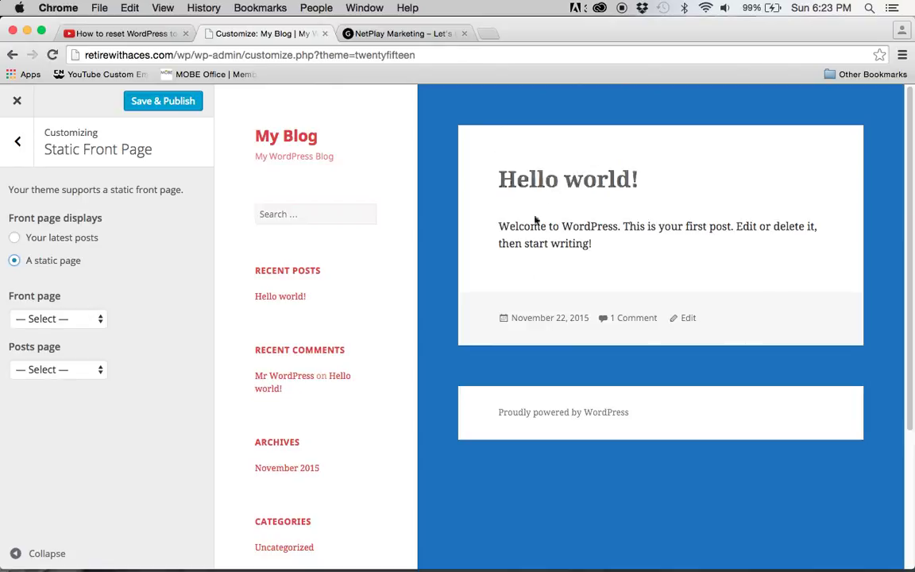
mouse_move(642, 205)
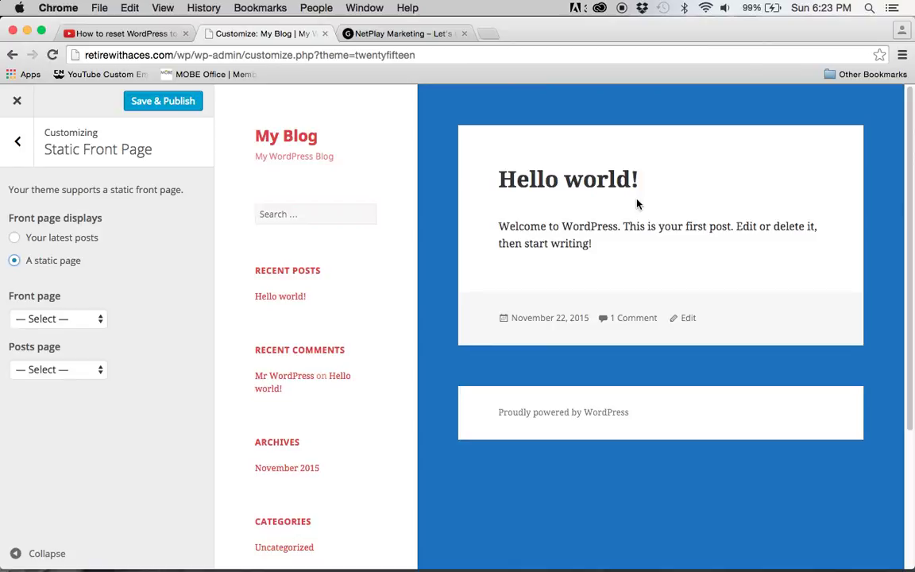
mouse_move(718, 279)
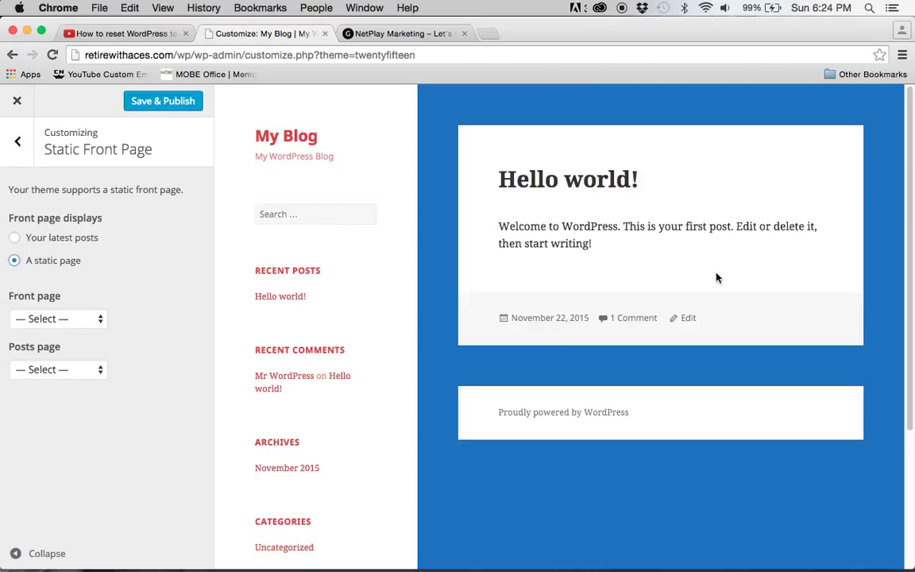
mouse_move(201, 413)
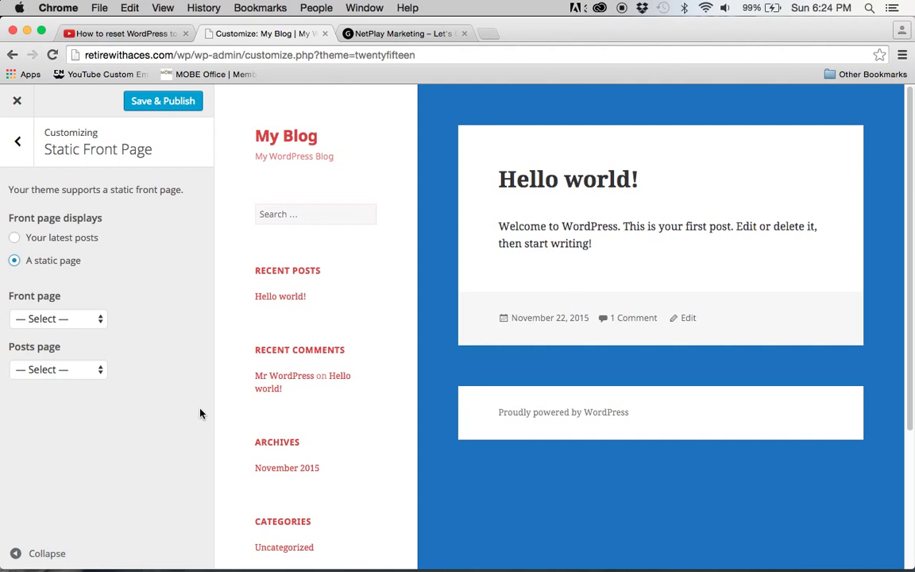
click(17, 141)
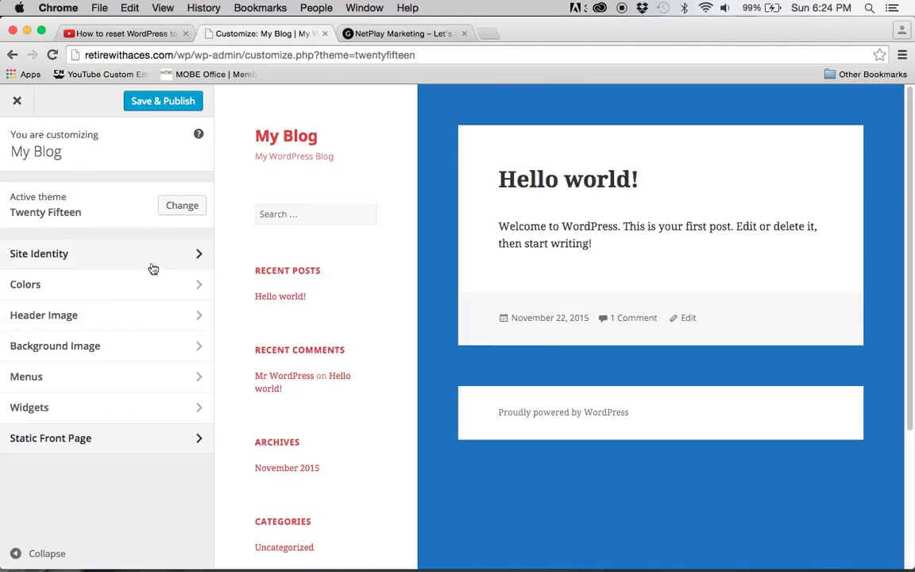
click(162, 102)
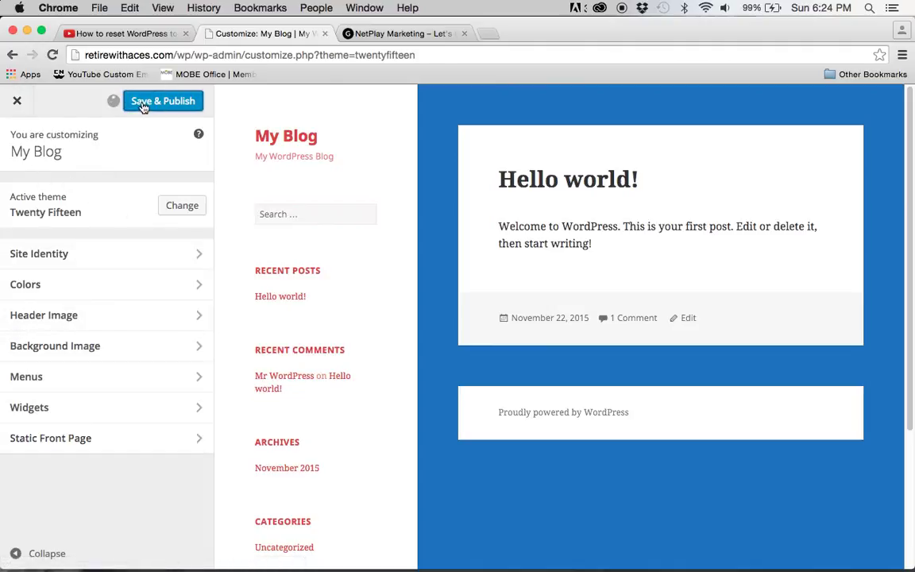
Save & Publish the customizations so the colours and static front page go live
click(162, 101)
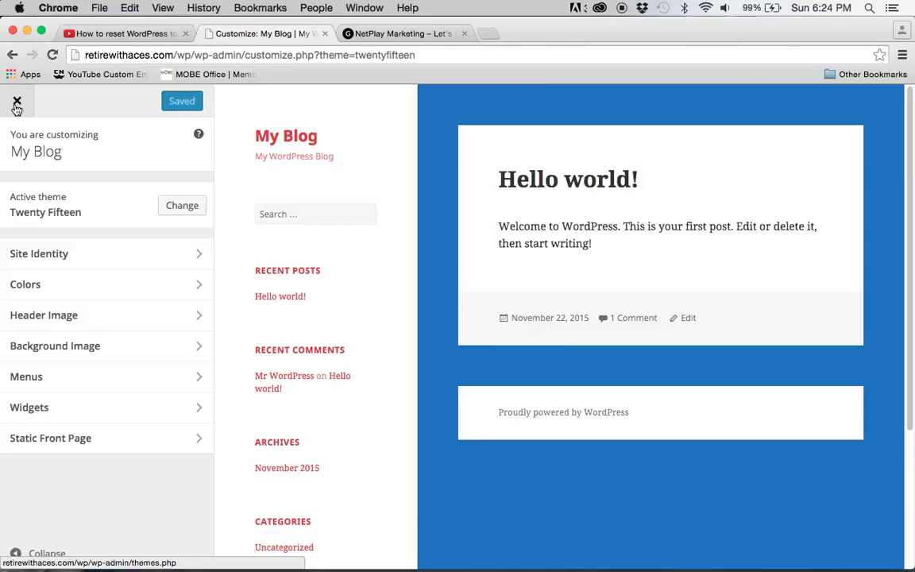
mouse_move(426, 215)
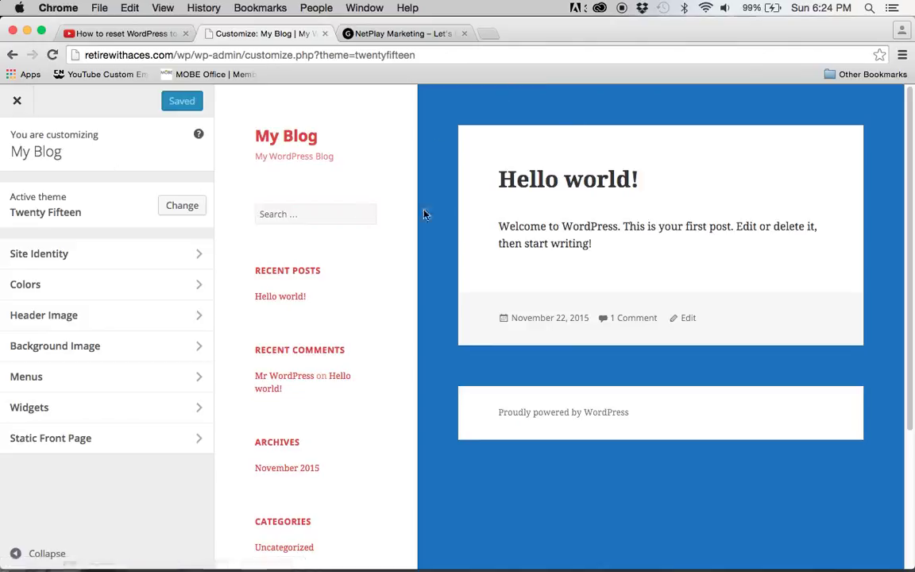
mouse_move(347, 168)
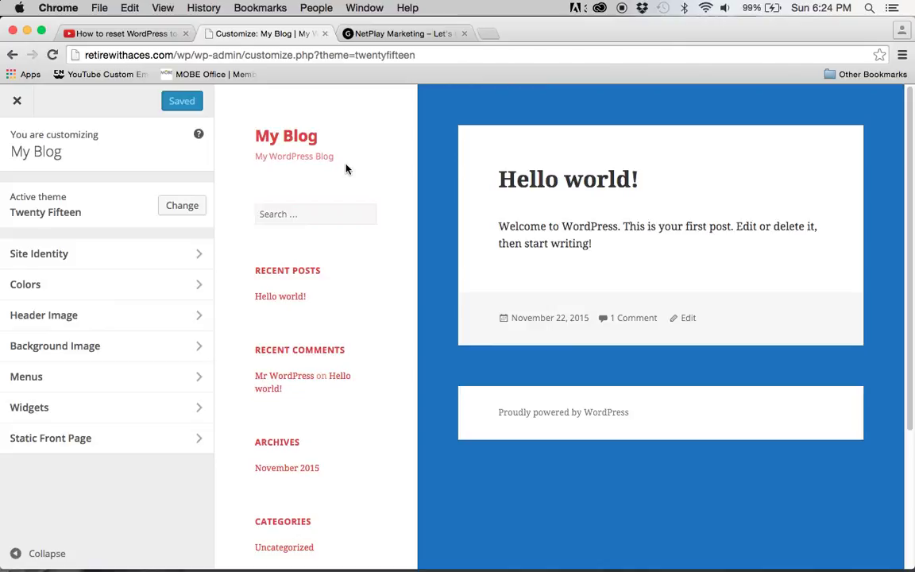
mouse_move(427, 111)
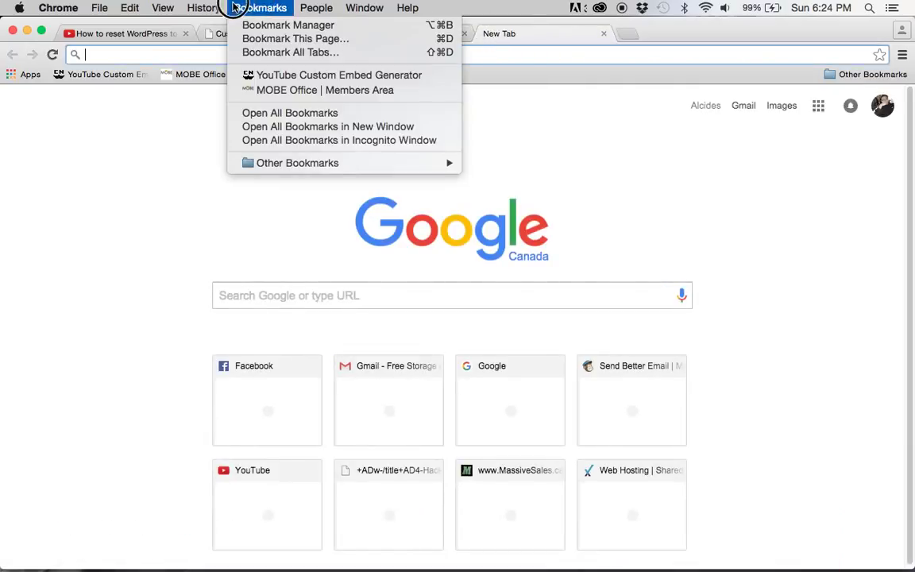
Clear the past day's browsing history, download history, cookies and cached images from the Chrome menu
click(203, 6)
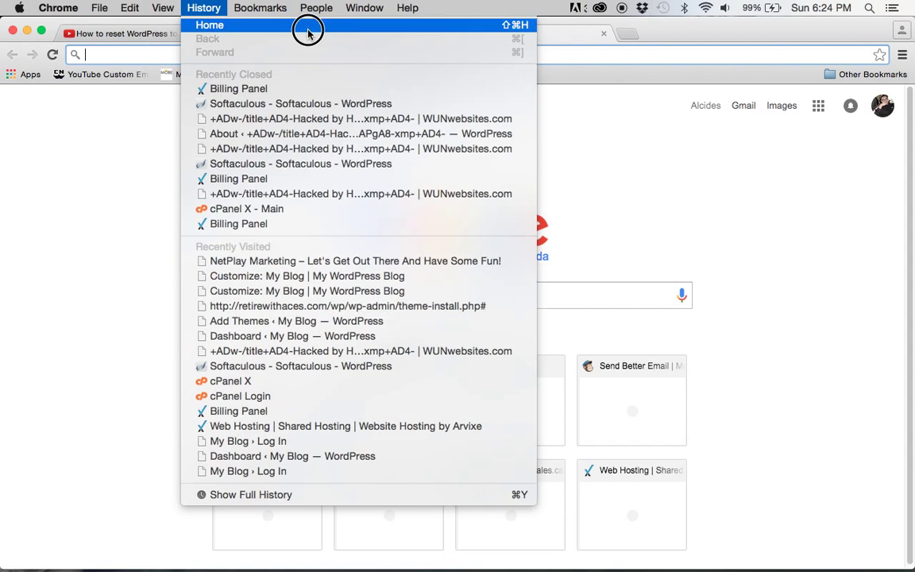
click(57, 8)
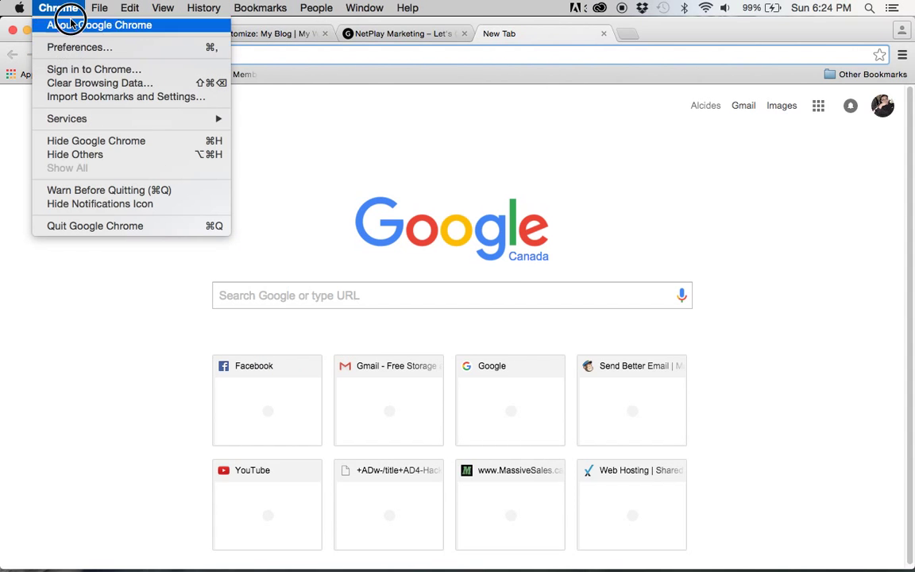
mouse_move(72, 25)
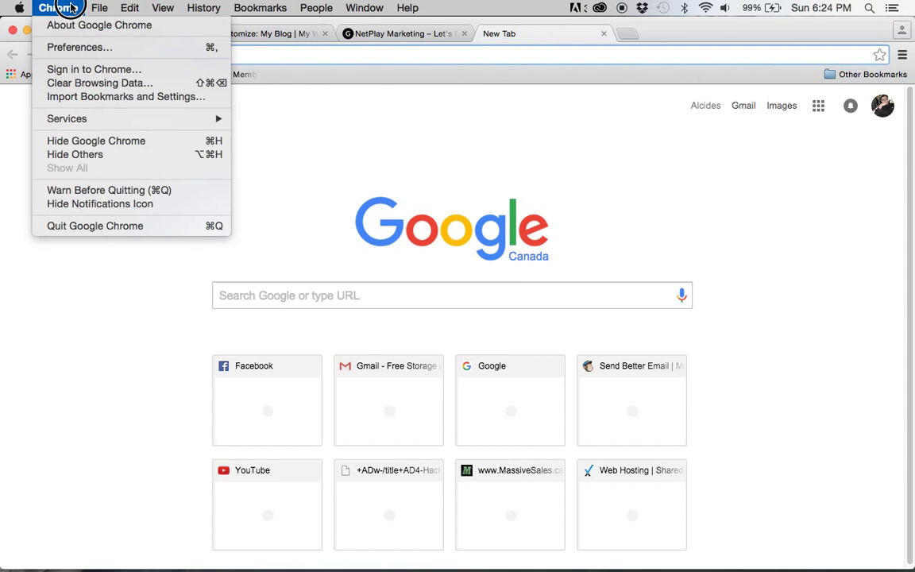
mouse_move(108, 178)
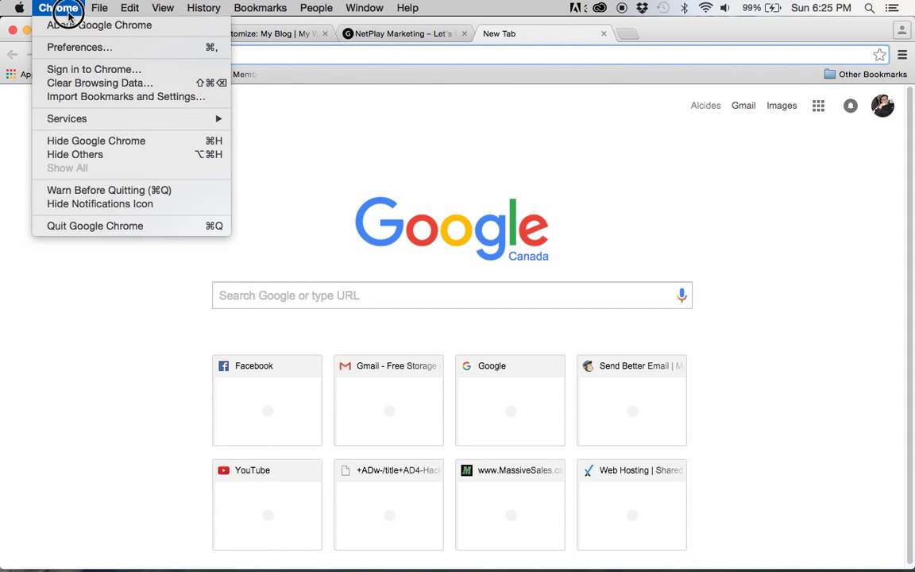
click(98, 83)
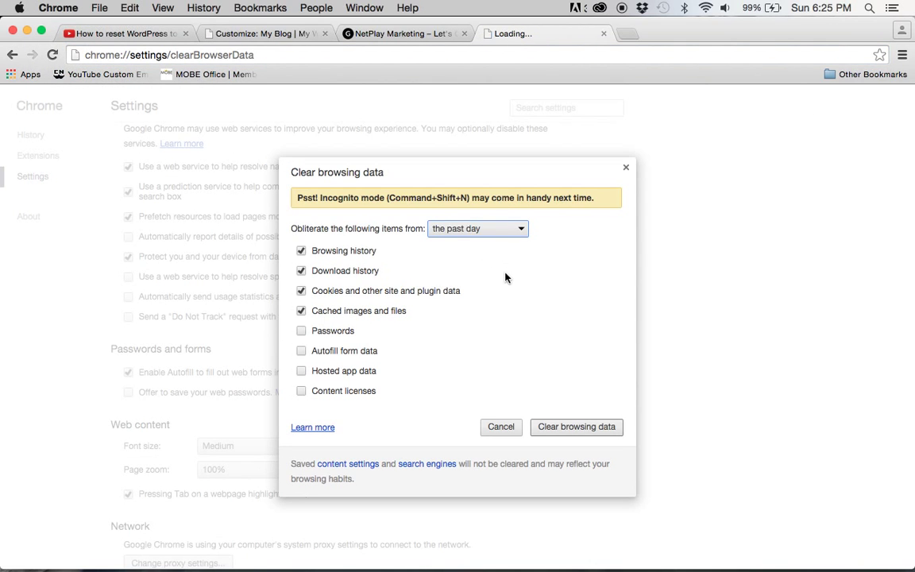
click(575, 426)
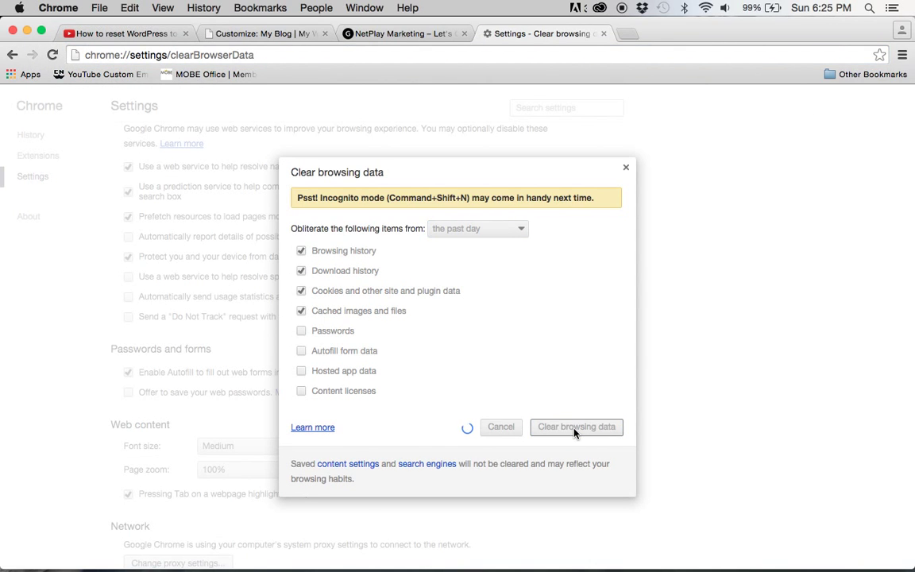
click(576, 426)
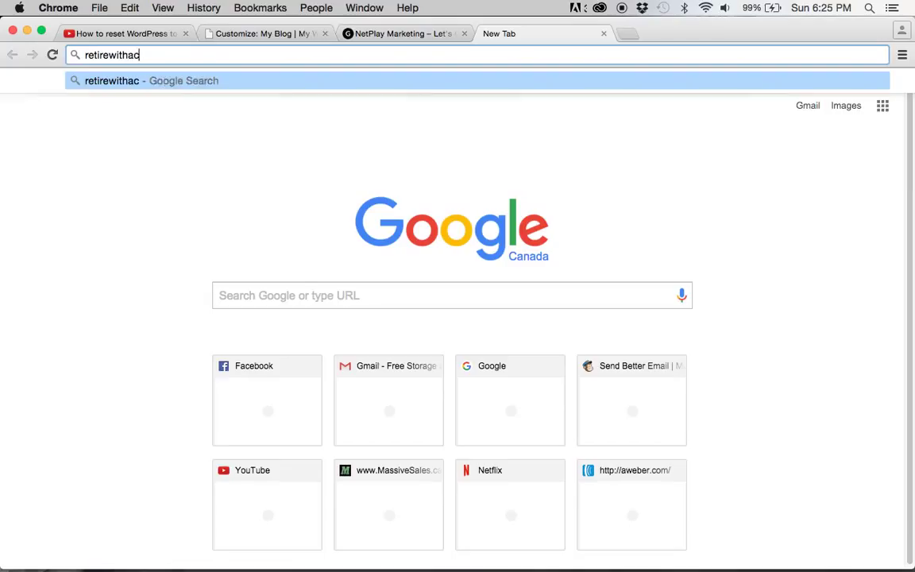
Load and skim the live retirewithaces.com site, close it, and return to the 'Customize: My Blog' tab
key(Return)
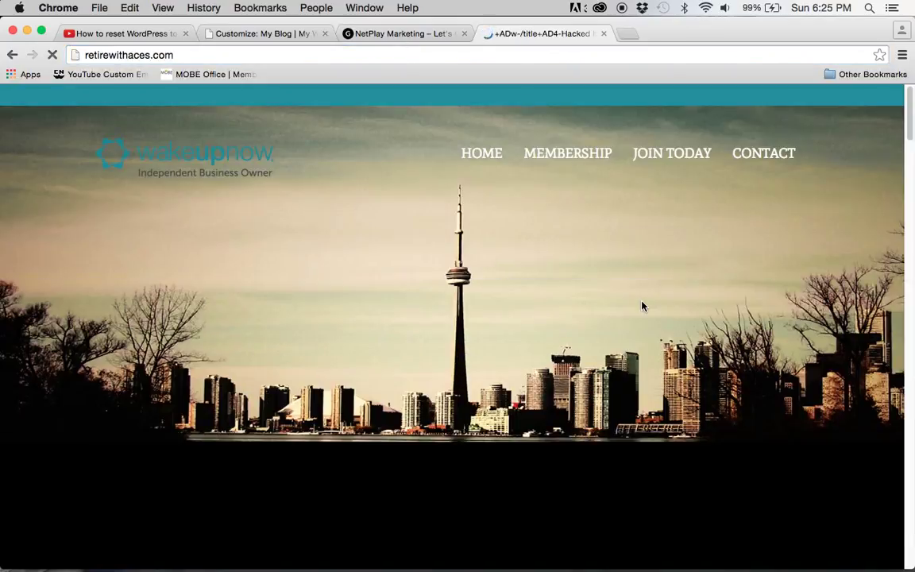
scroll(down, 3)
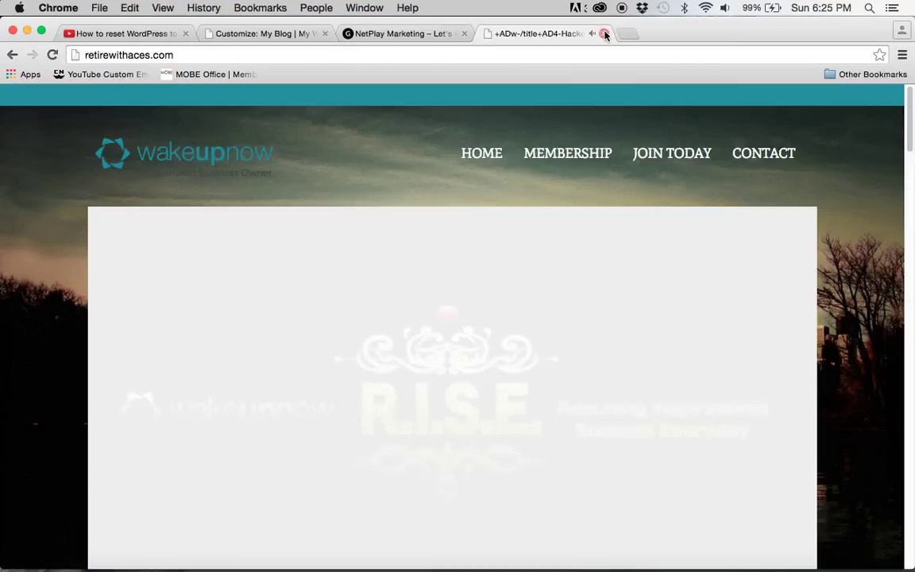
click(591, 33)
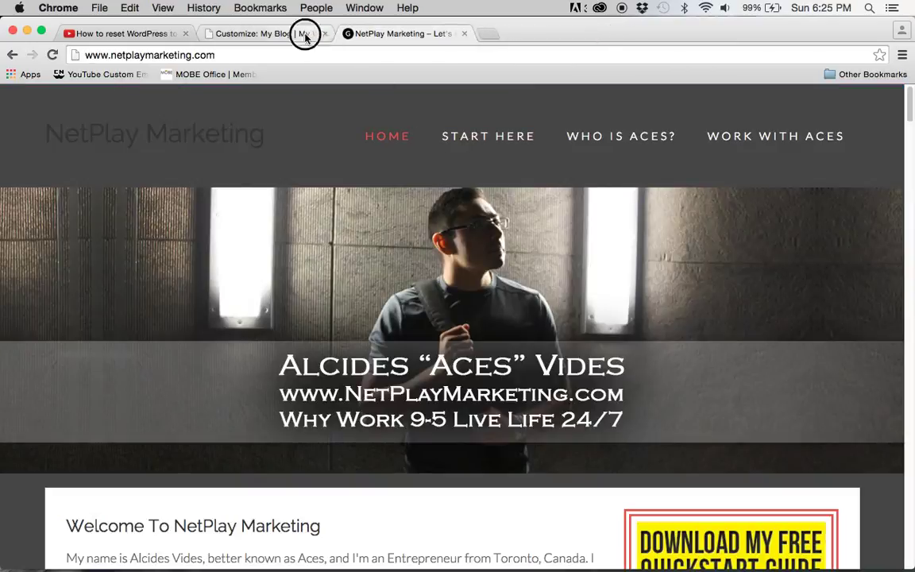
click(255, 33)
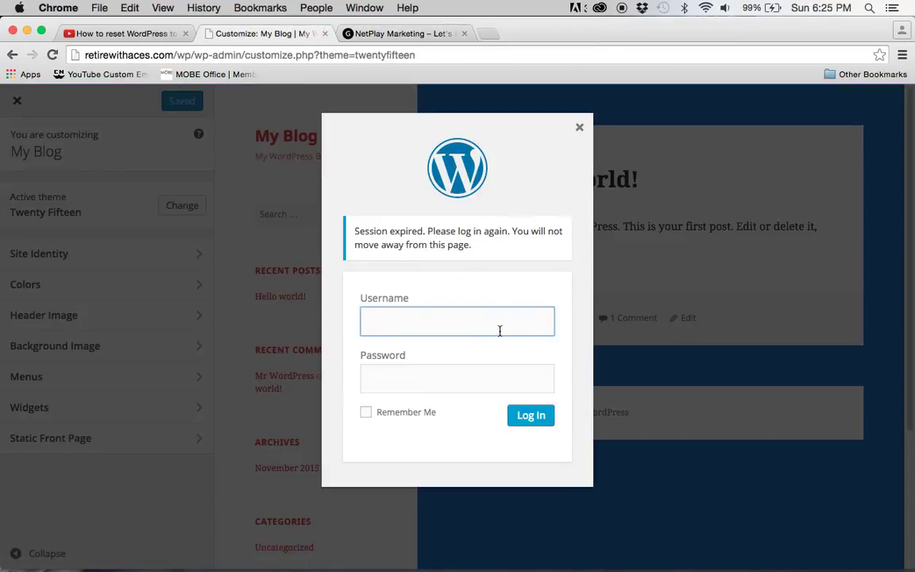
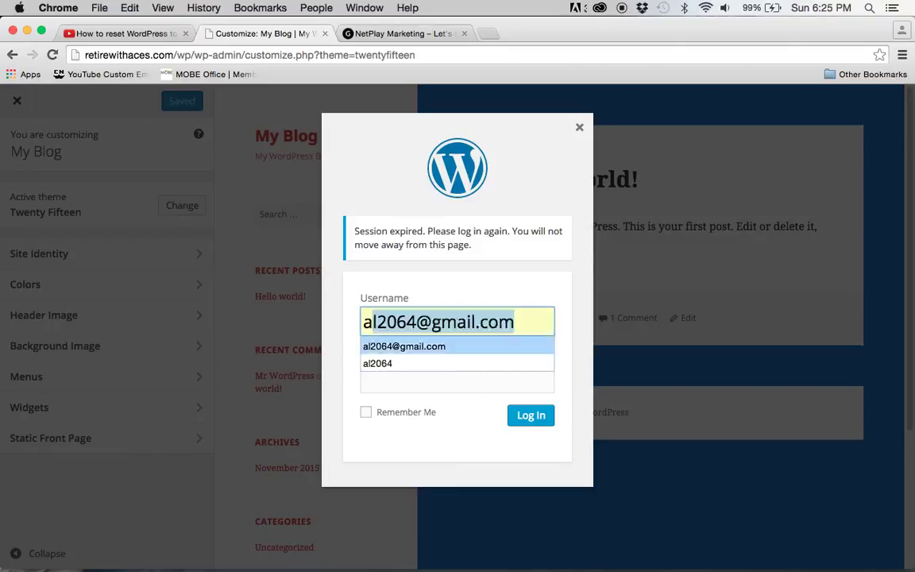
click(379, 362)
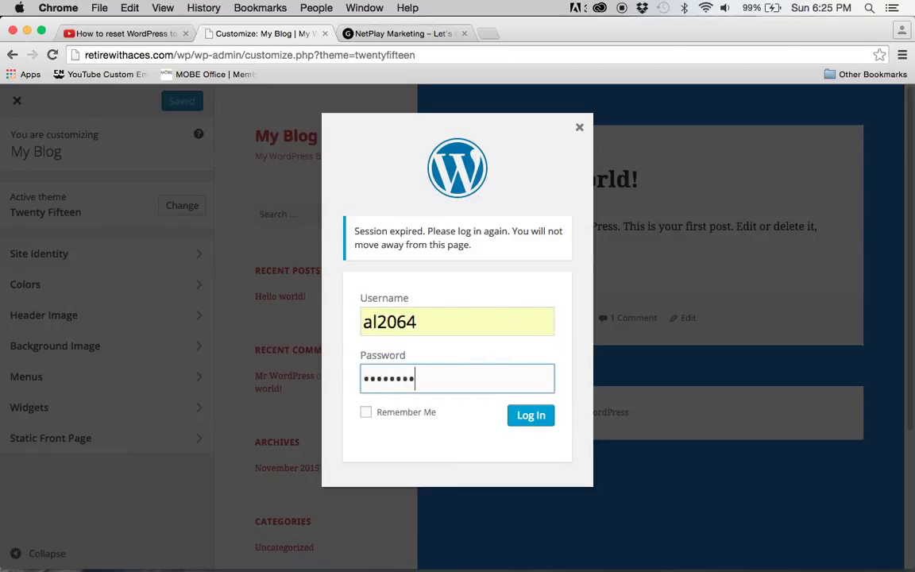
click(531, 415)
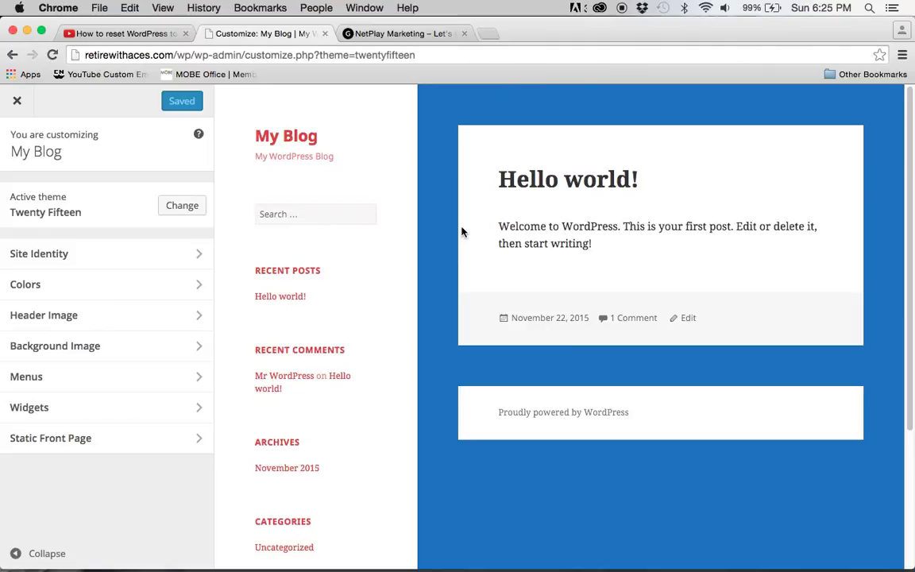
mouse_move(50, 111)
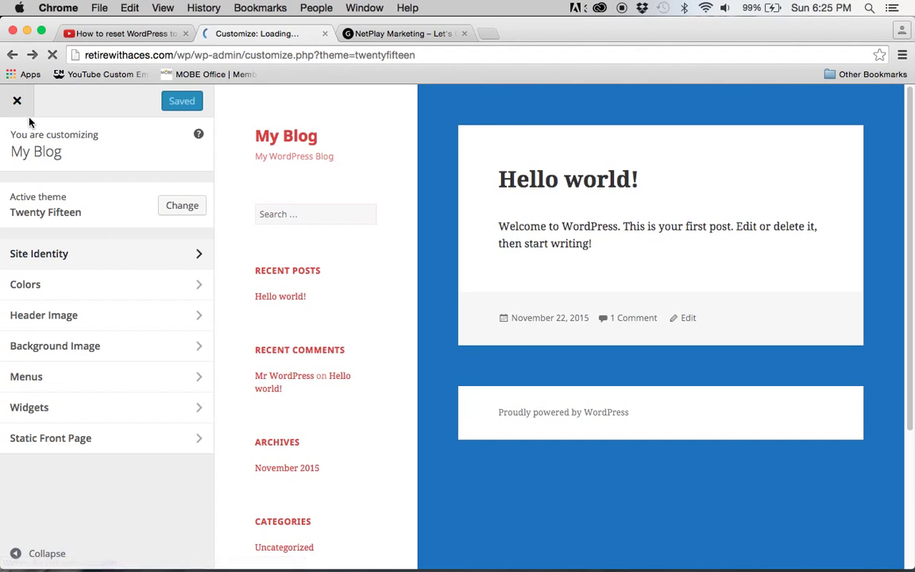
Exit the Customizer back to Appearance > Themes with Twenty Fifteen active
click(181, 205)
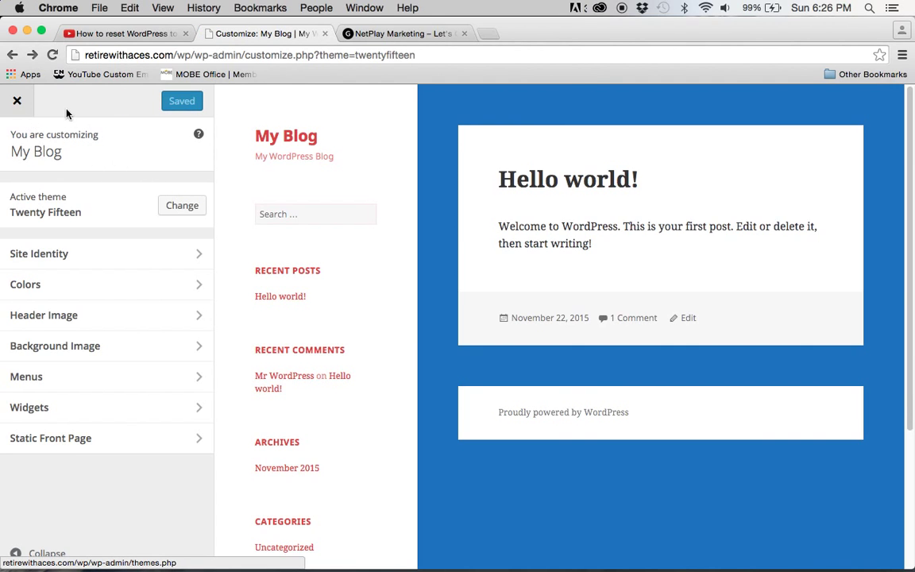
click(16, 100)
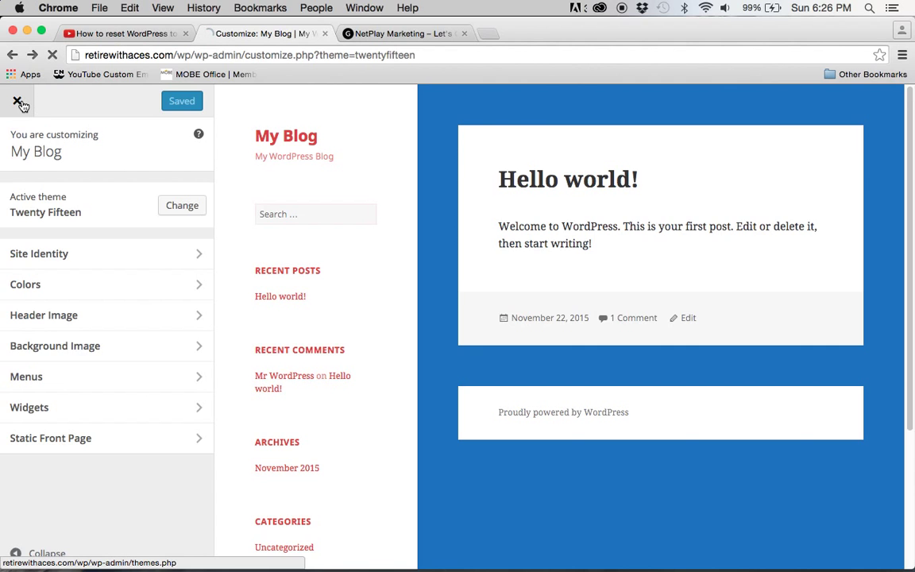
click(17, 102)
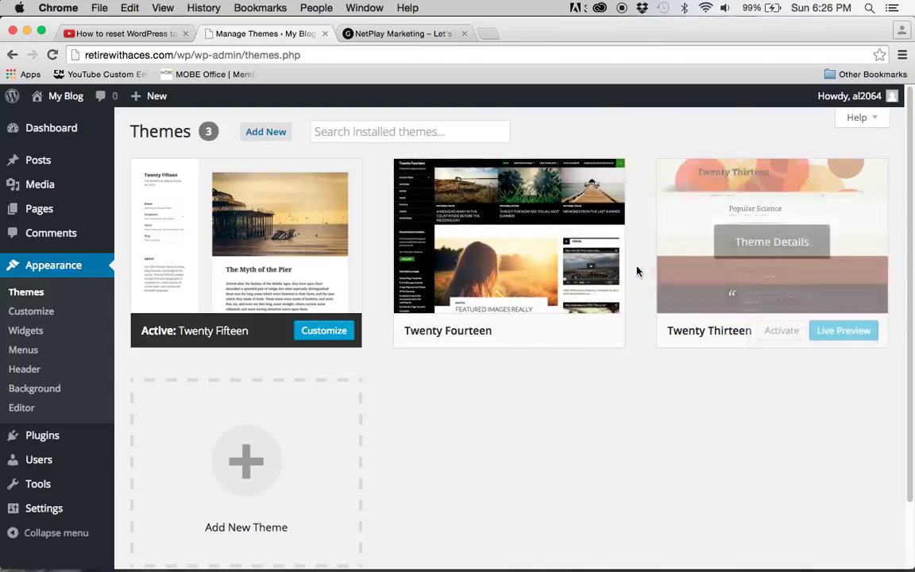
mouse_move(592, 451)
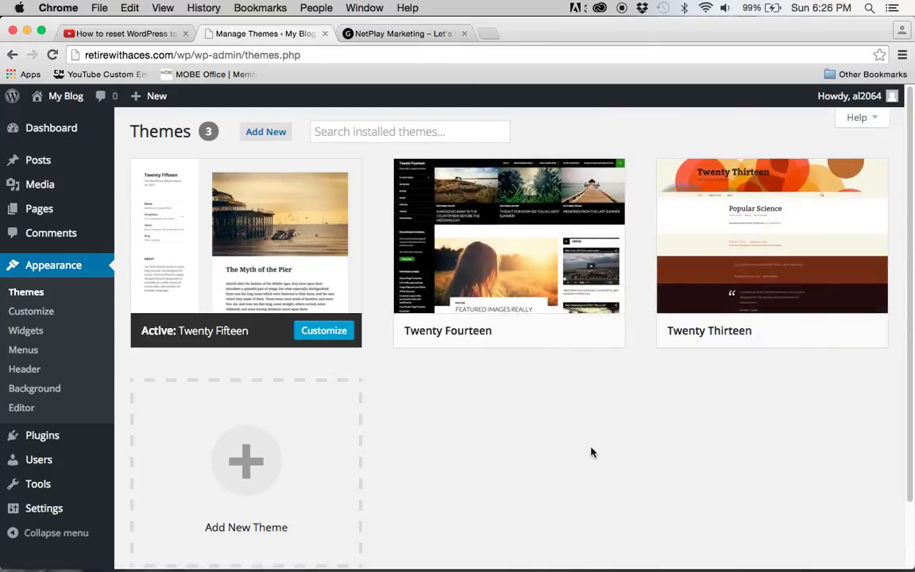
mouse_move(515, 419)
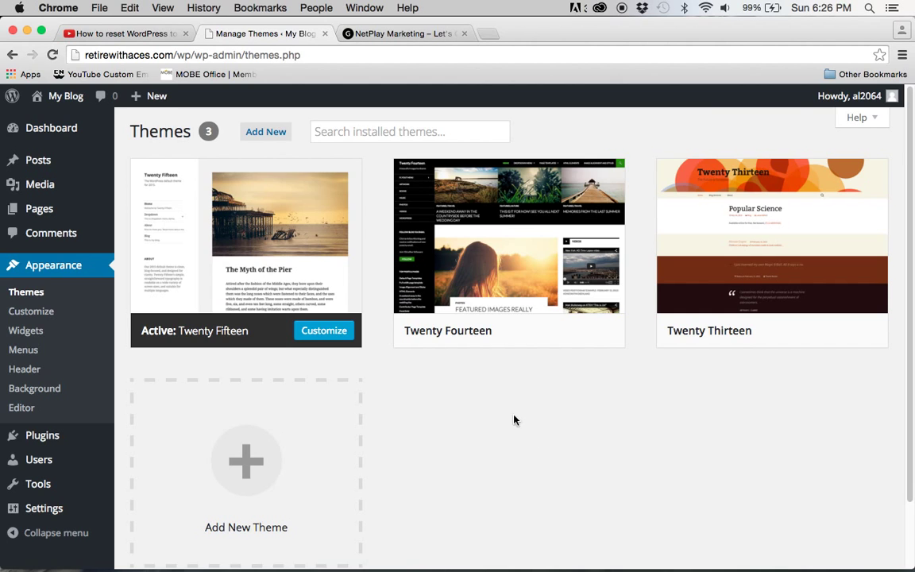
mouse_move(509, 254)
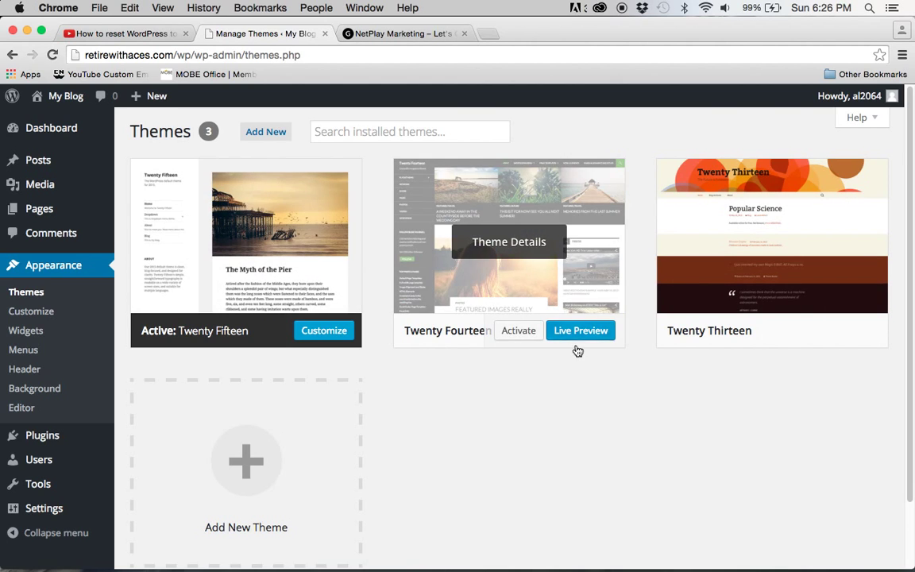
mouse_move(580, 359)
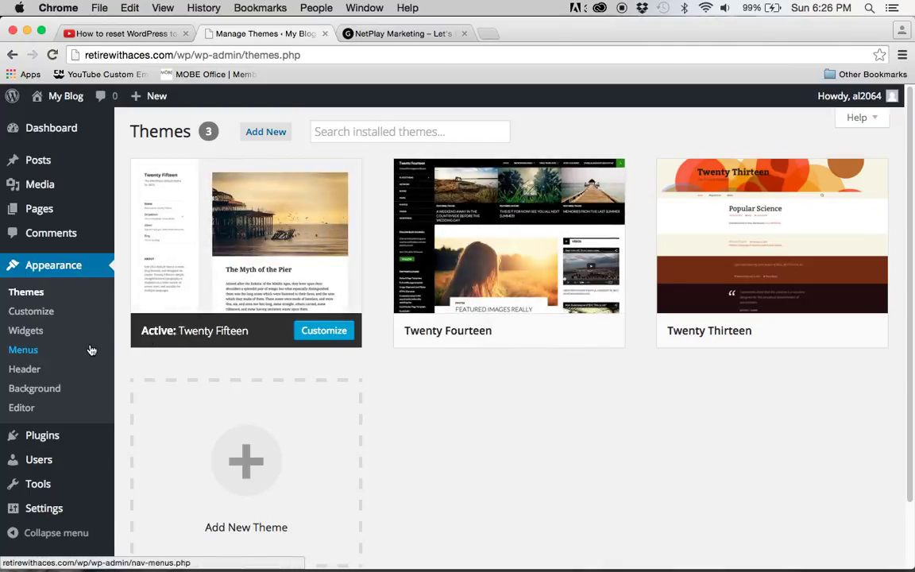
mouse_move(32, 310)
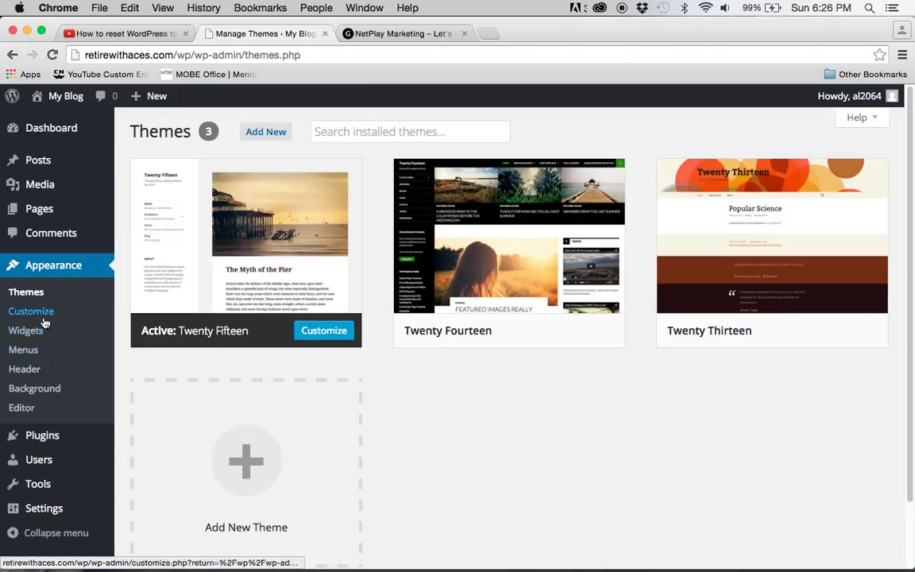
click(25, 329)
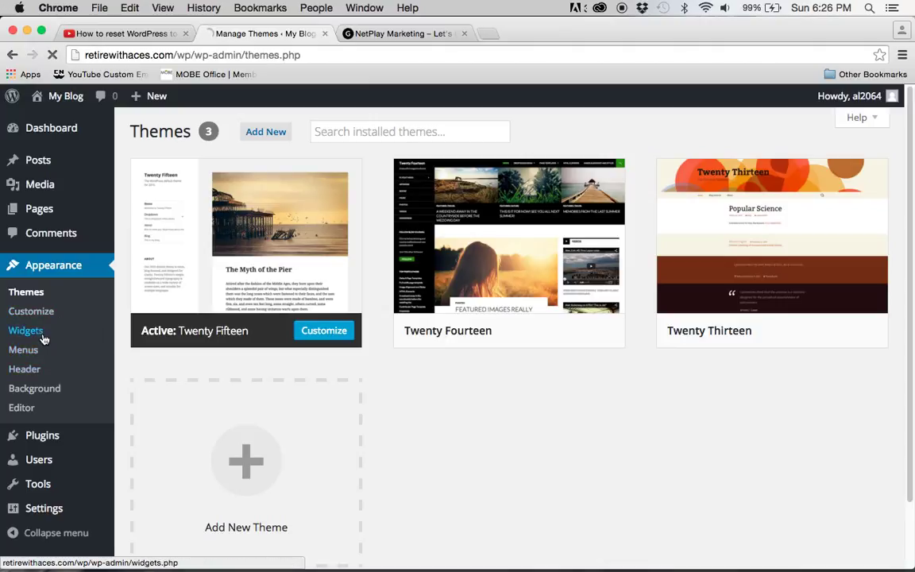
Show Appearance > Widgets and look through the available widgets and sidebar Widget Area
click(25, 331)
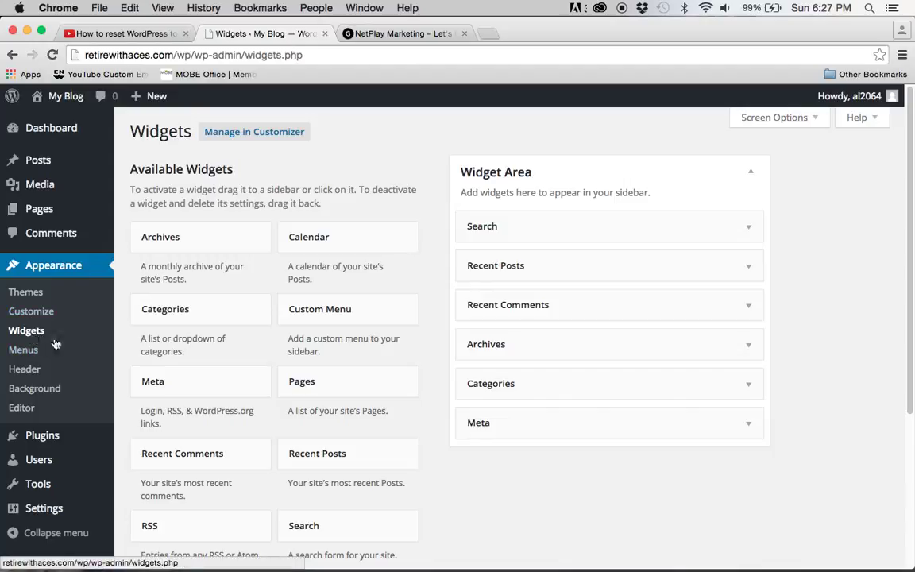
mouse_move(830, 342)
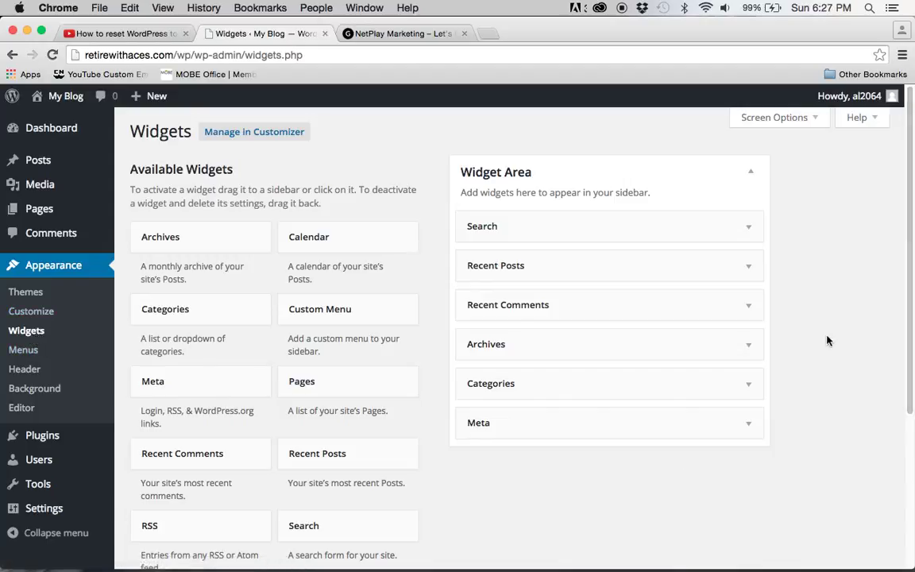
scroll(down, 3)
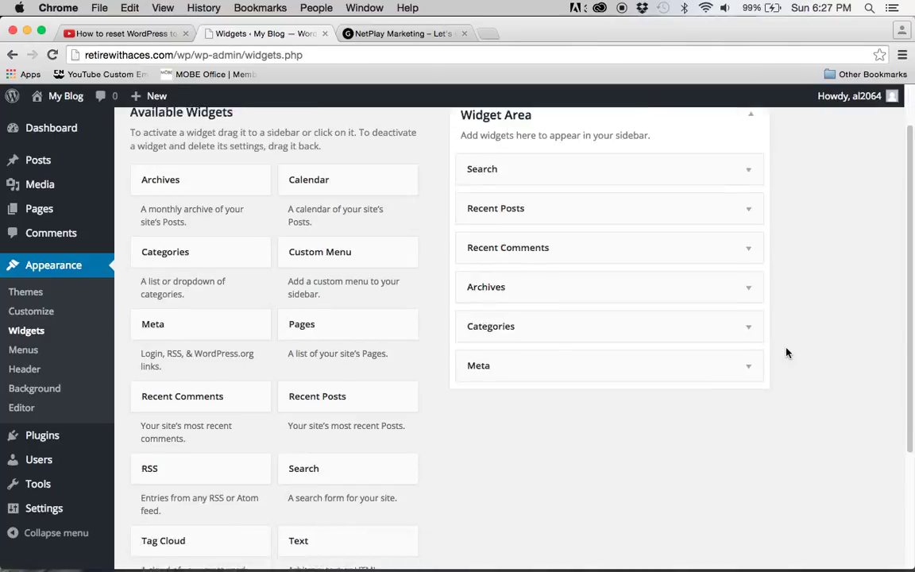
scroll(down, 3)
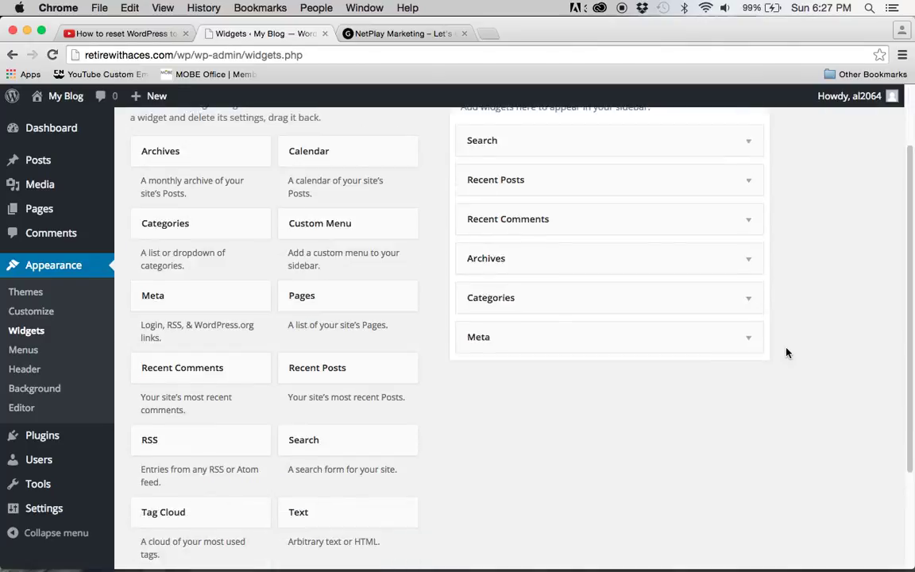
scroll(up, 3)
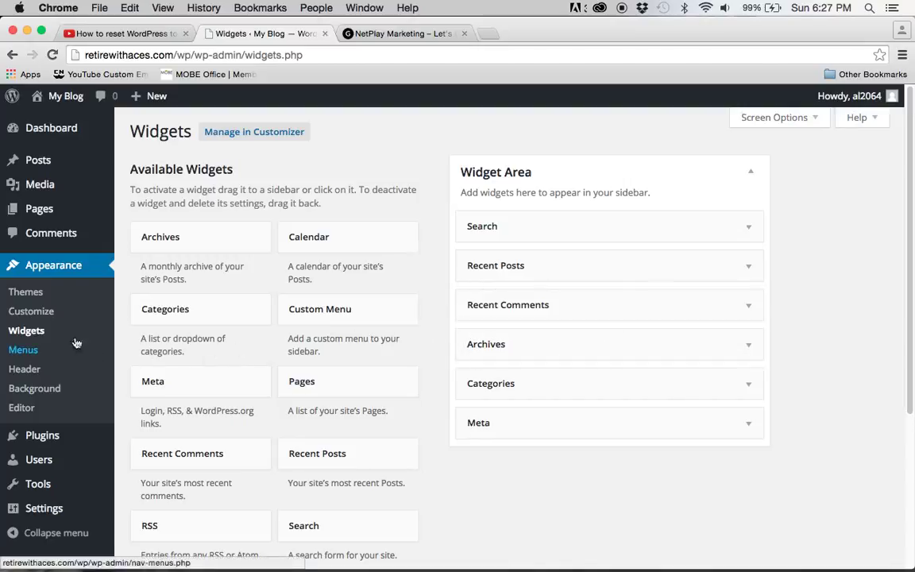
mouse_move(26, 293)
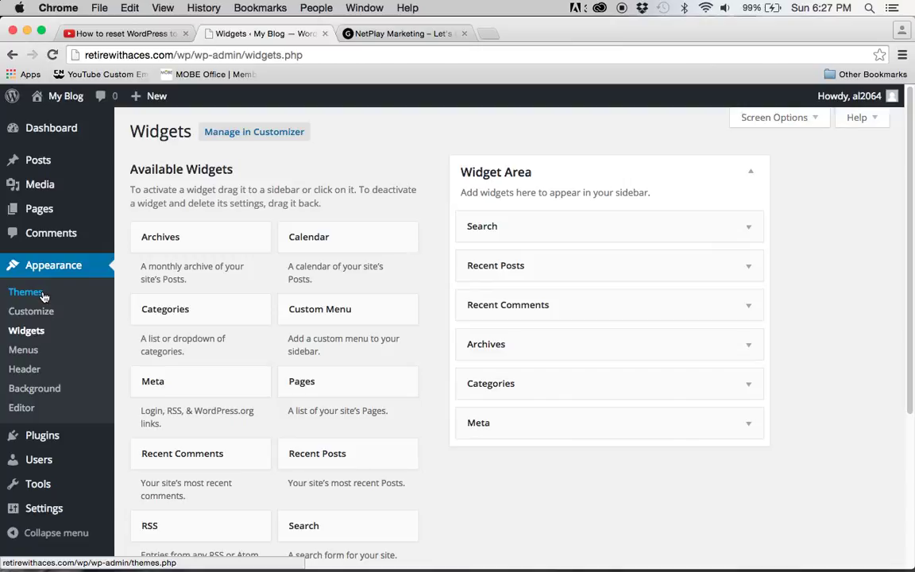
mouse_move(26, 292)
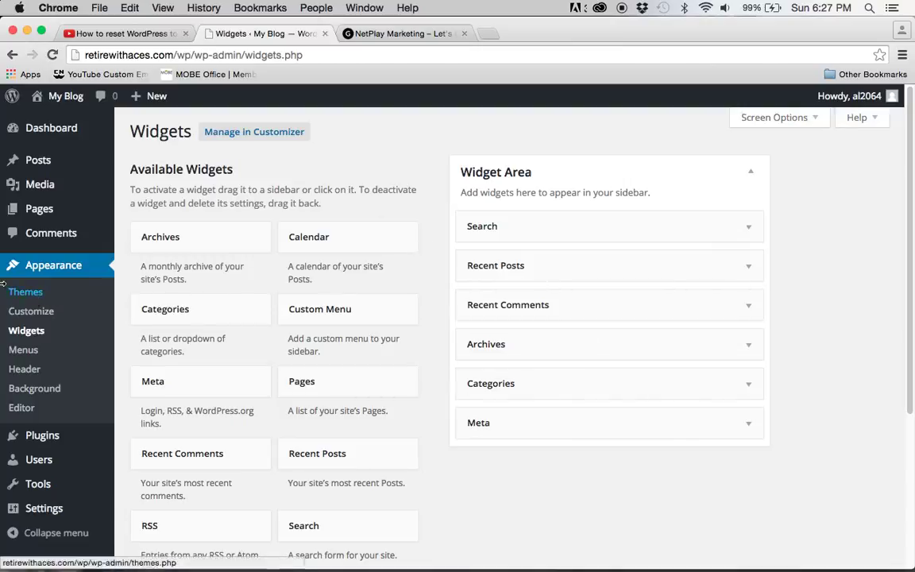
mouse_move(26, 293)
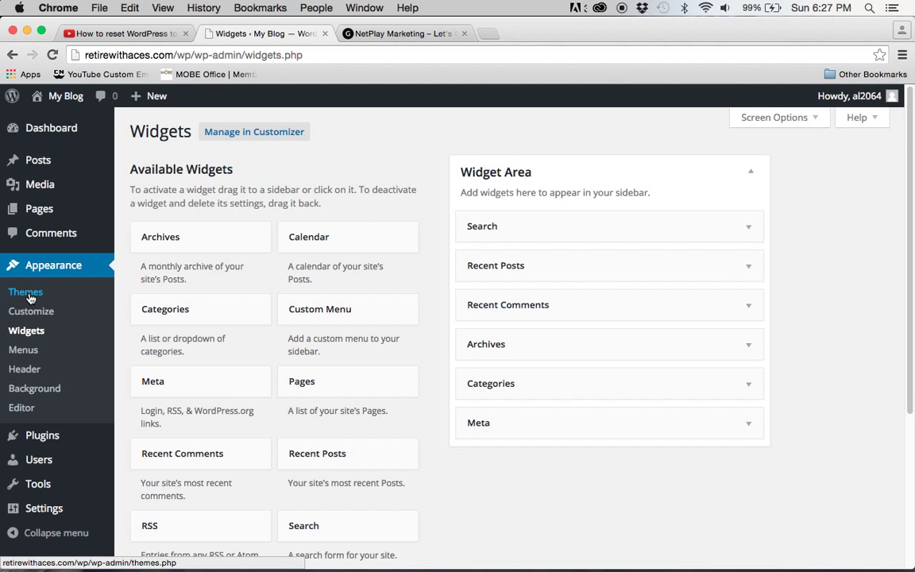
Return to Appearance > Themes showing three themes with Twenty Fifteen active
click(25, 293)
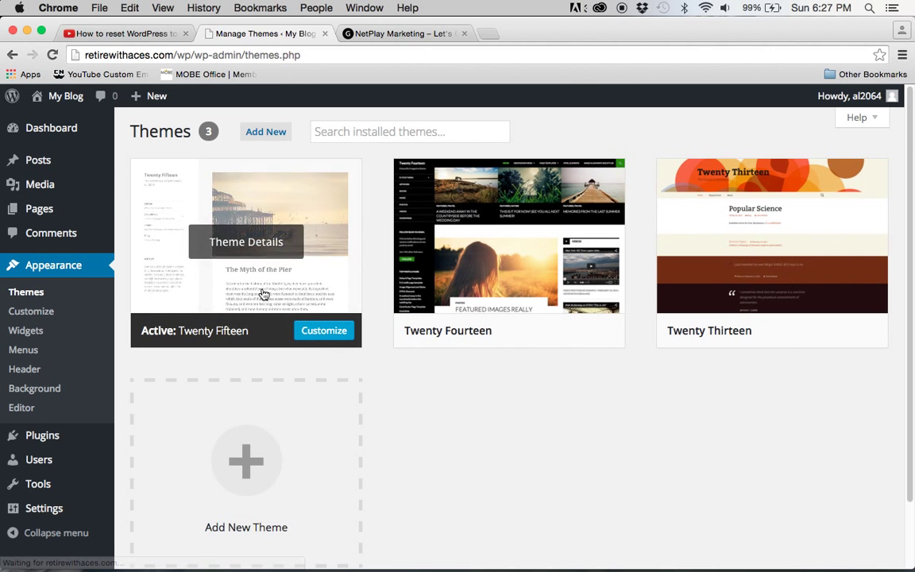
mouse_move(516, 397)
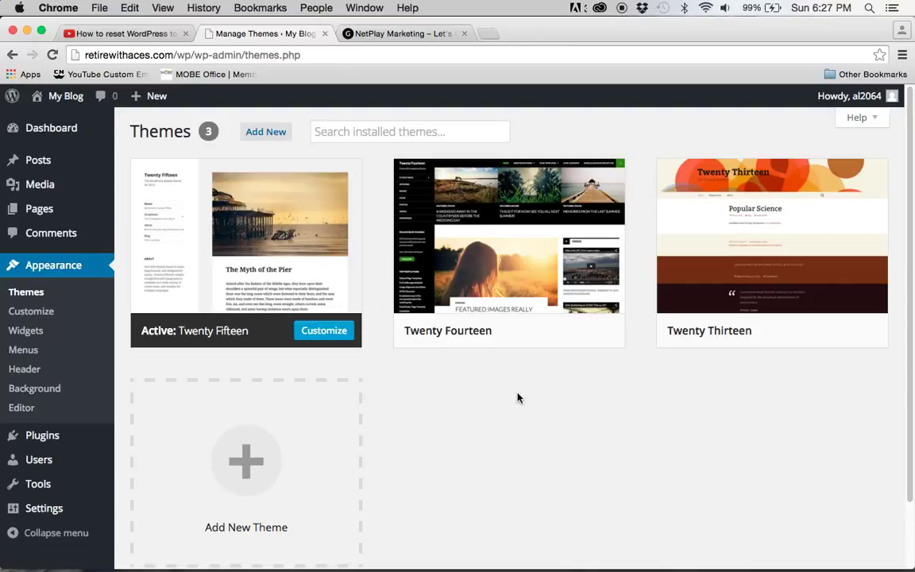
mouse_move(619, 13)
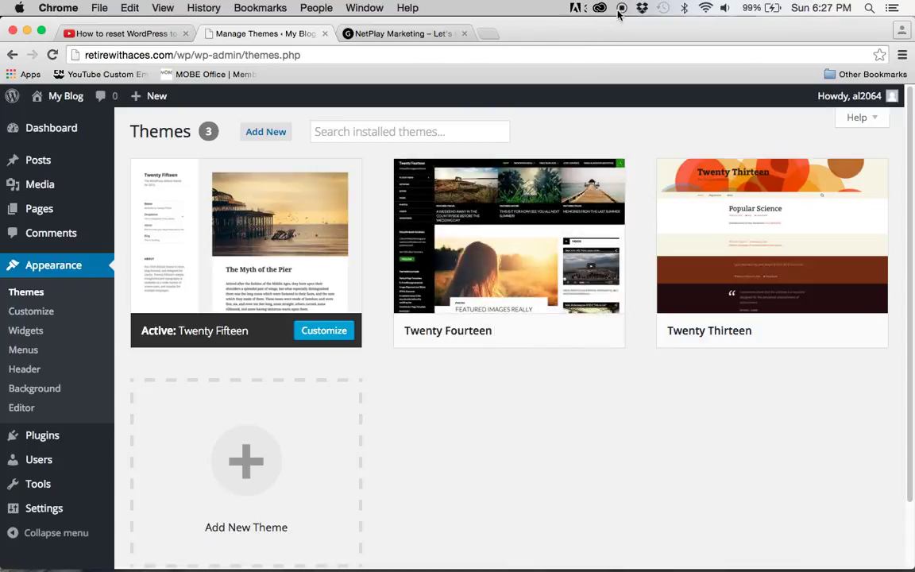